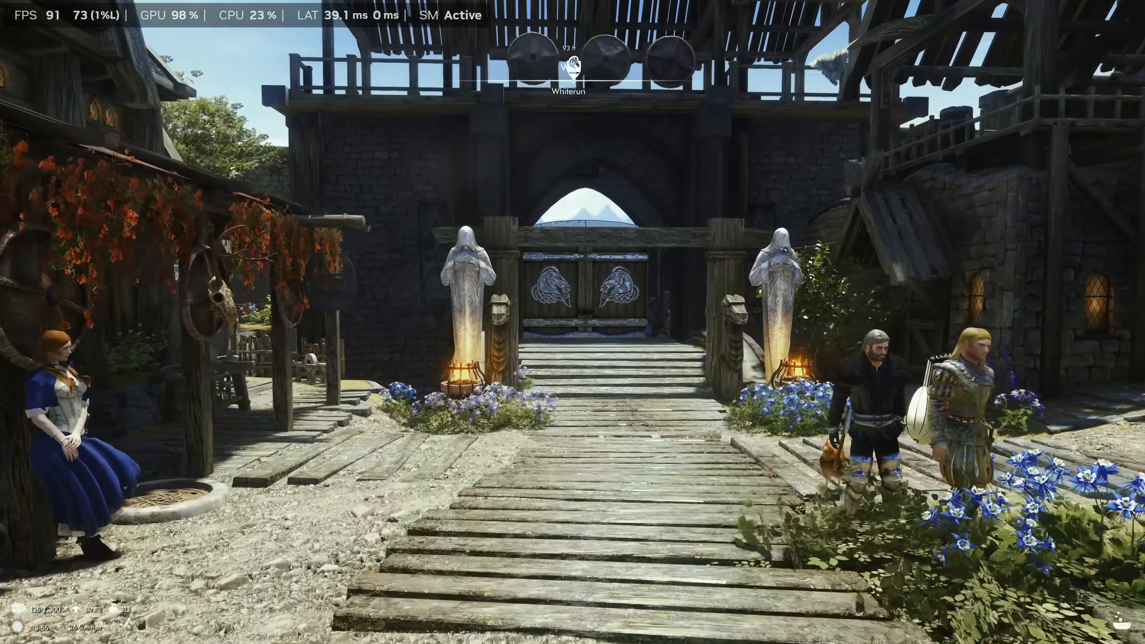
# Walk up to the Whiterun gate with the performance overlay reporting over 90 FPS and SM Active
pyautogui.press('w')
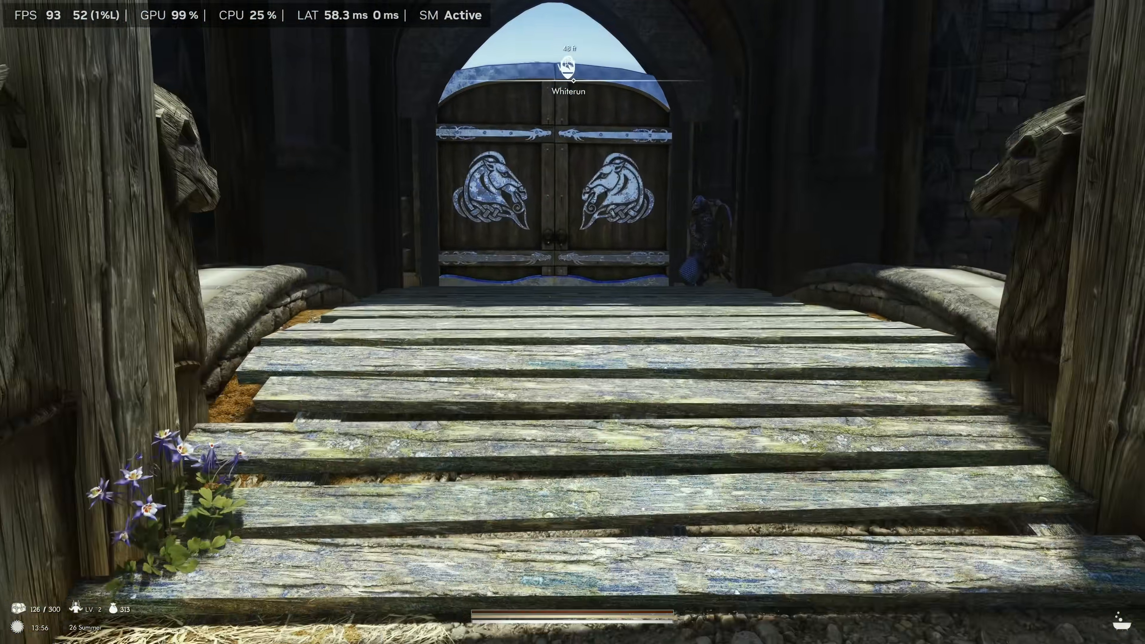
pyautogui.press('w')
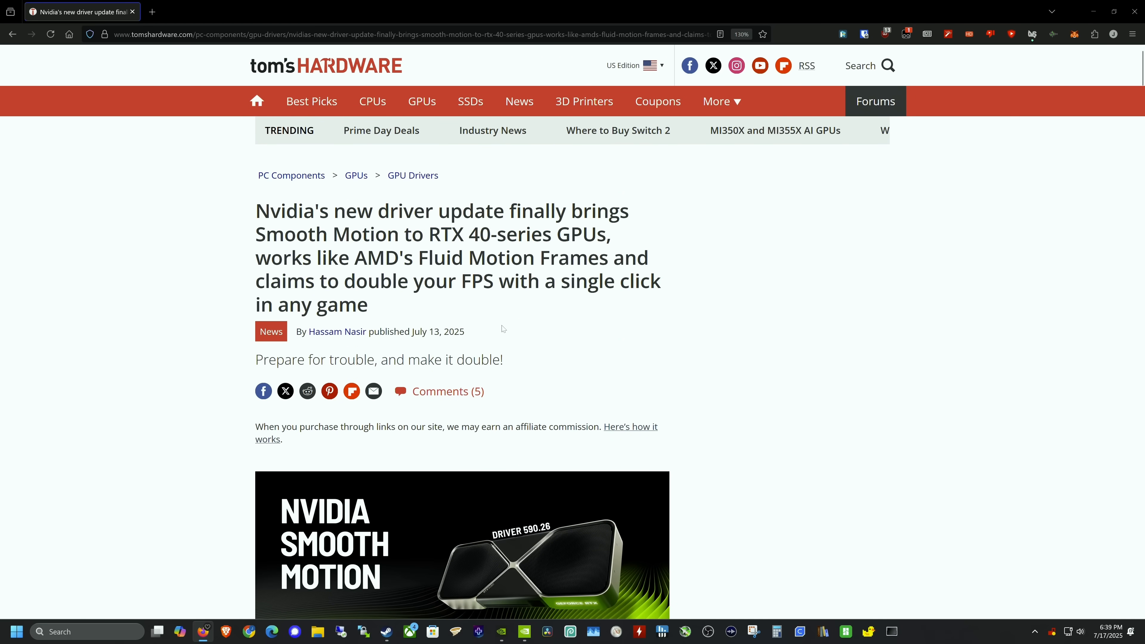
pyautogui.moveTo(524, 320)
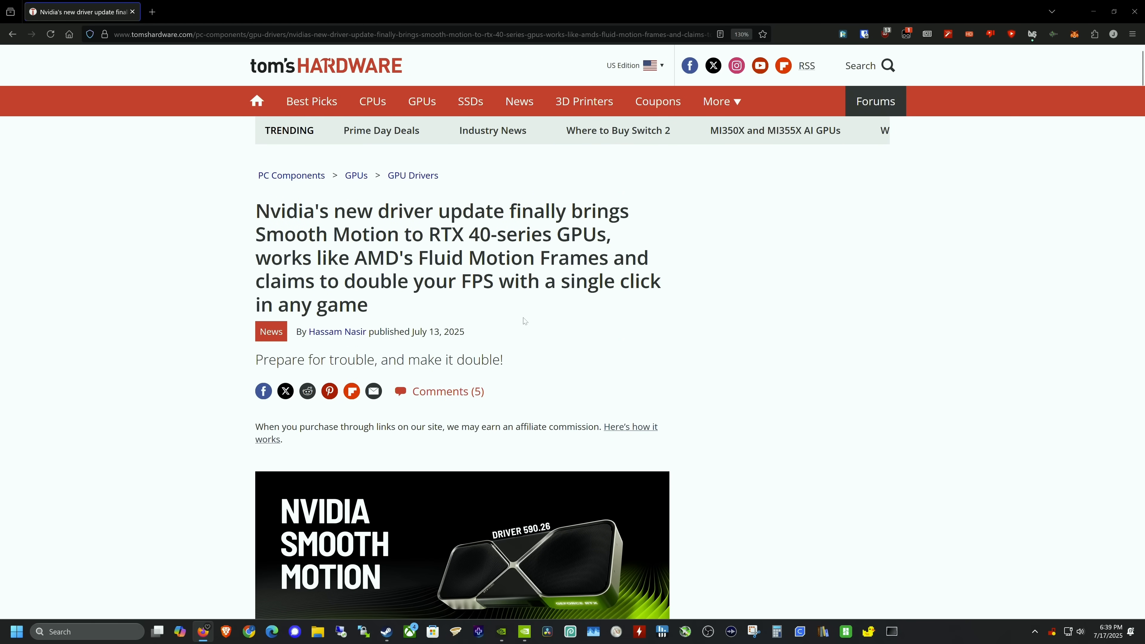
# Copy the article's 'Nvidia's developer page' link to the Shader Model 6.9 preview driver
pyautogui.scroll(-3)
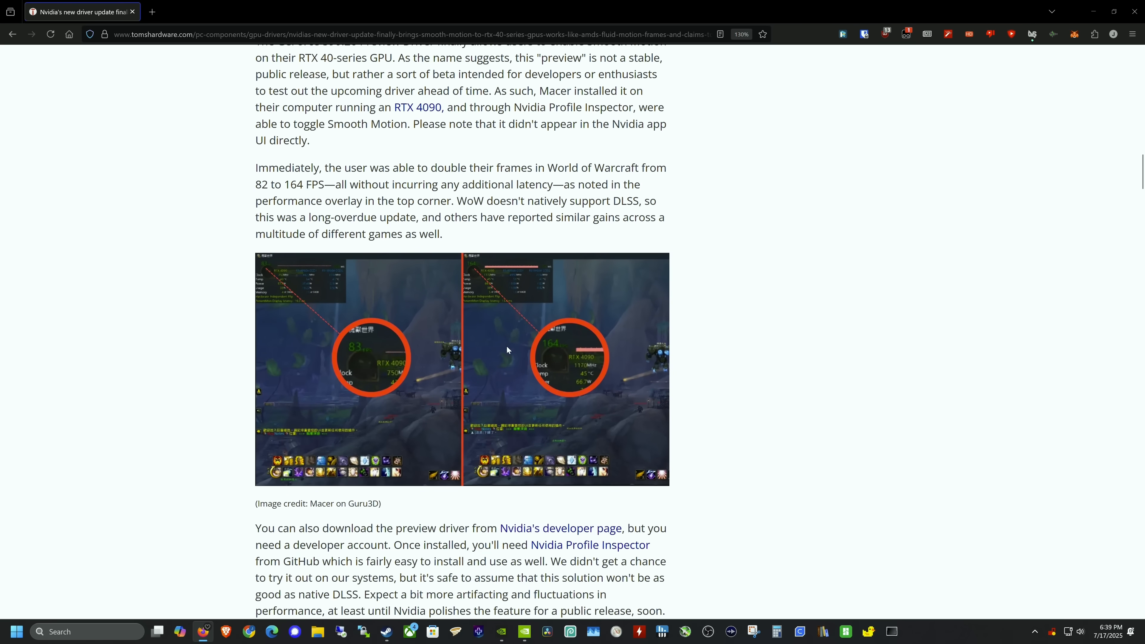
pyautogui.scroll(-3)
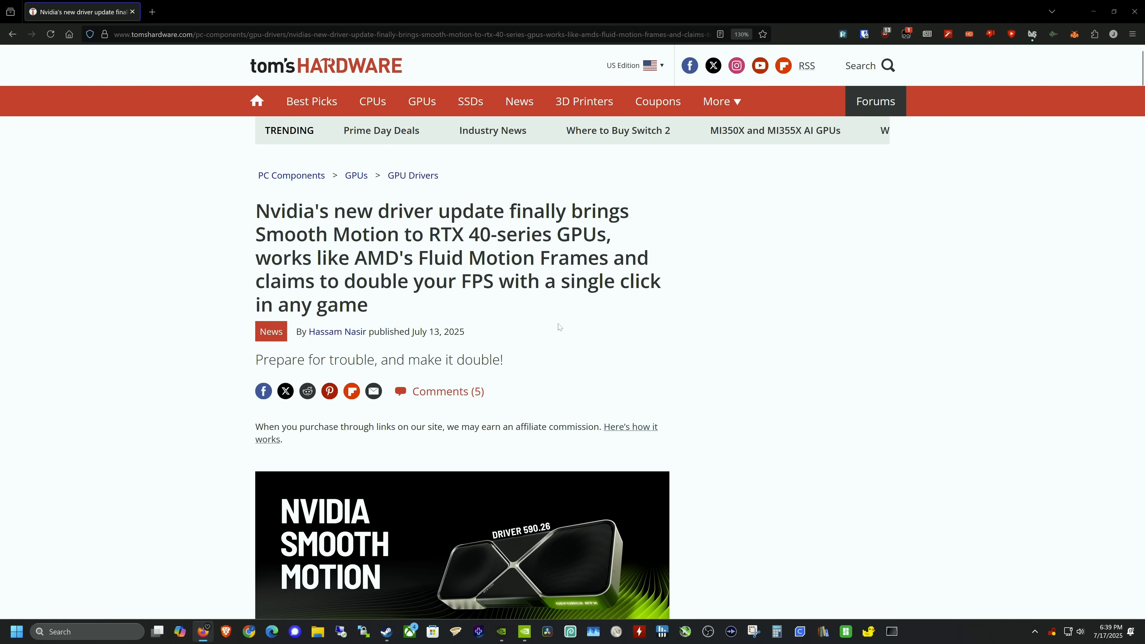
pyautogui.scroll(-3)
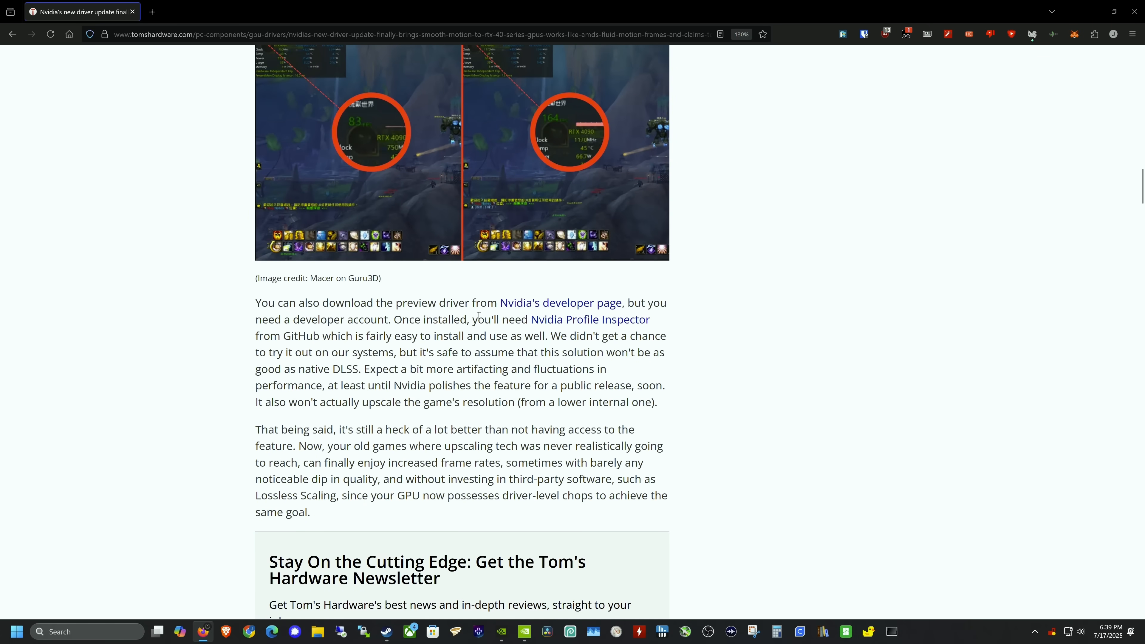
pyautogui.moveTo(560, 303)
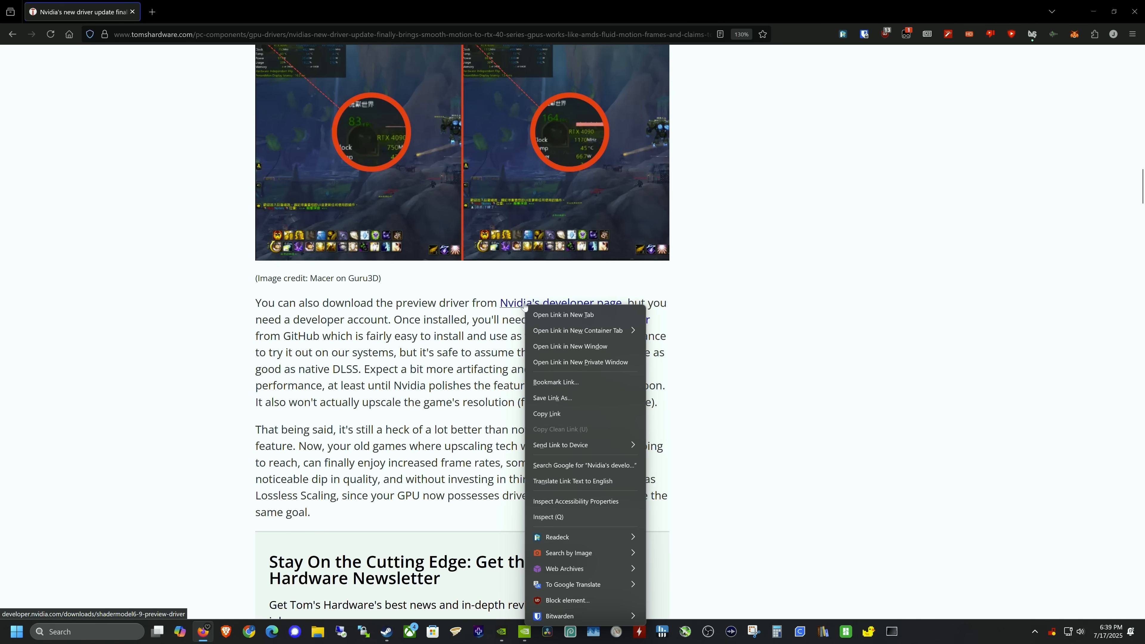
pyautogui.click(563, 315)
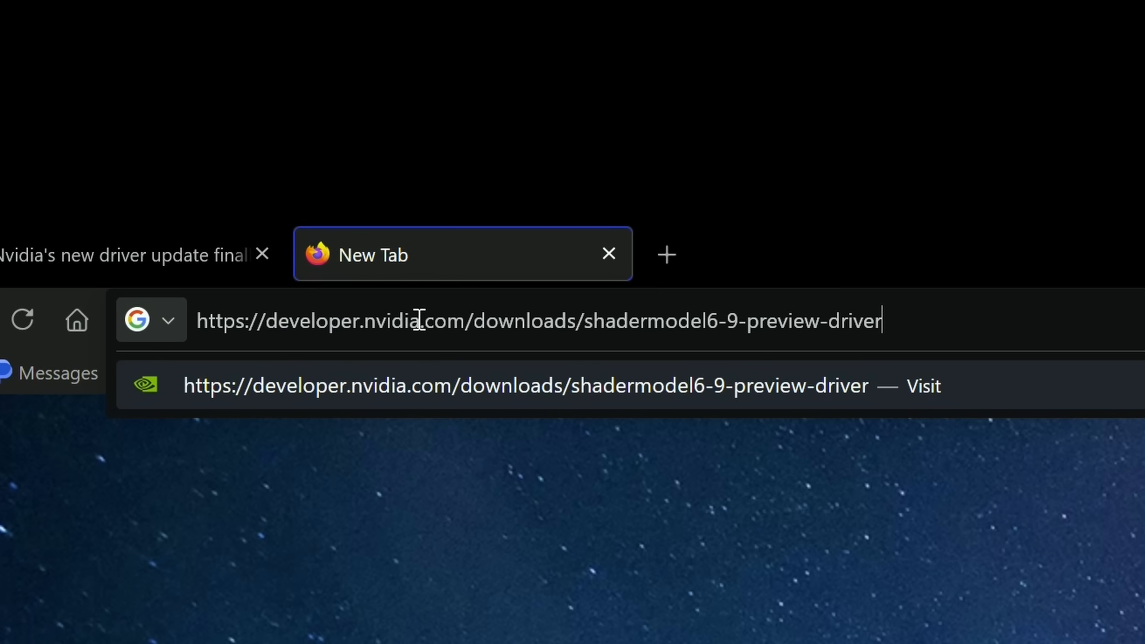
pyautogui.moveTo(757, 331)
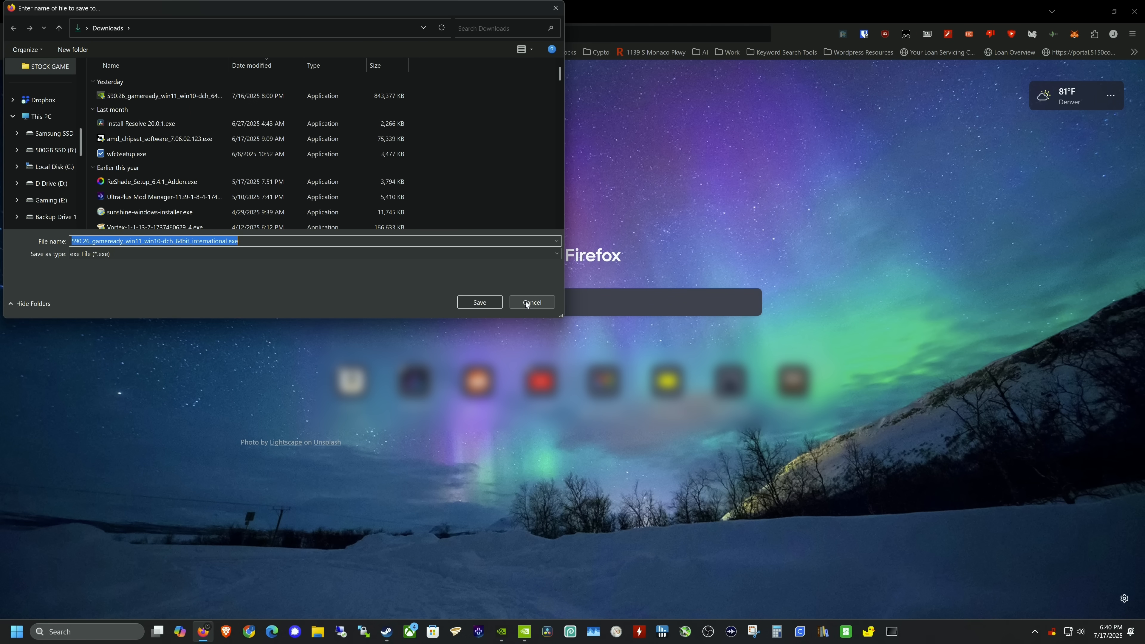
# Cancel saving a second copy of the 590.26 driver installer already in Downloads
pyautogui.click(532, 302)
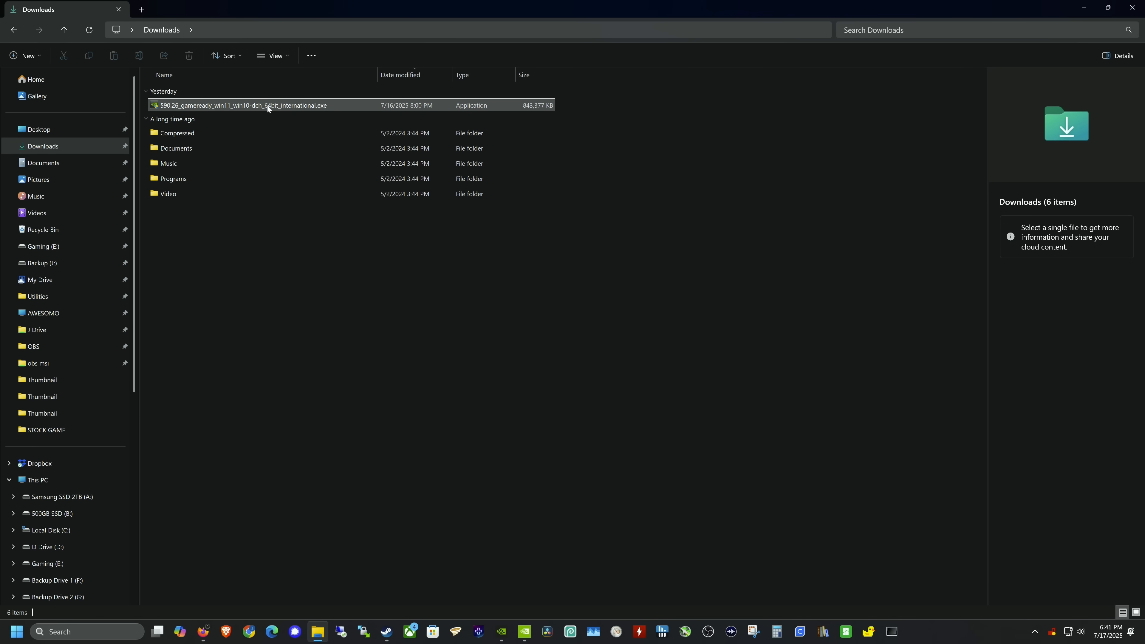
pyautogui.moveTo(241, 107)
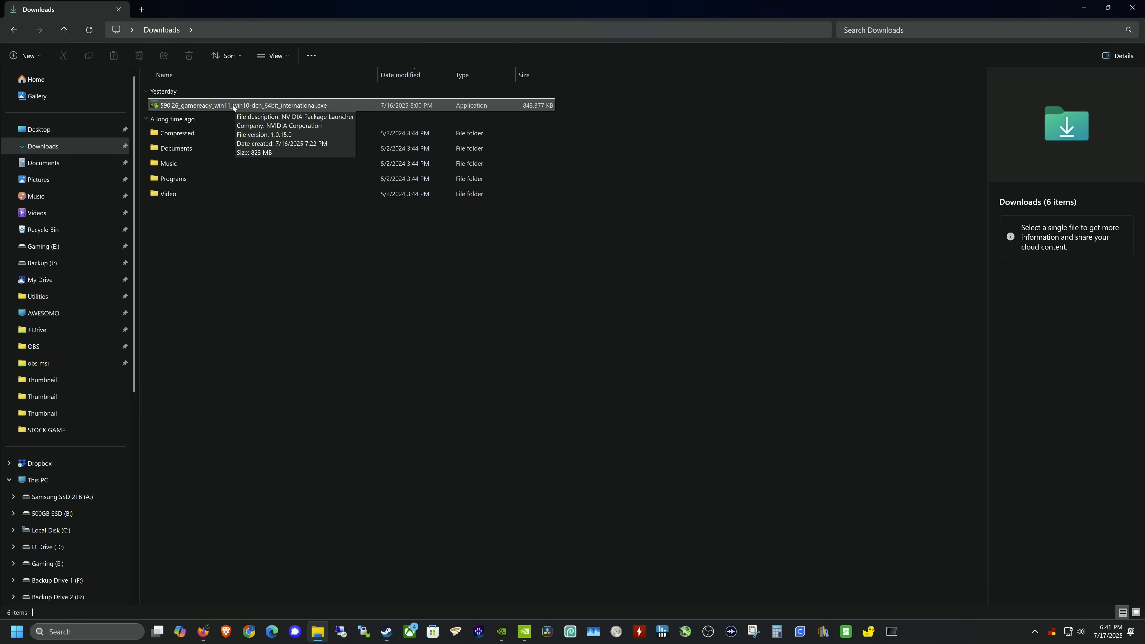
# Install the 590.26 driver from Downloads, accepting the license and choosing Custom (Advanced)
pyautogui.click(241, 105)
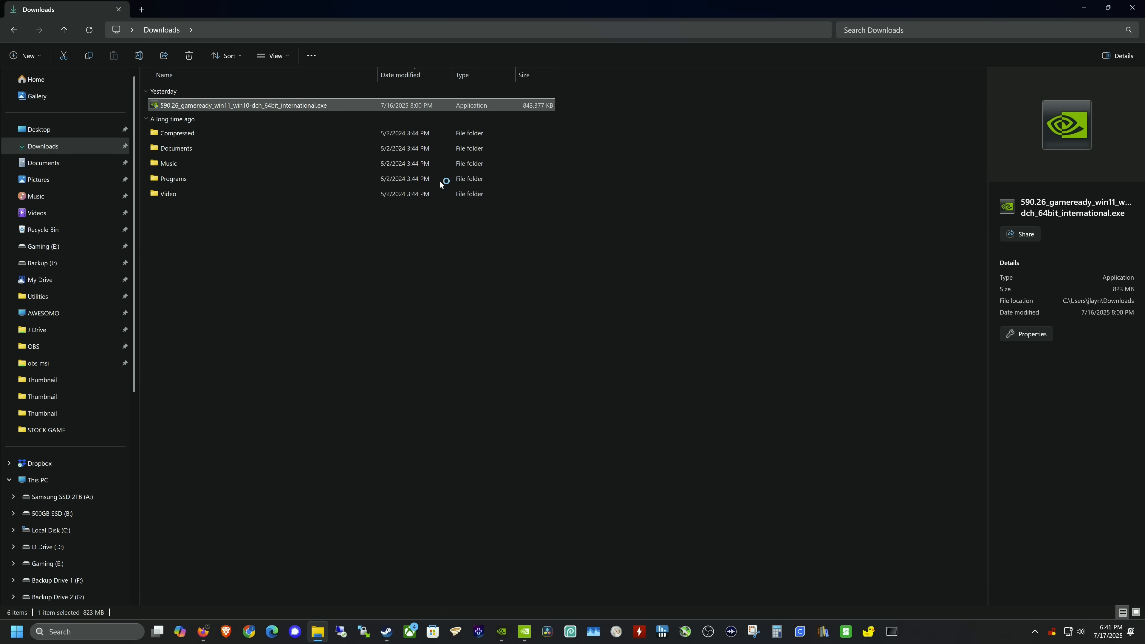
pyautogui.doubleClick(241, 105)
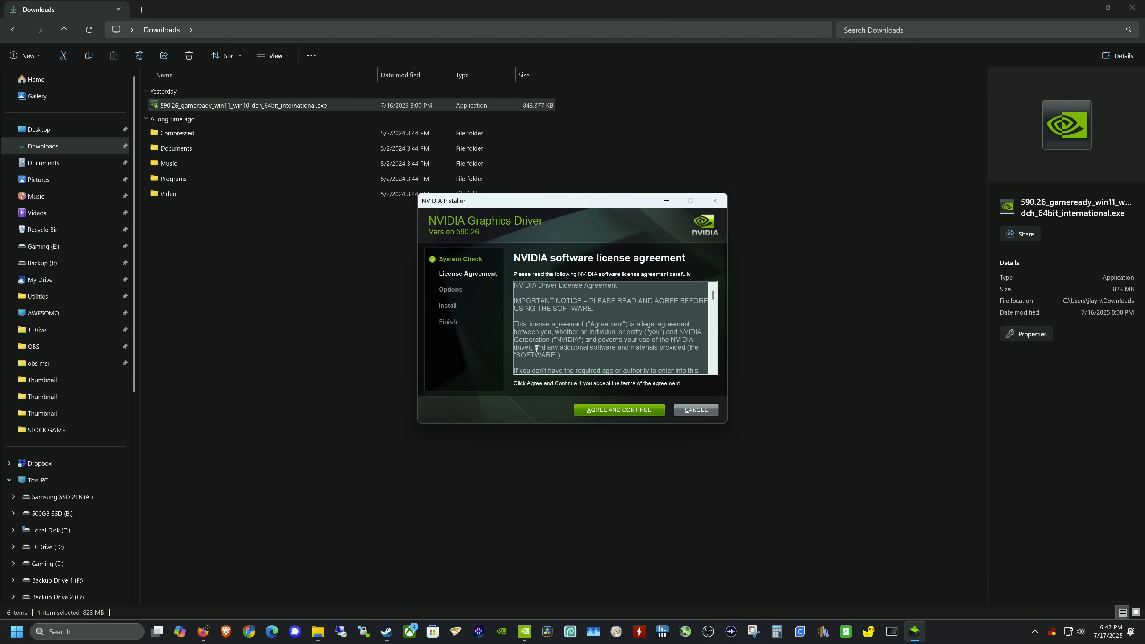
pyautogui.click(618, 409)
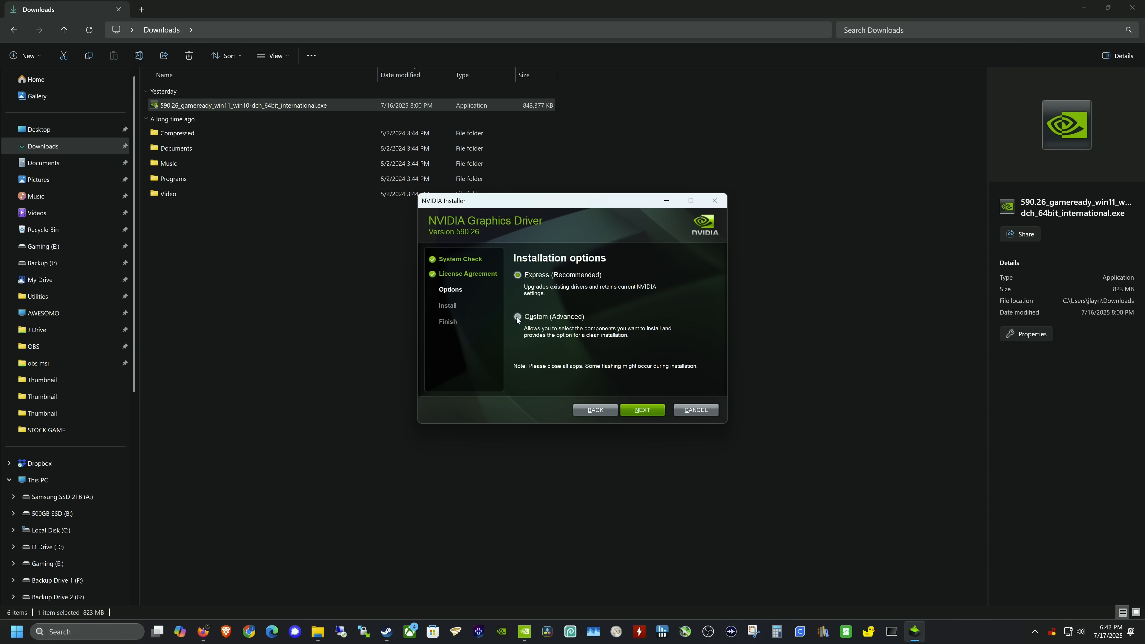
pyautogui.click(517, 316)
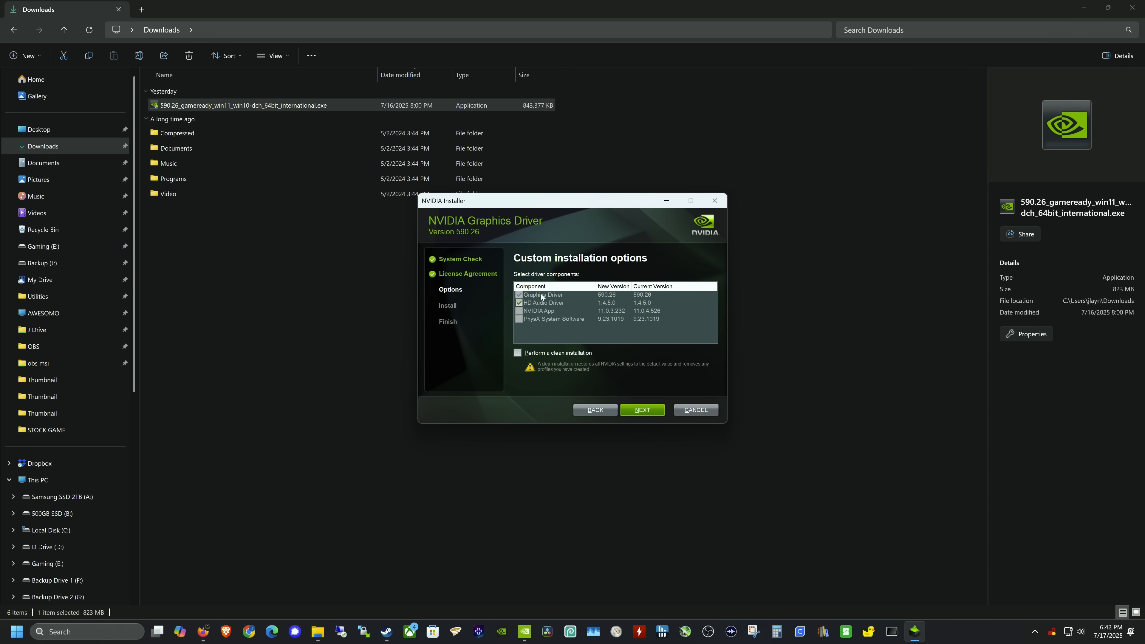
pyautogui.moveTo(568, 315)
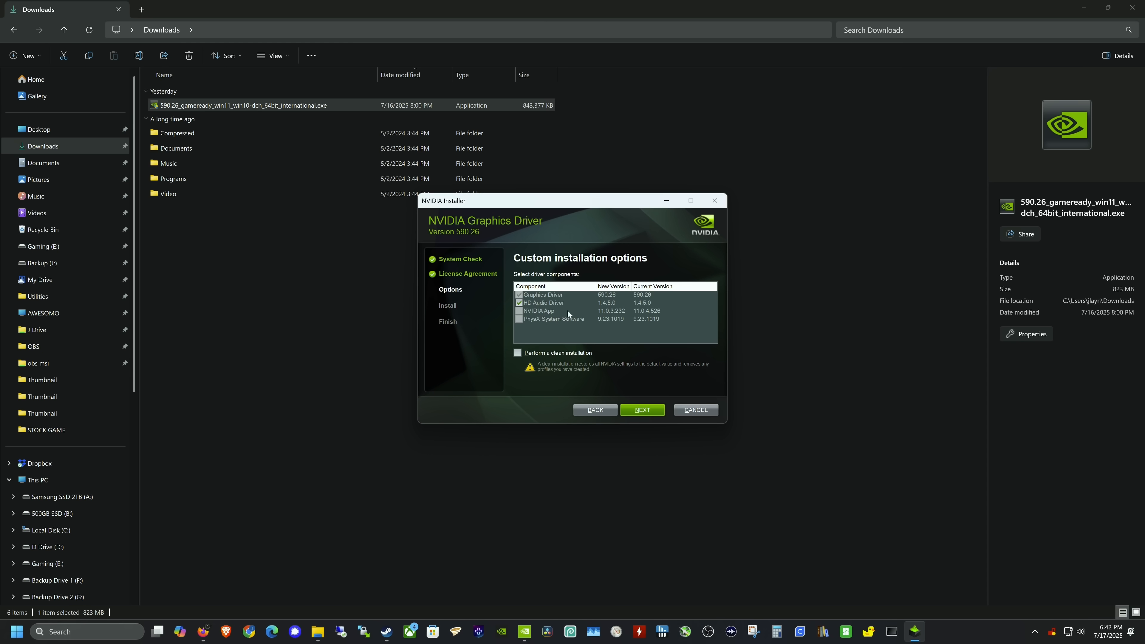
pyautogui.moveTo(553, 313)
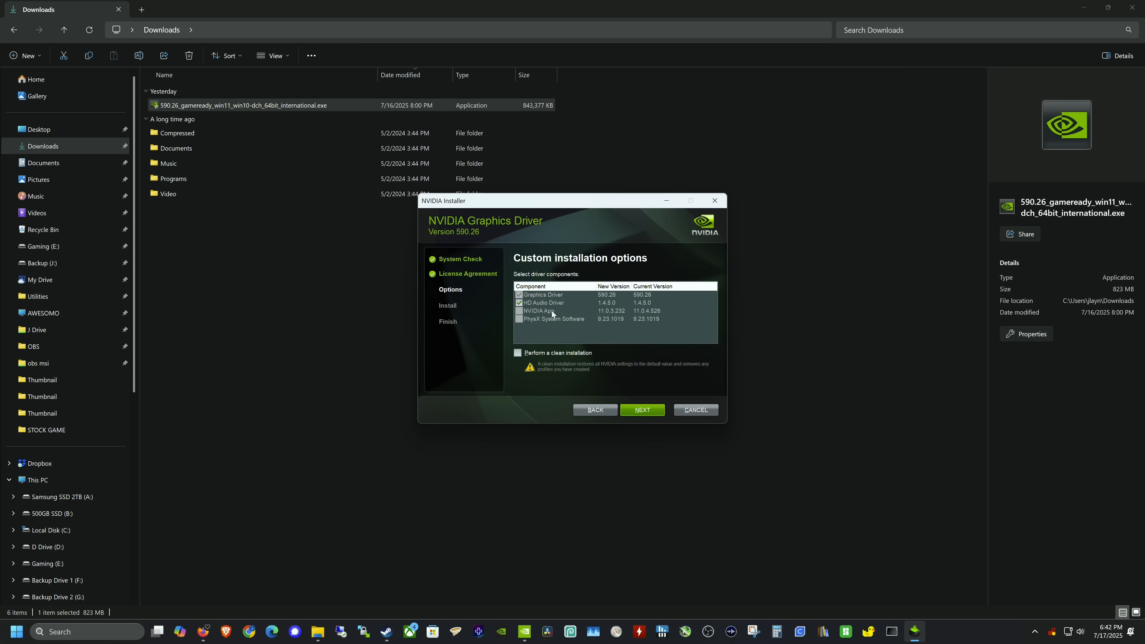
pyautogui.moveTo(550, 322)
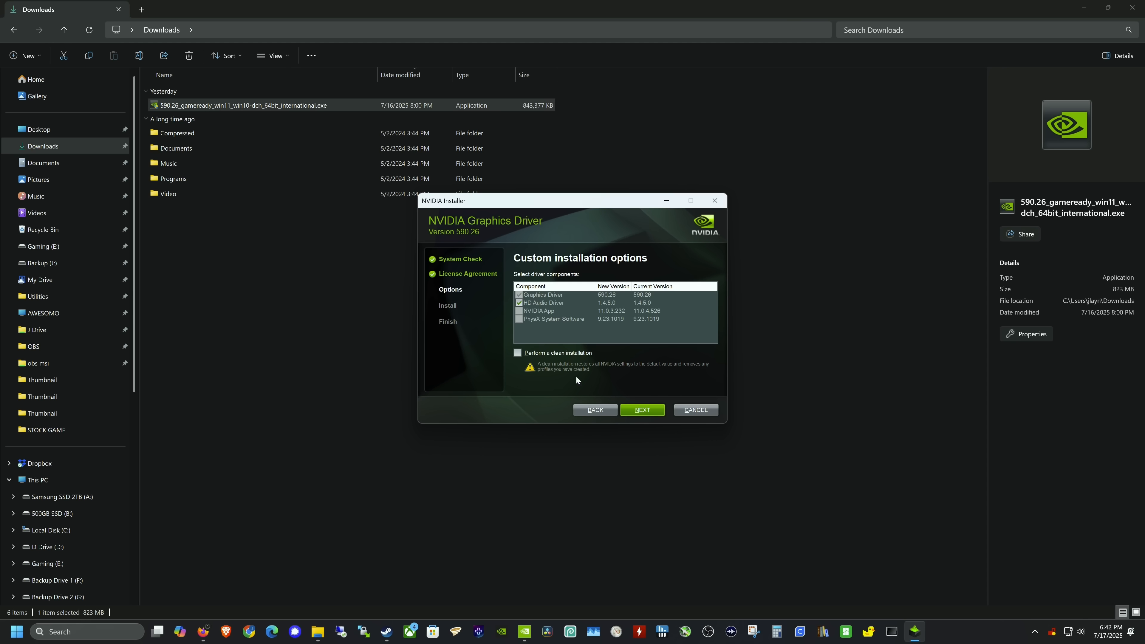
pyautogui.moveTo(582, 360)
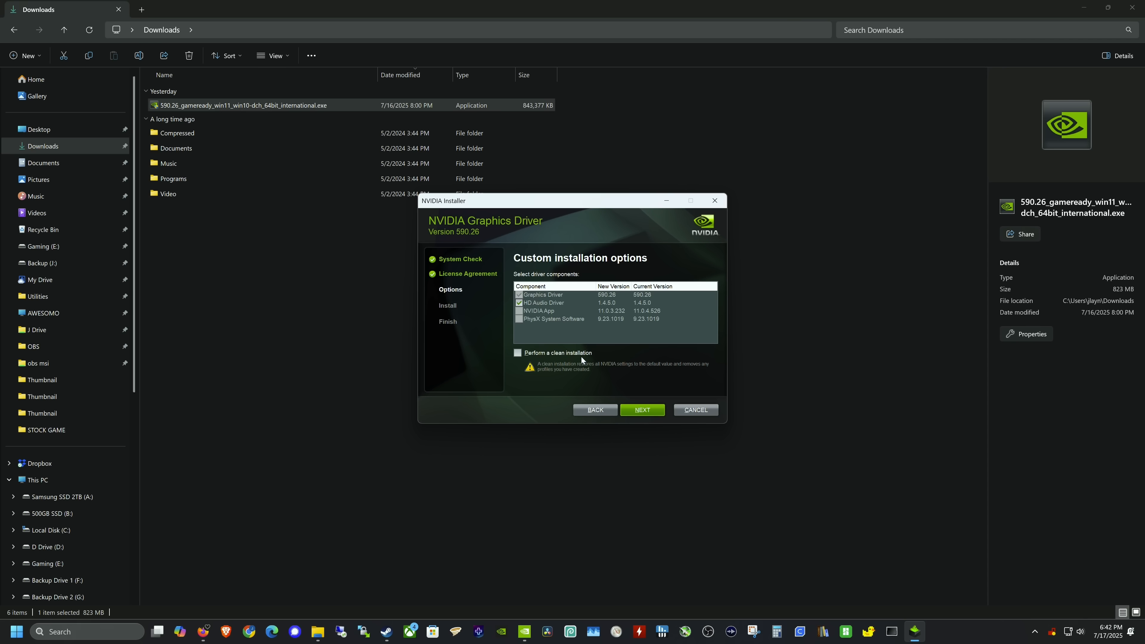
pyautogui.moveTo(608, 372)
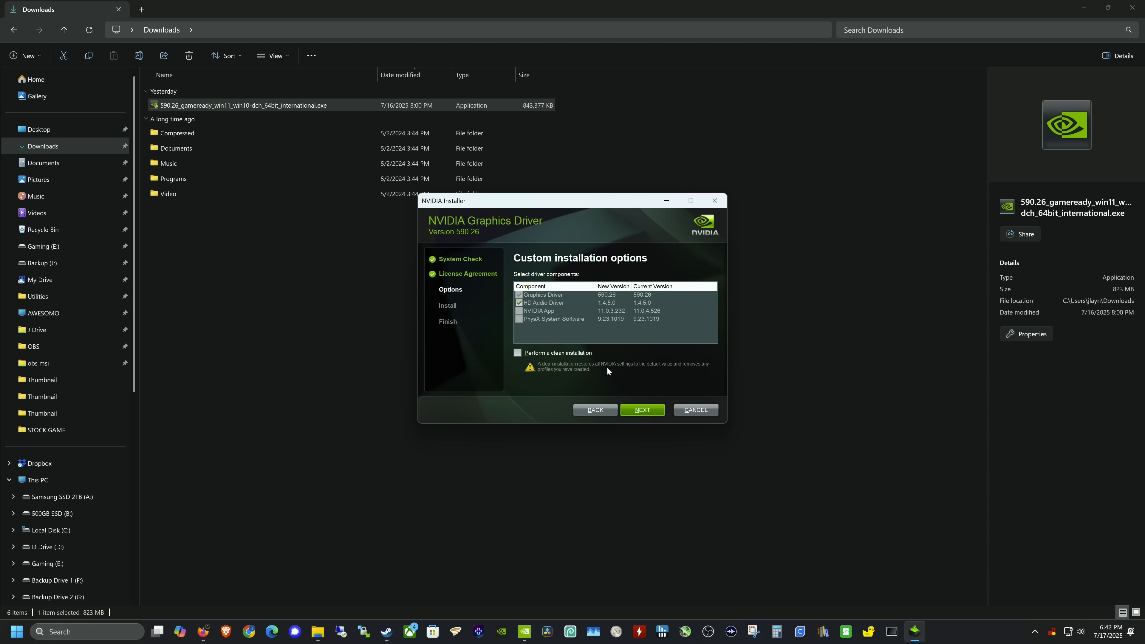
pyautogui.moveTo(616, 394)
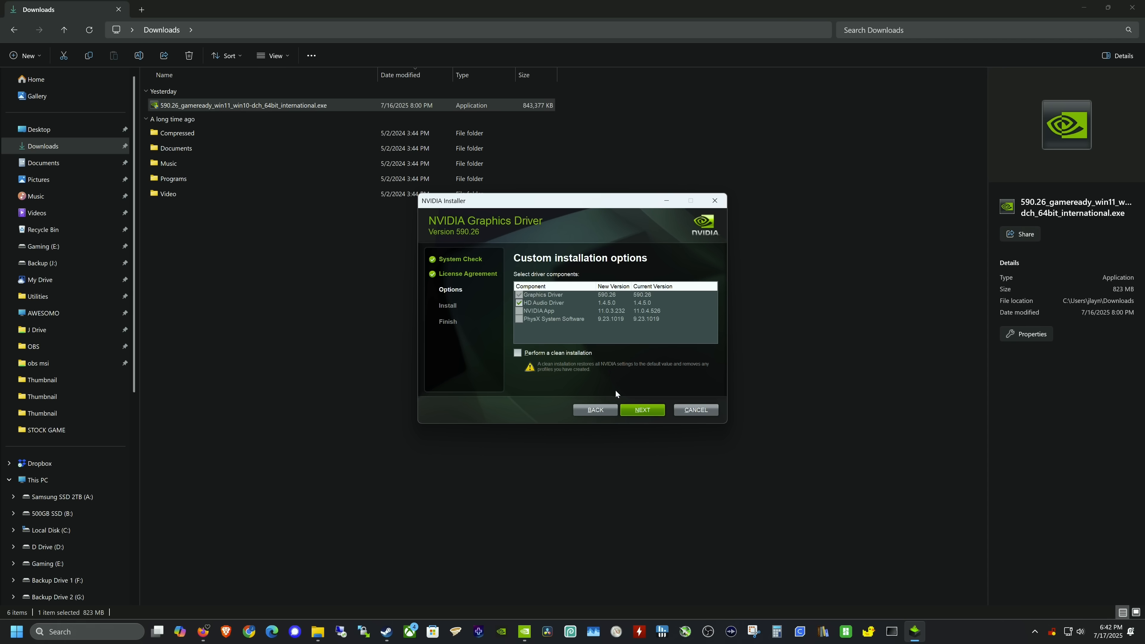
pyautogui.click(642, 410)
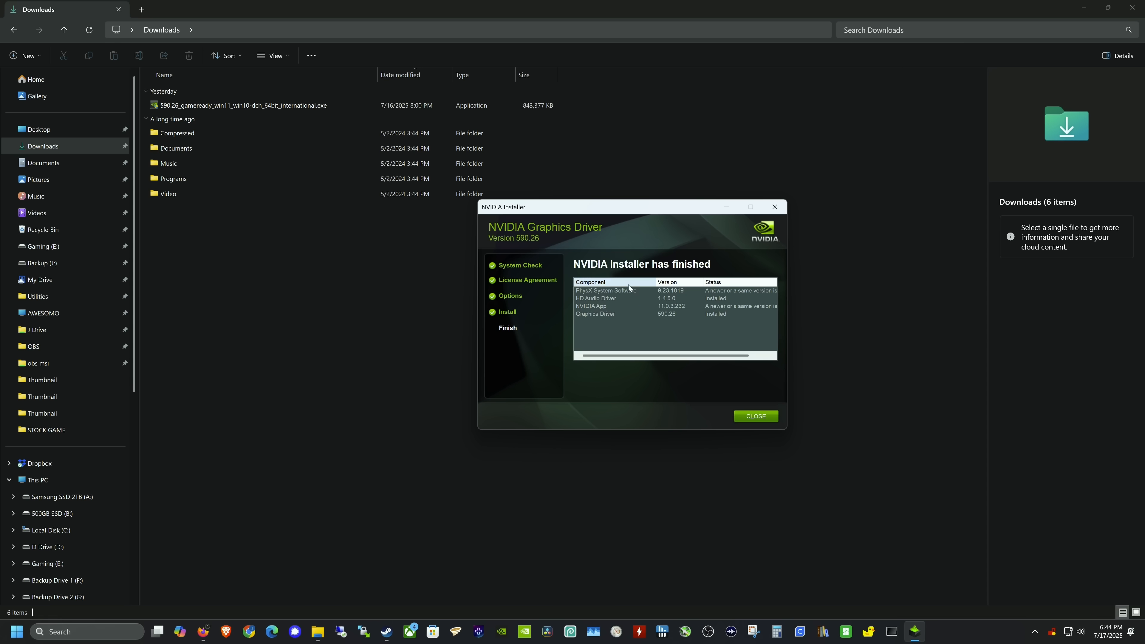
pyautogui.moveTo(672, 336)
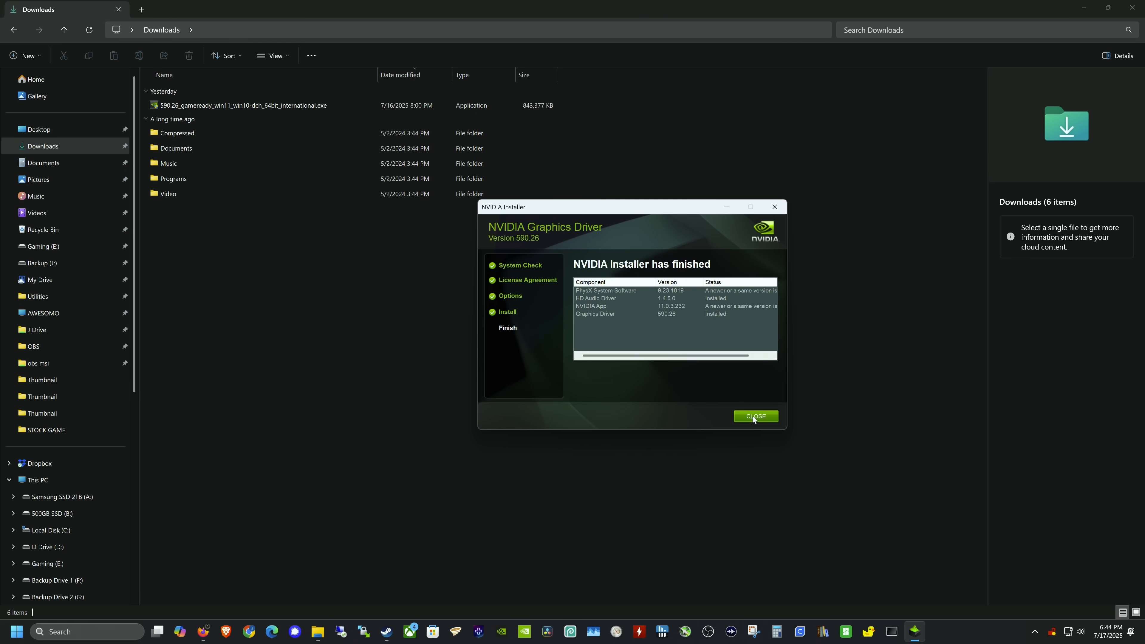
# Dismiss the finished installer and launch the NVIDIA App from the taskbar
pyautogui.click(755, 417)
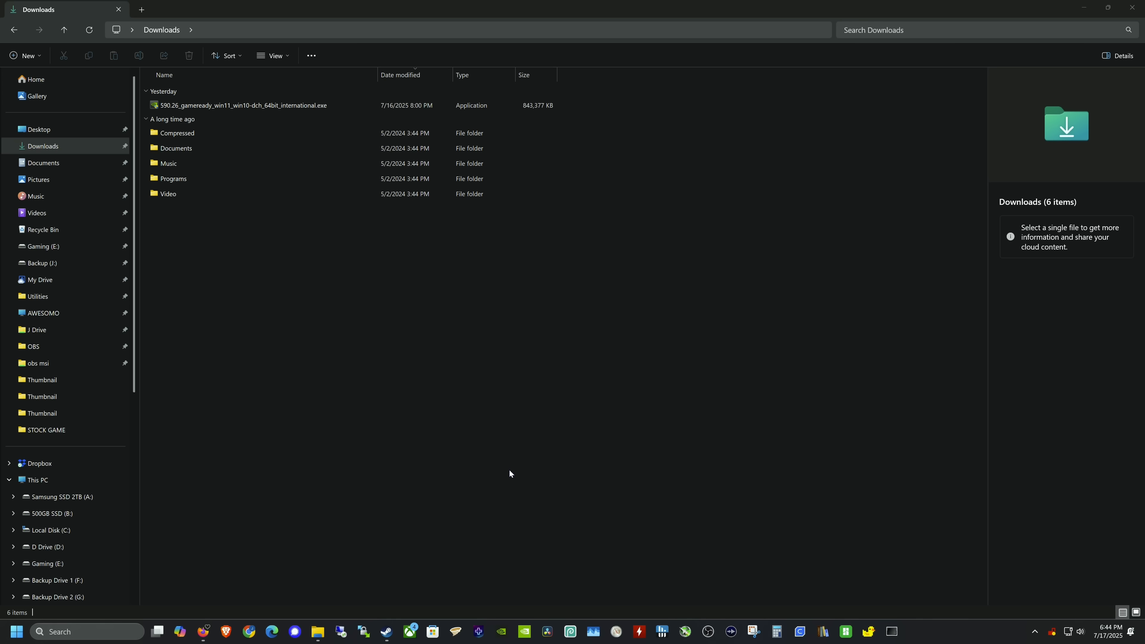
pyautogui.moveTo(488, 540)
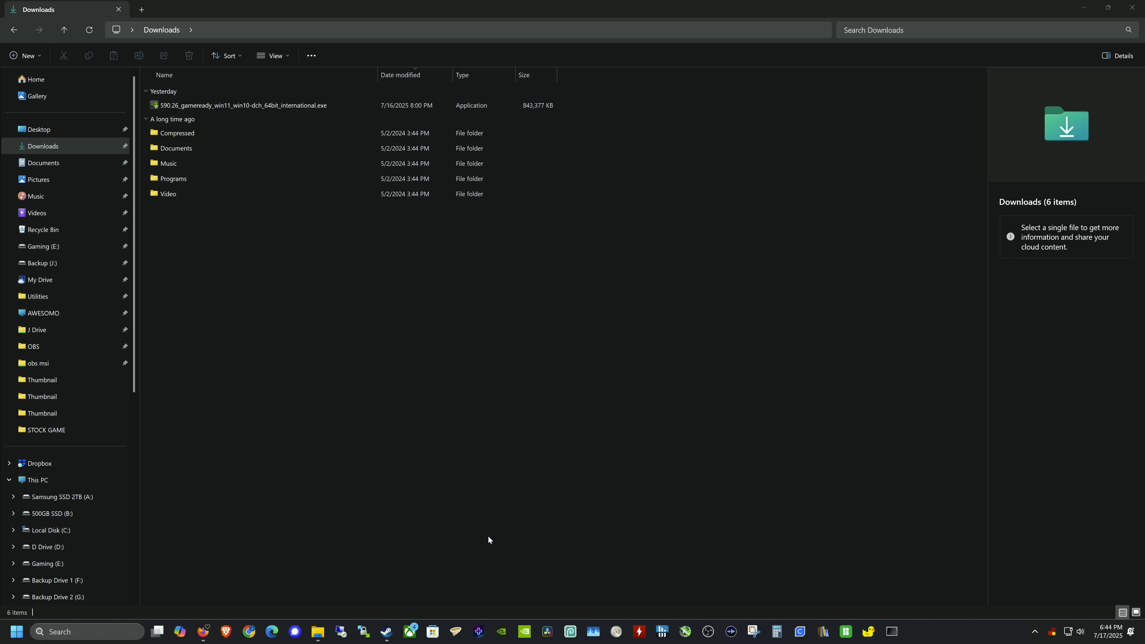
pyautogui.moveTo(411, 558)
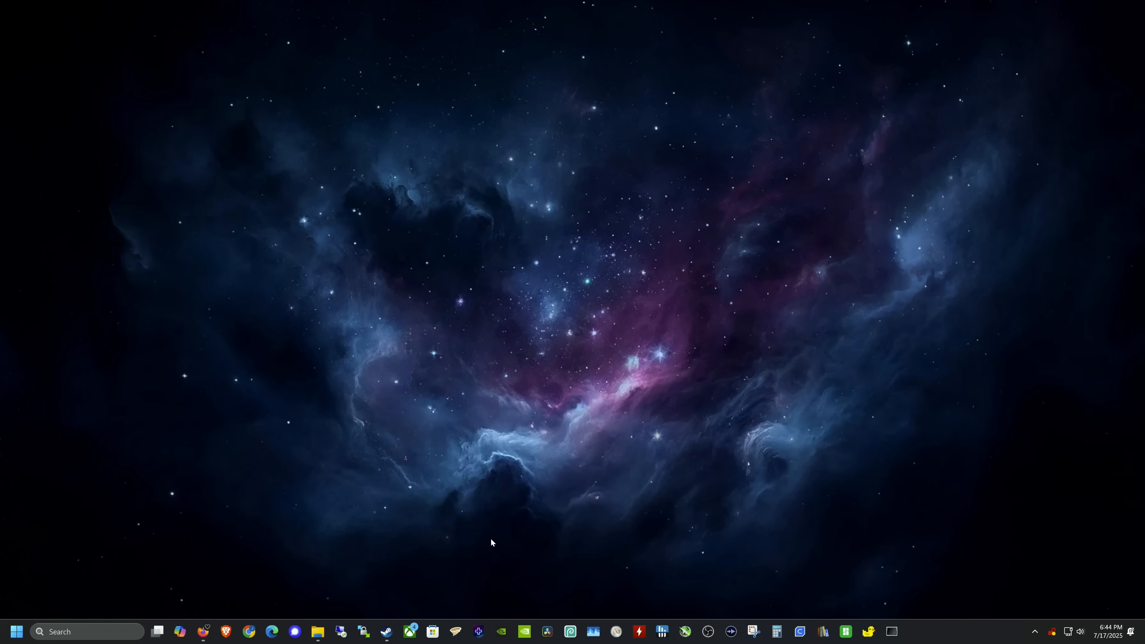
pyautogui.moveTo(499, 537)
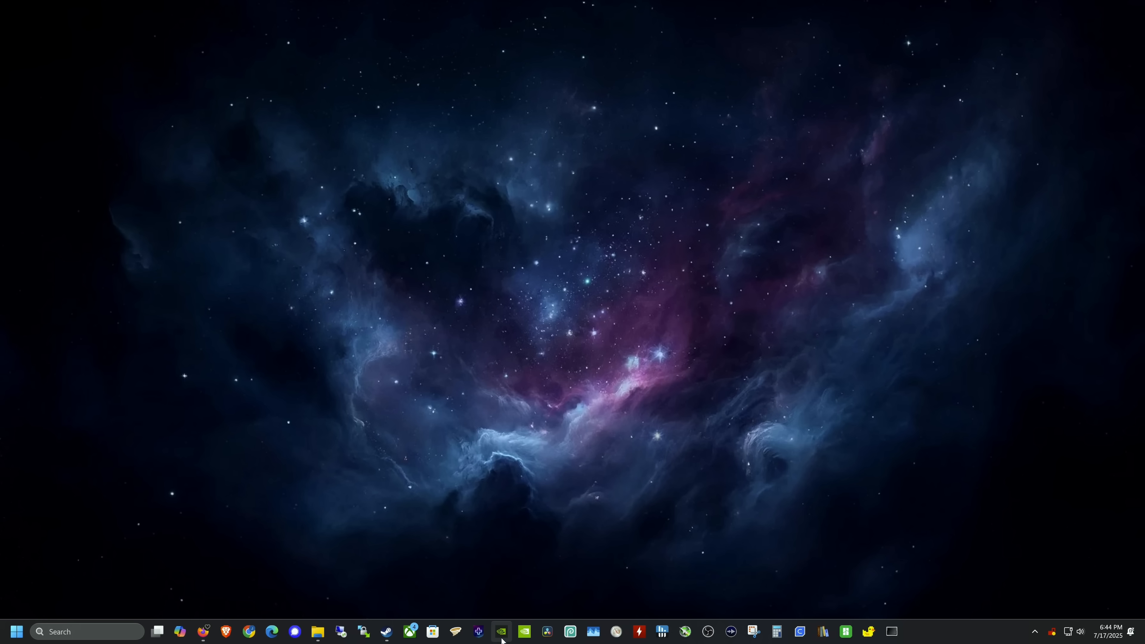
pyautogui.moveTo(501, 632)
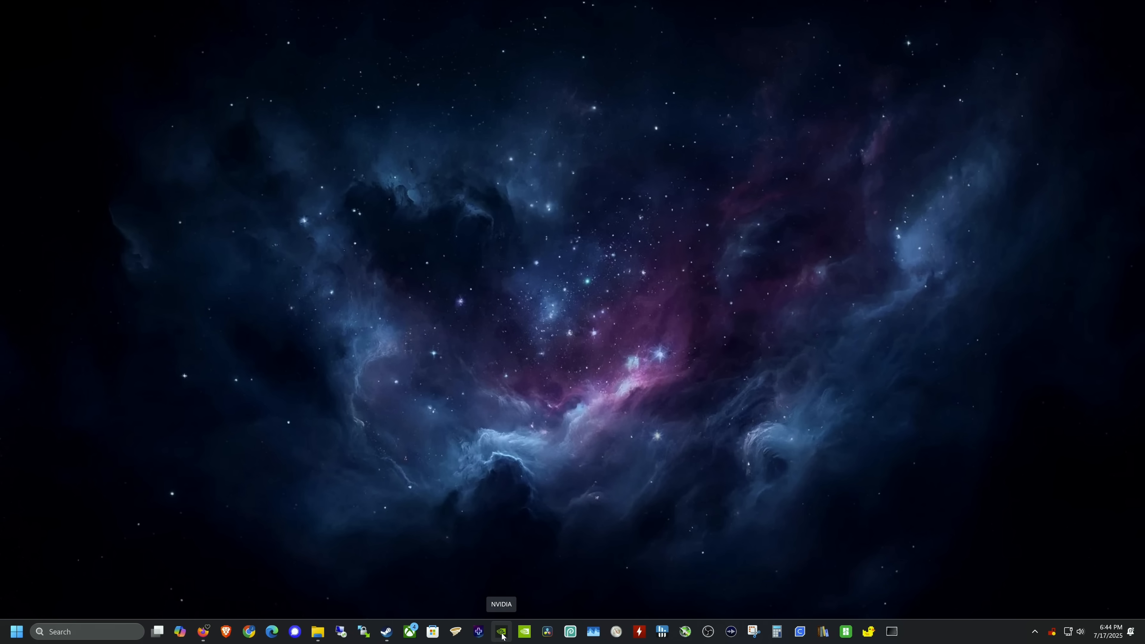
pyautogui.click(501, 631)
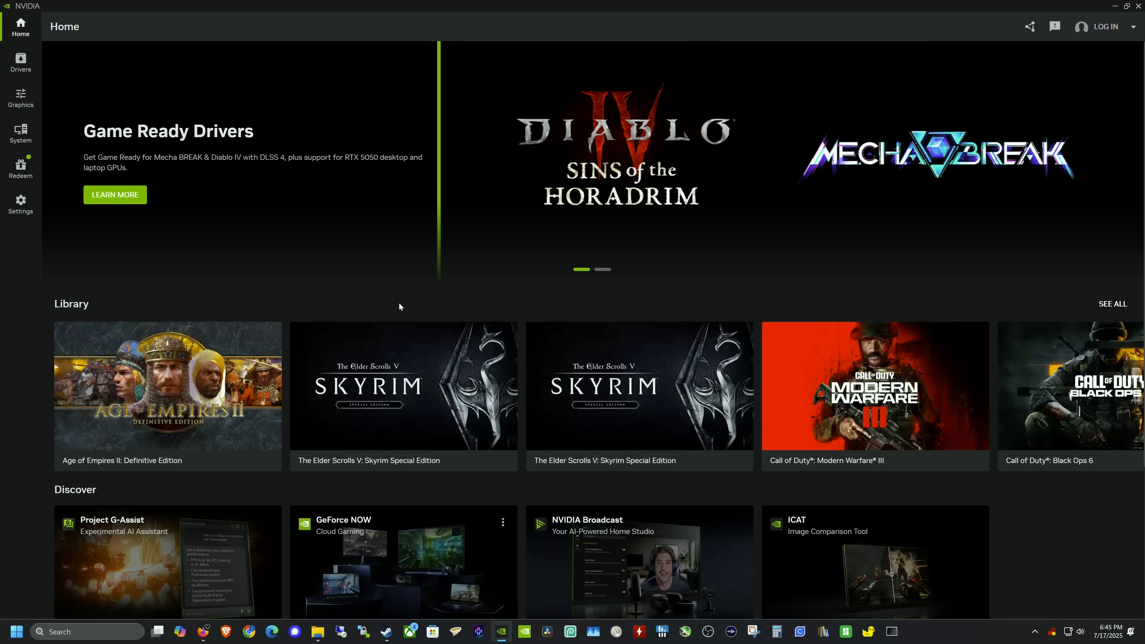
# Browse Graphics program settings, checking The Witcher 3 and returning to Skyrim Special Edition
pyautogui.click(20, 98)
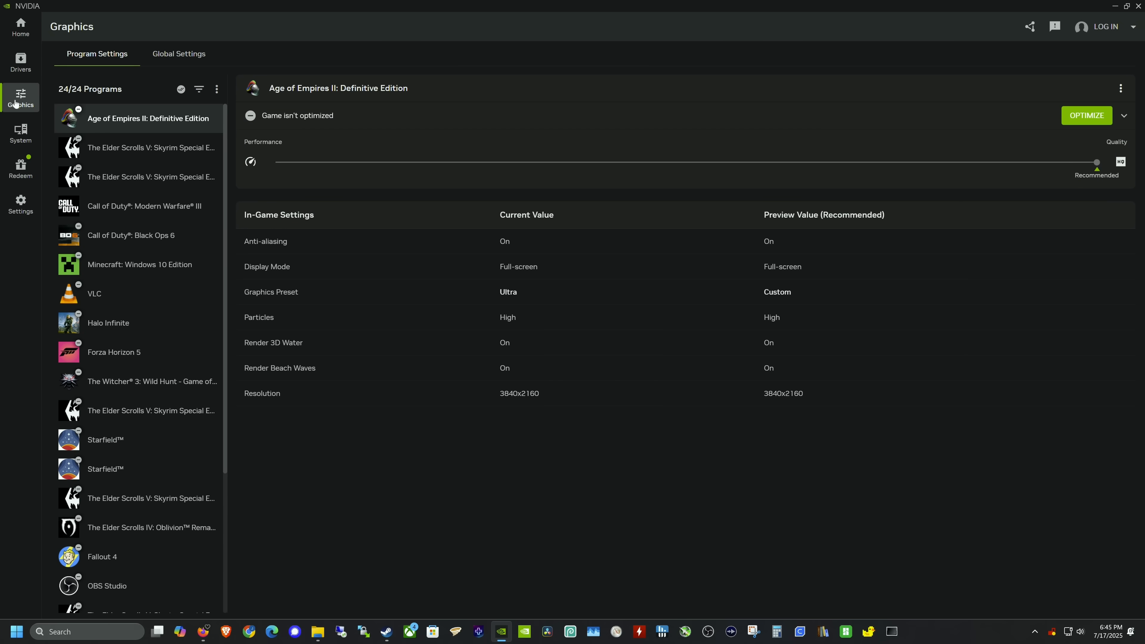
pyautogui.scroll(-3)
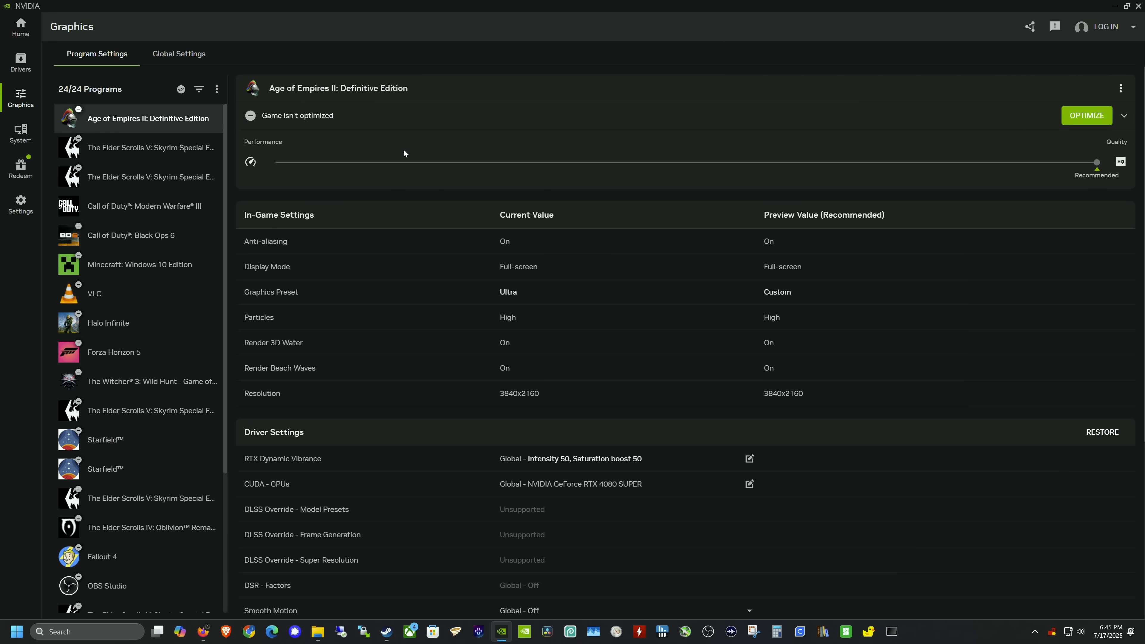
pyautogui.click(151, 147)
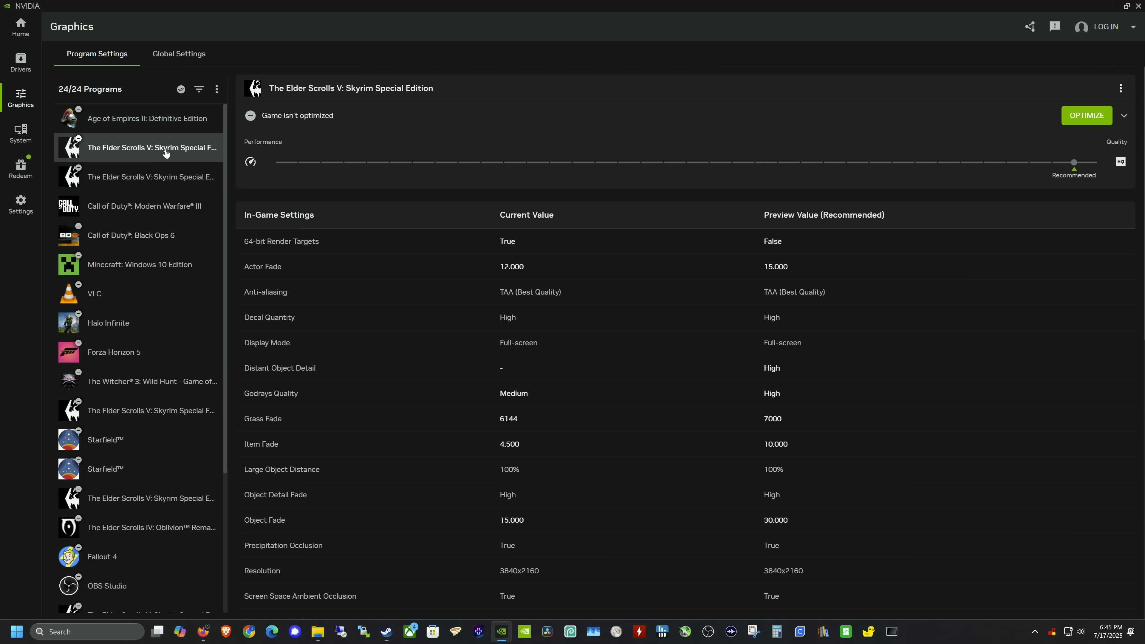
pyautogui.moveTo(159, 415)
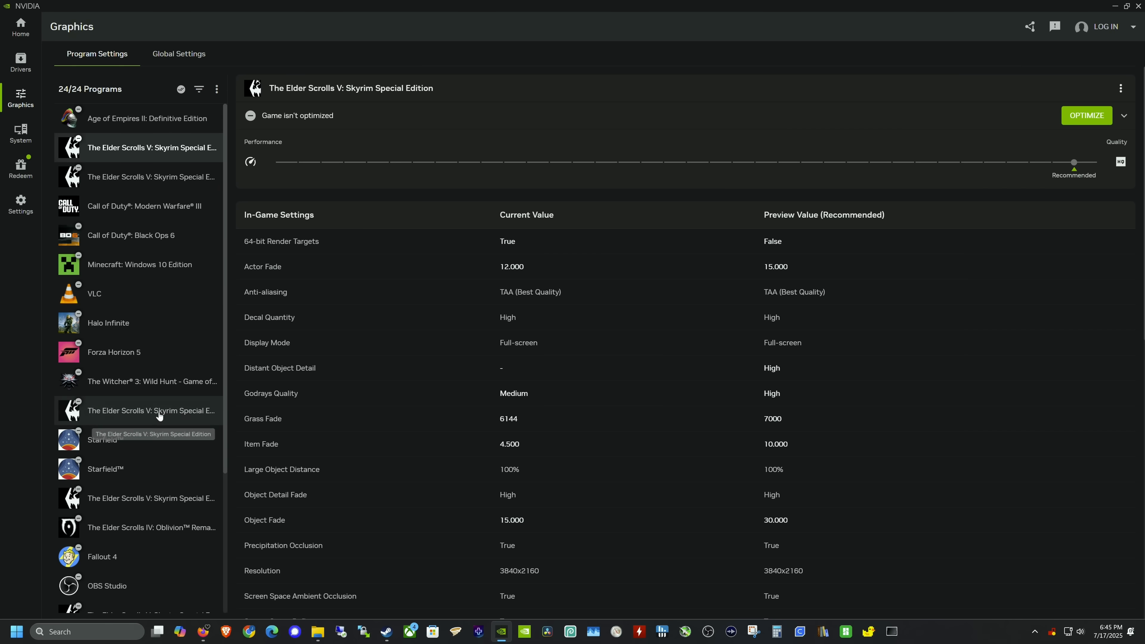
pyautogui.scroll(-3)
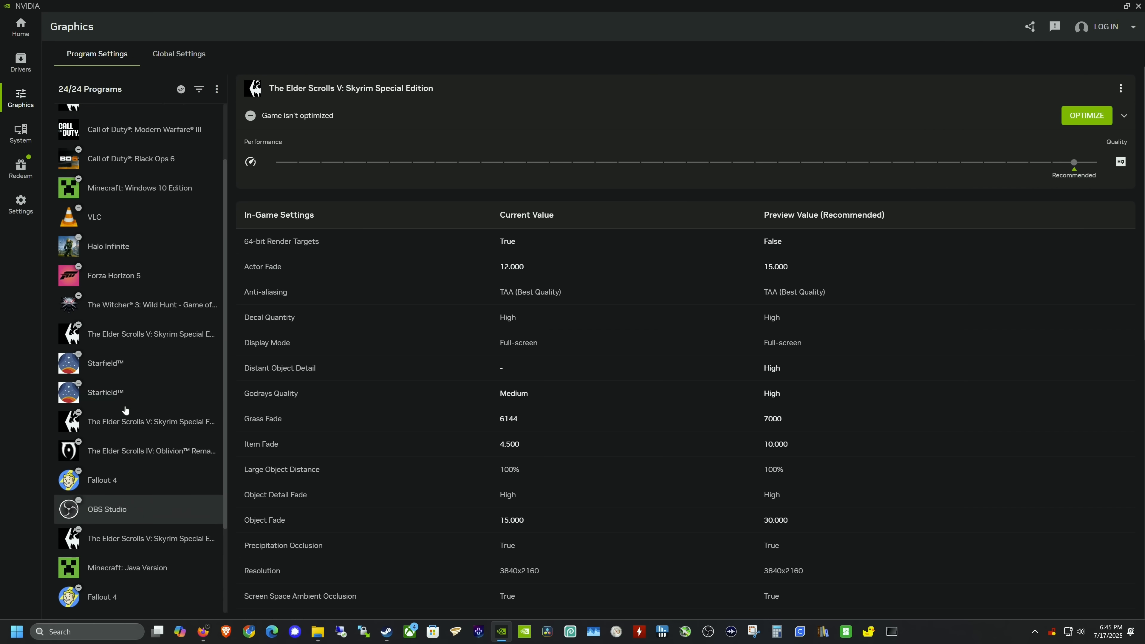
pyautogui.click(124, 351)
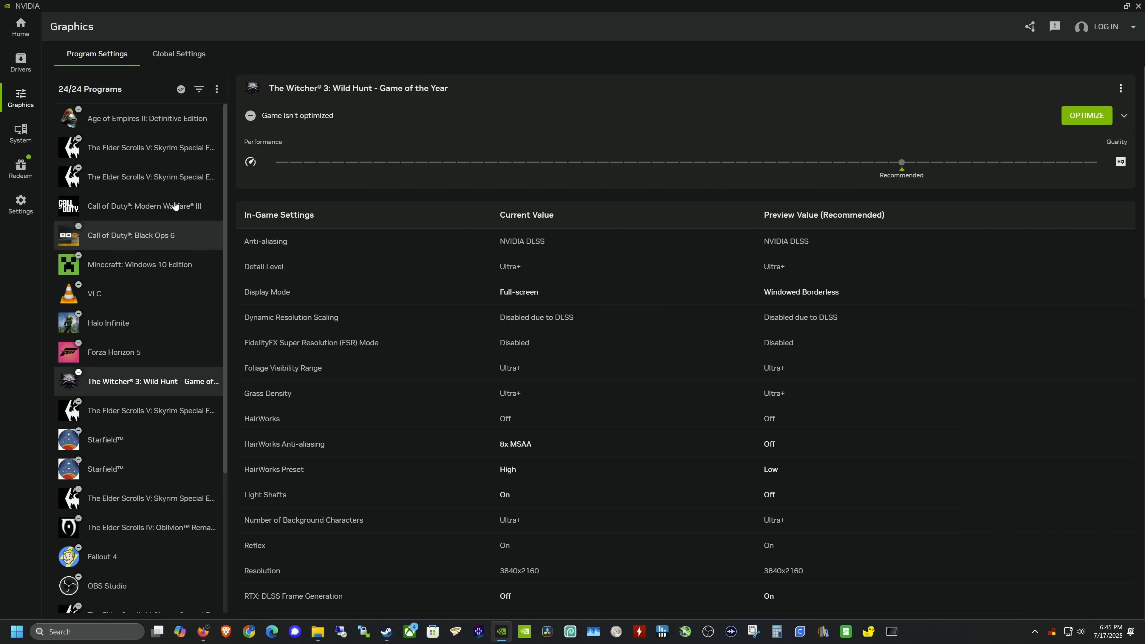
pyautogui.click(150, 147)
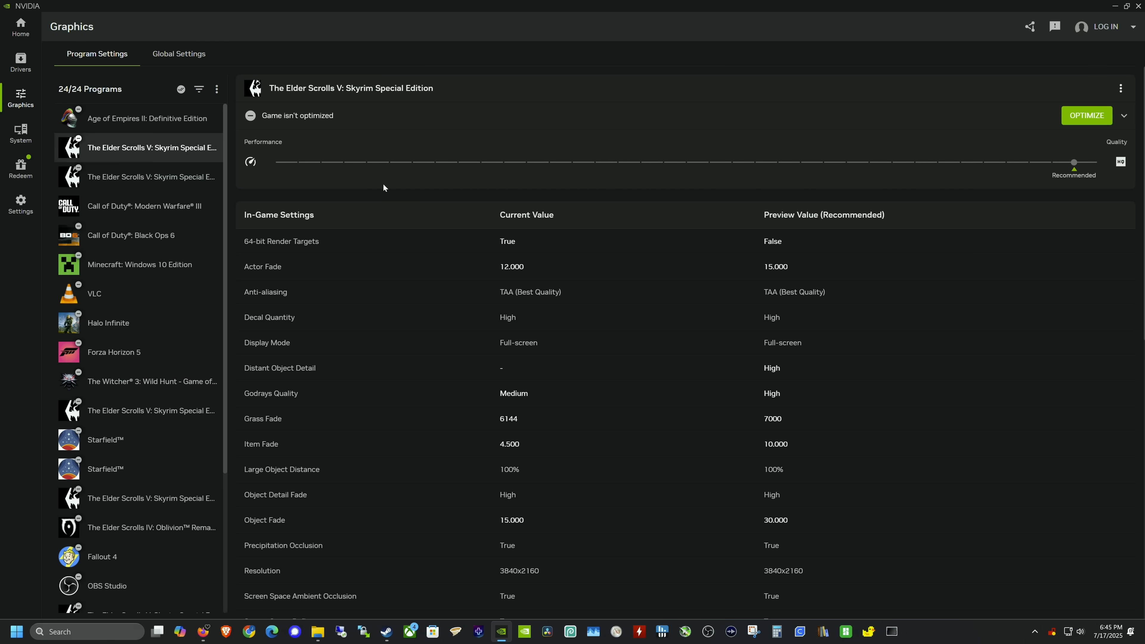
pyautogui.moveTo(152, 154)
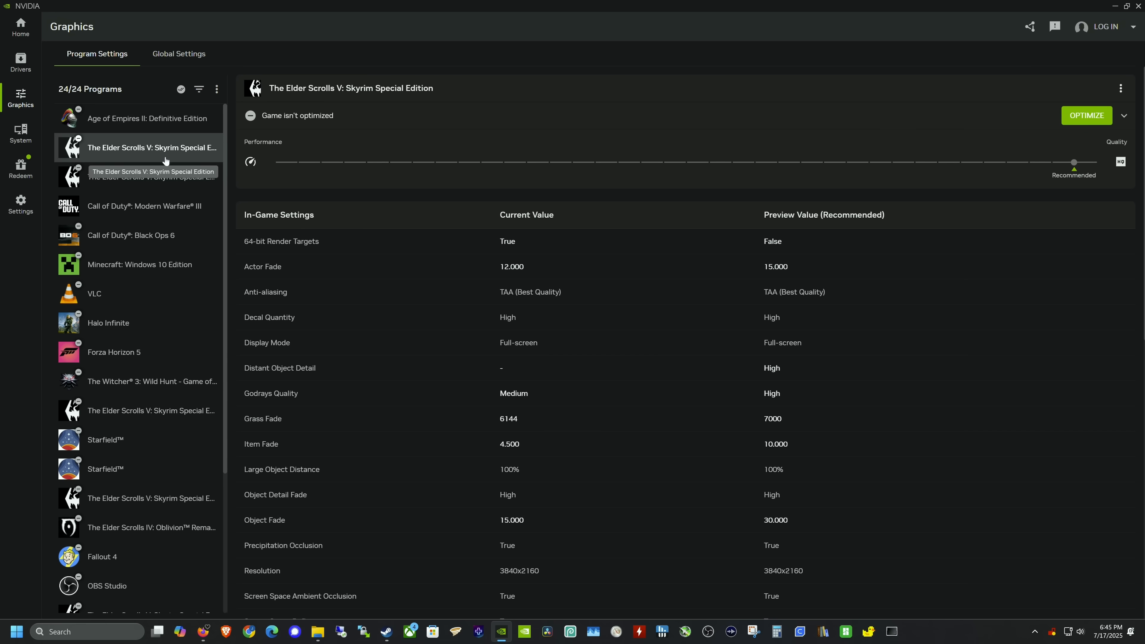
pyautogui.moveTo(107, 525)
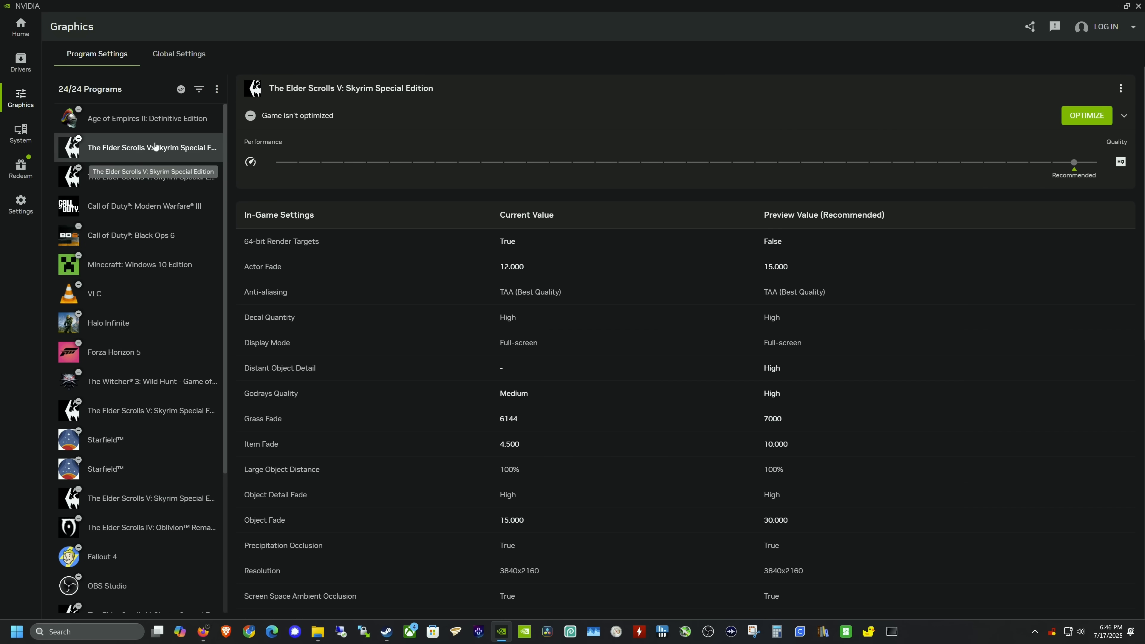
pyautogui.moveTo(979, 126)
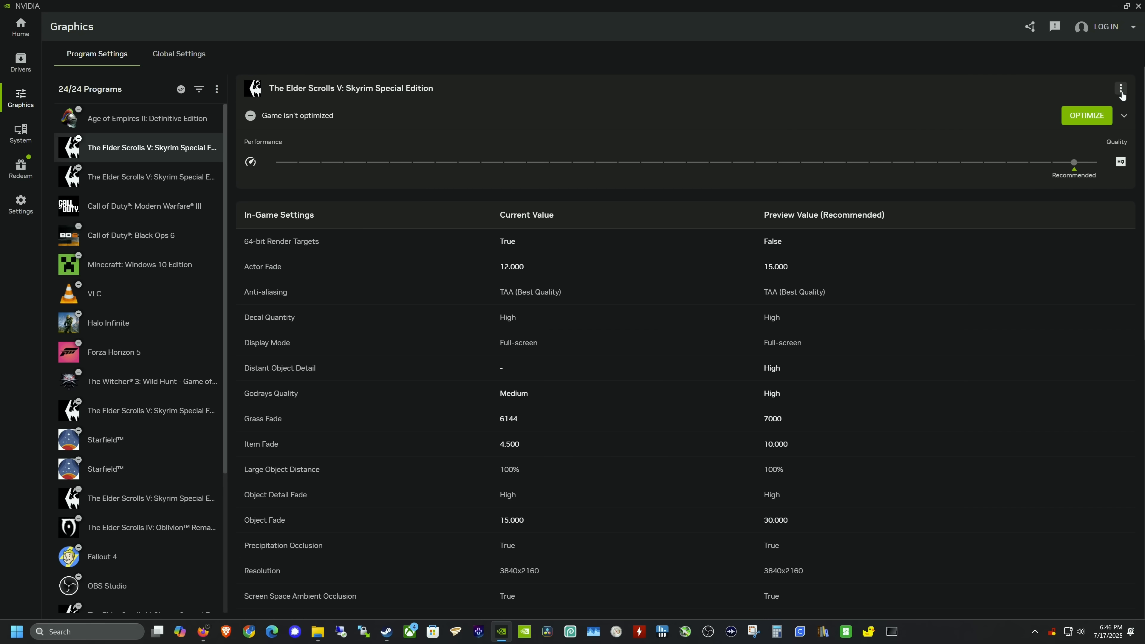
pyautogui.click(1121, 87)
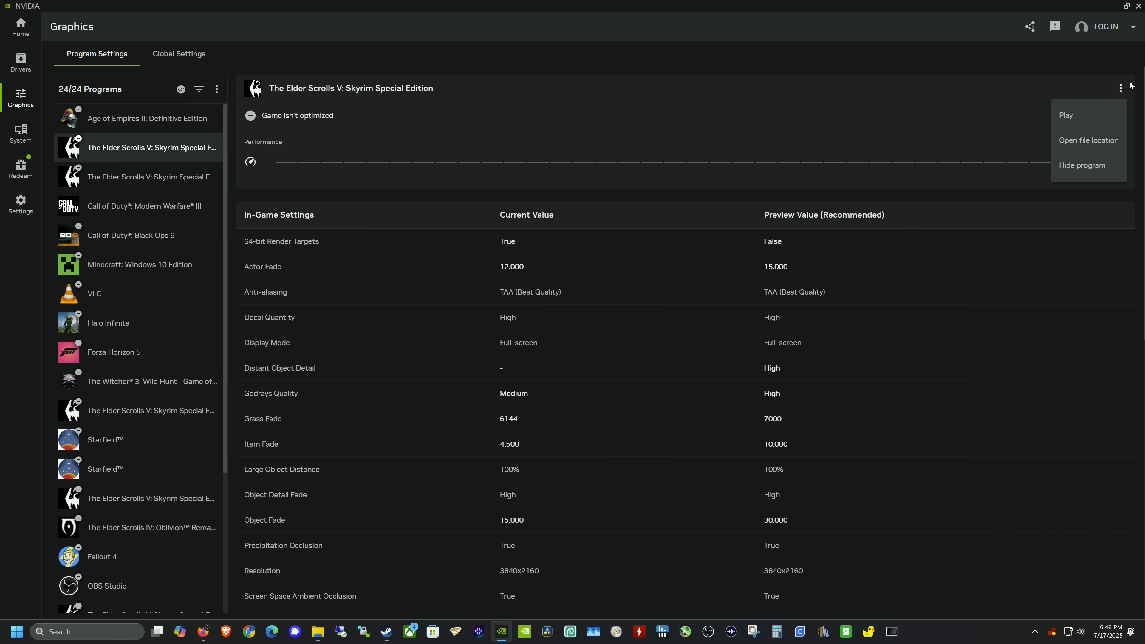
pyautogui.click(1120, 88)
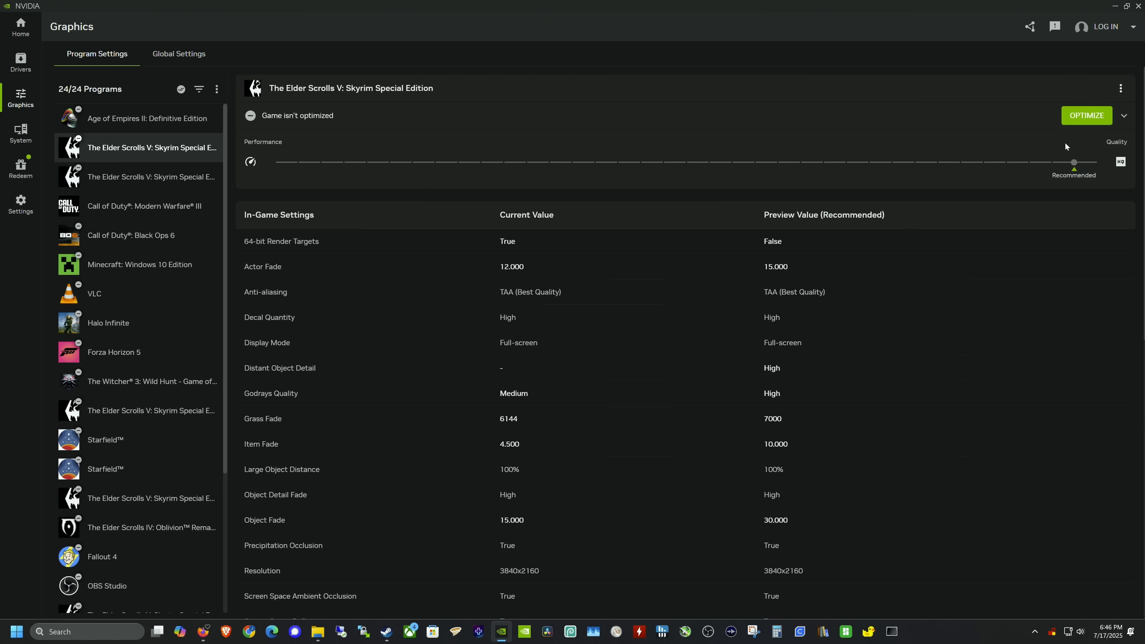
pyautogui.click(316, 632)
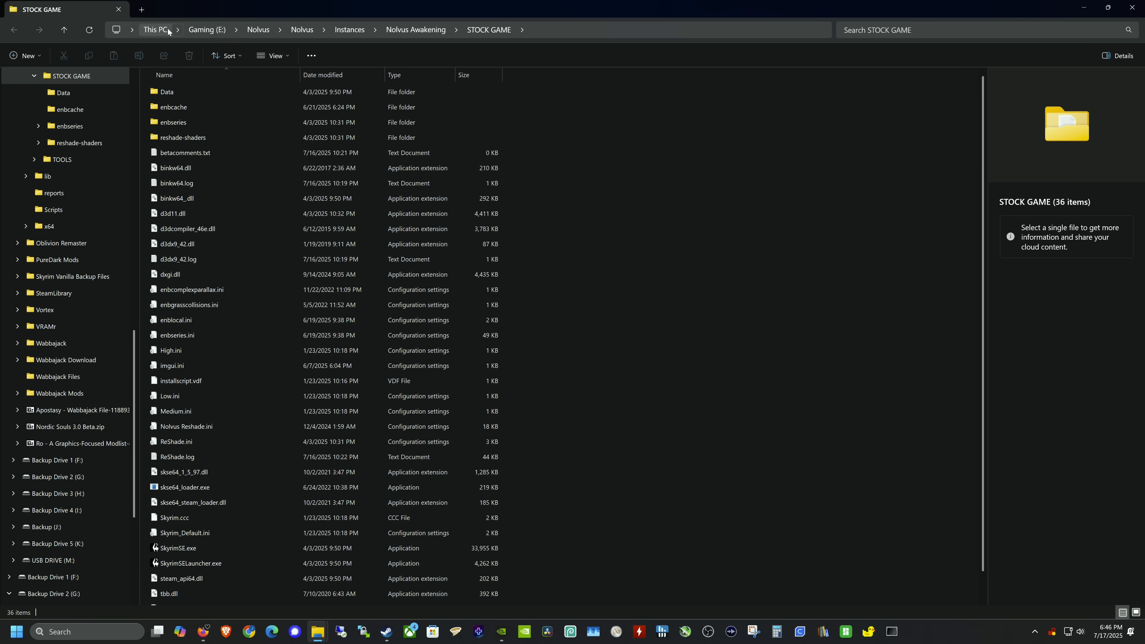
pyautogui.moveTo(415, 30)
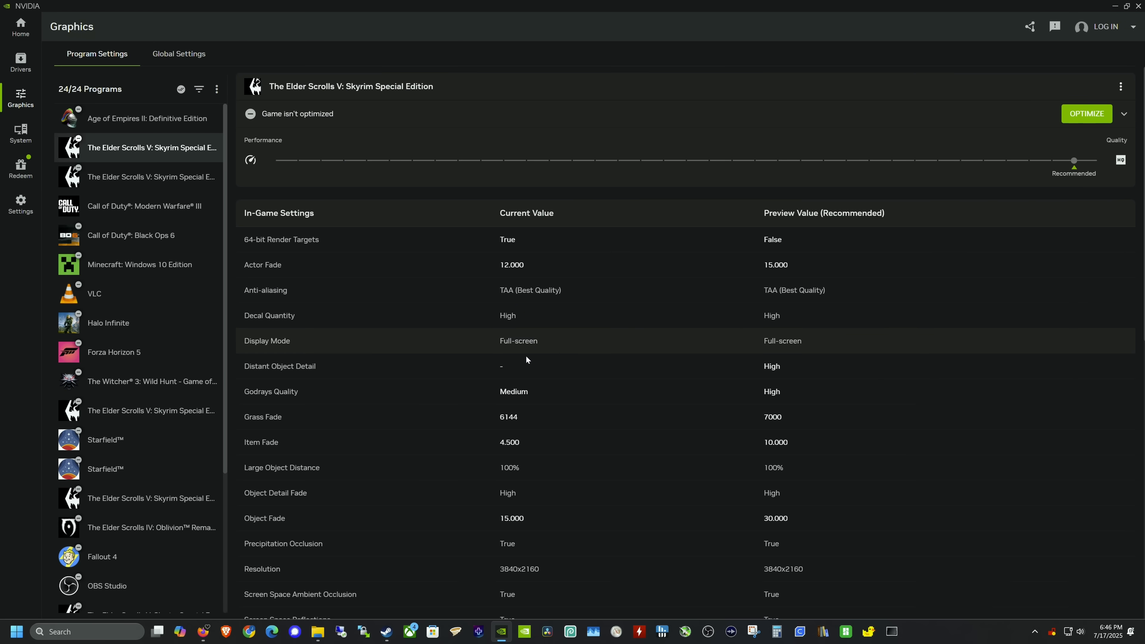
# Scroll to Skyrim's Driver Settings and read the Smooth Motion explanation
pyautogui.scroll(-3)
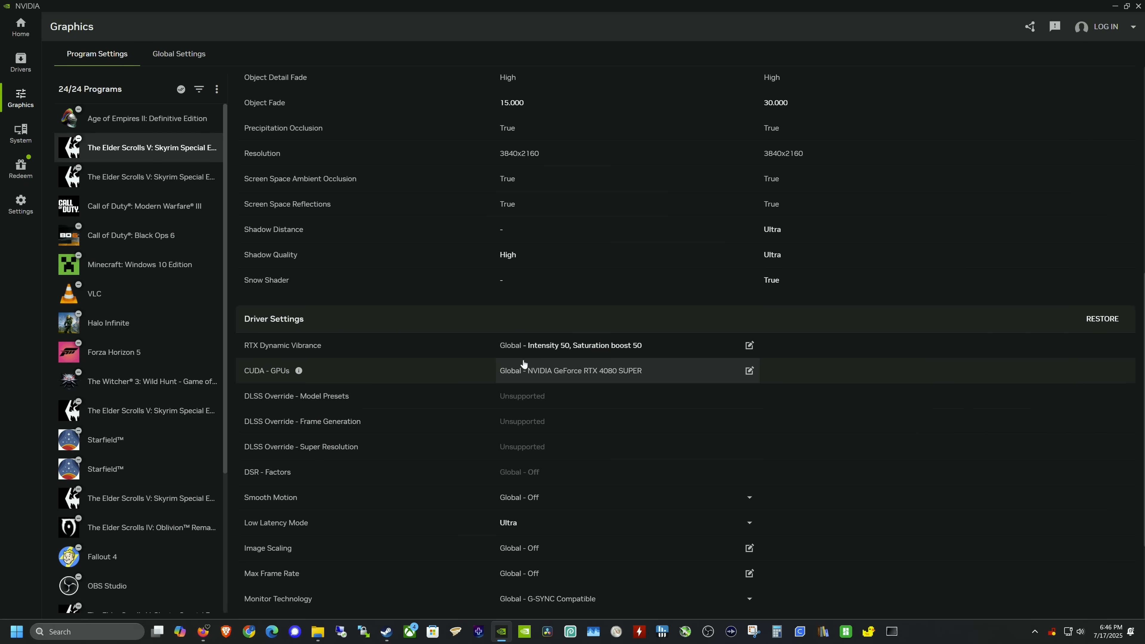
pyautogui.scroll(-3)
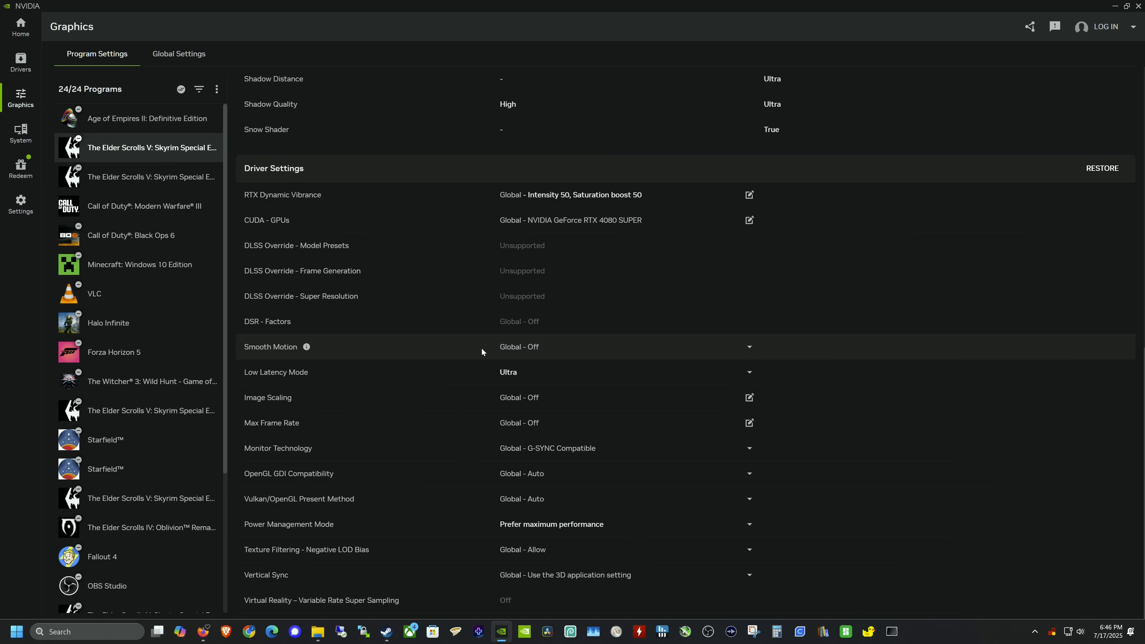
pyautogui.moveTo(319, 245)
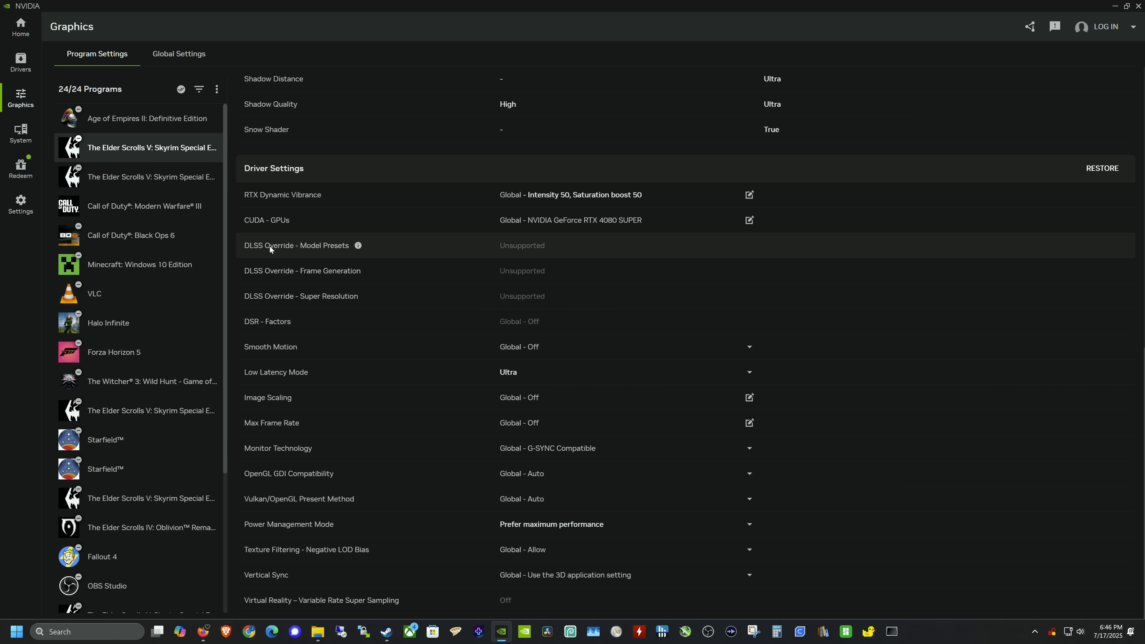
pyautogui.moveTo(515, 251)
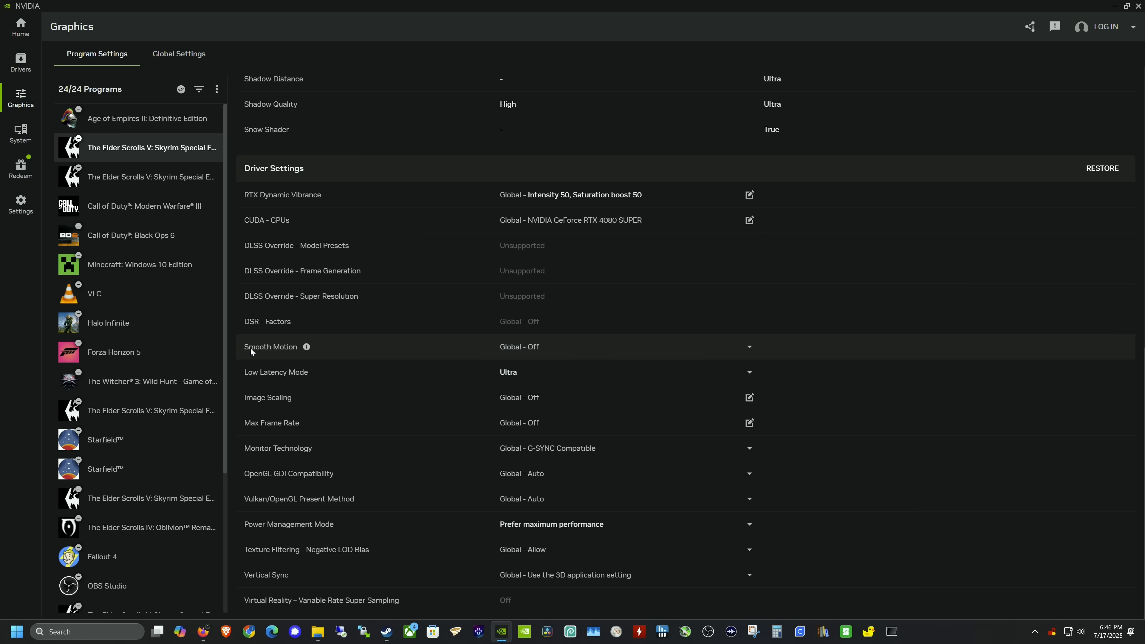
pyautogui.moveTo(293, 351)
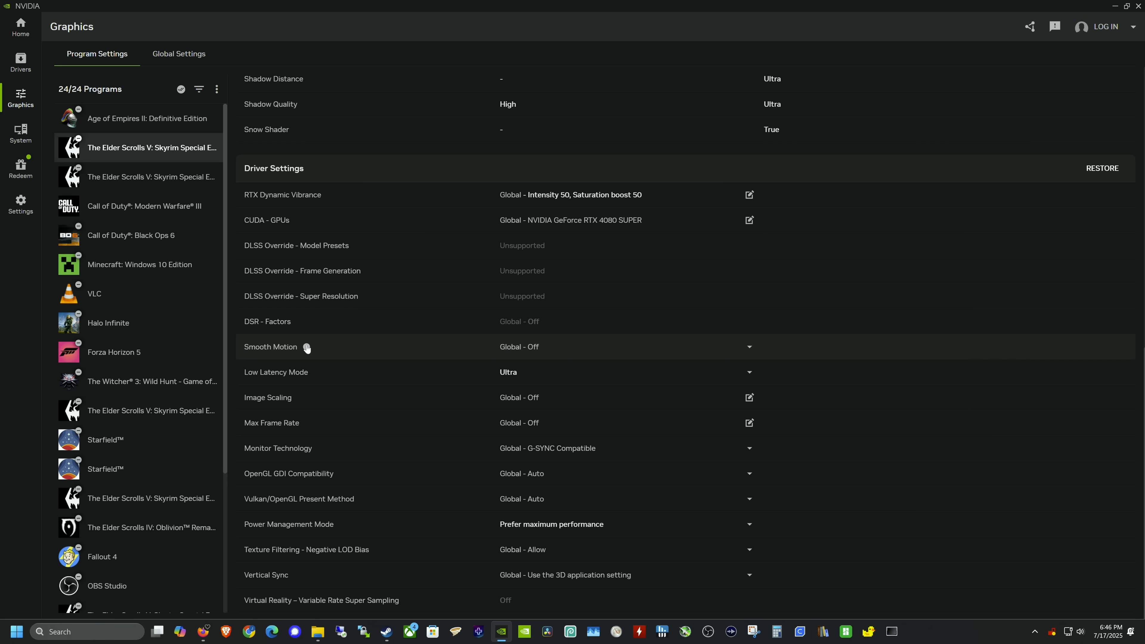
pyautogui.click(306, 347)
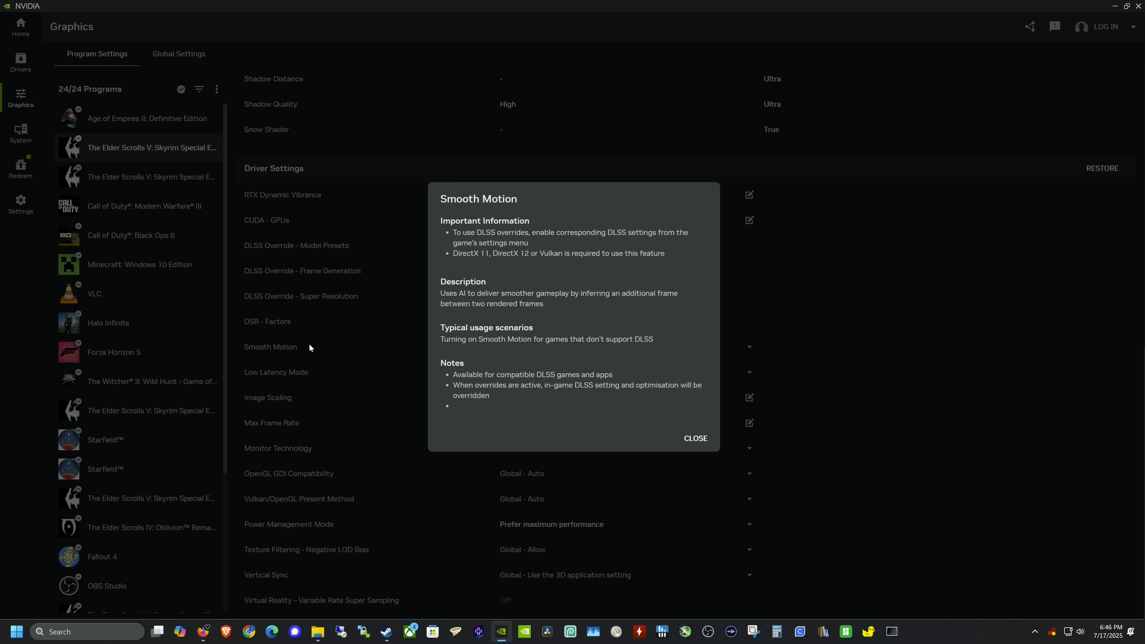
pyautogui.click(694, 438)
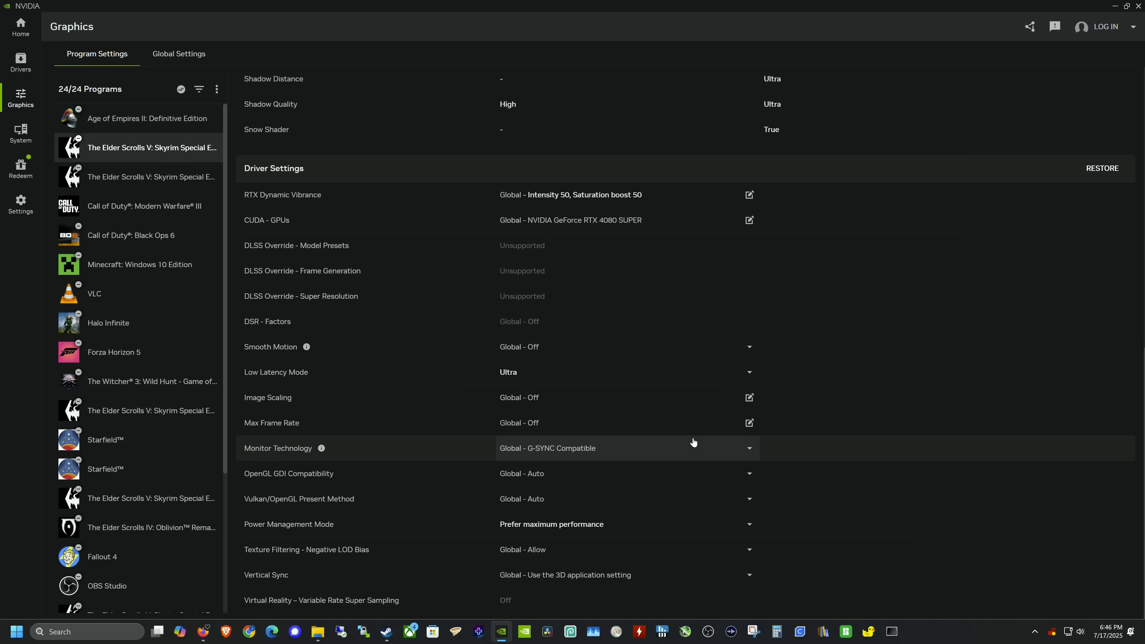
pyautogui.moveTo(523, 352)
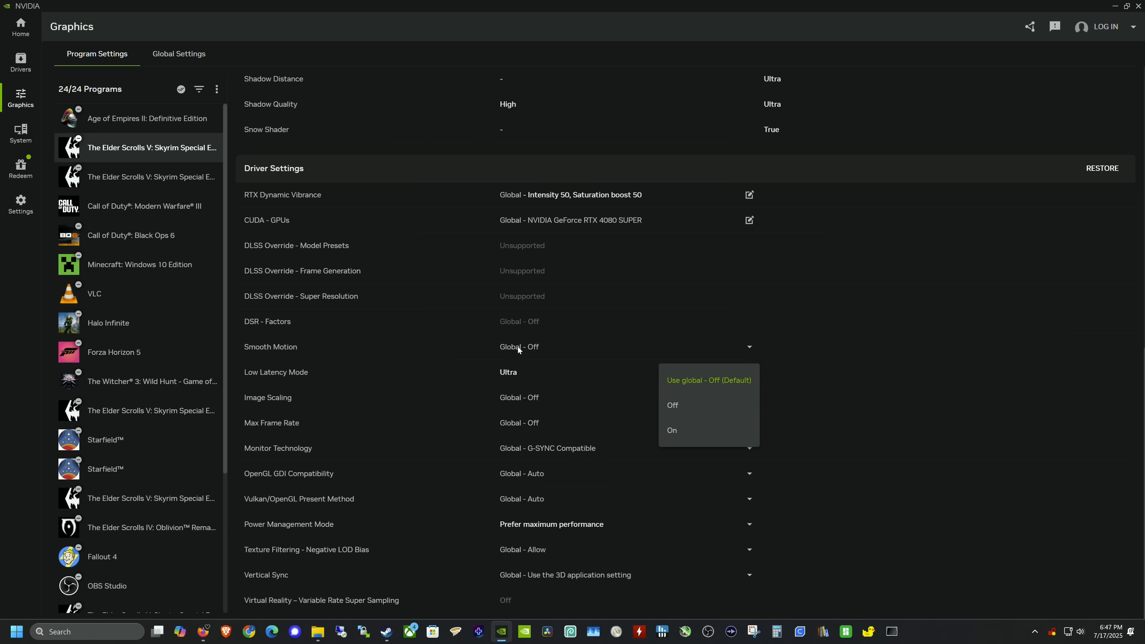
pyautogui.moveTo(686, 430)
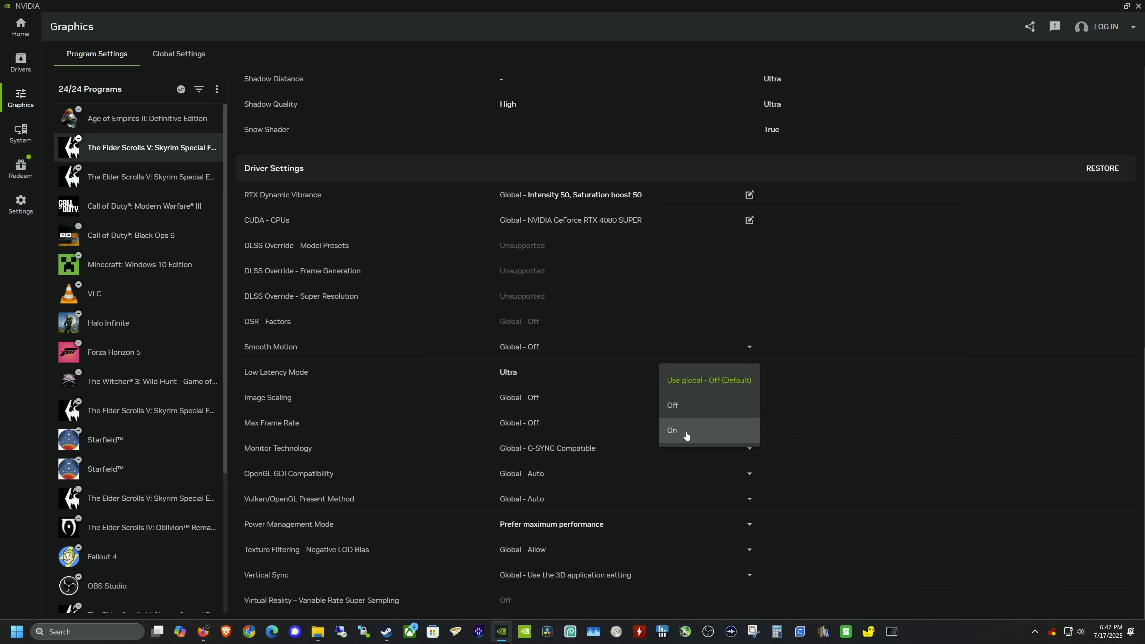
# Set Smooth Motion to On for Skyrim, confirming the choice, leaving Low Latency Mode greyed at Ultra
pyautogui.click(671, 430)
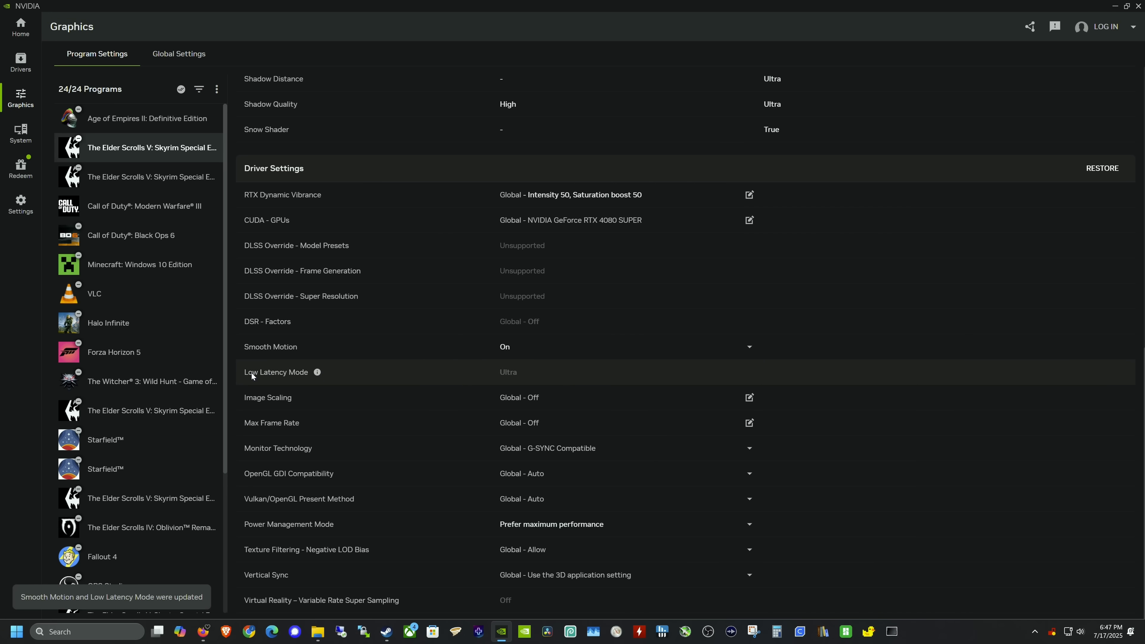
pyautogui.moveTo(297, 377)
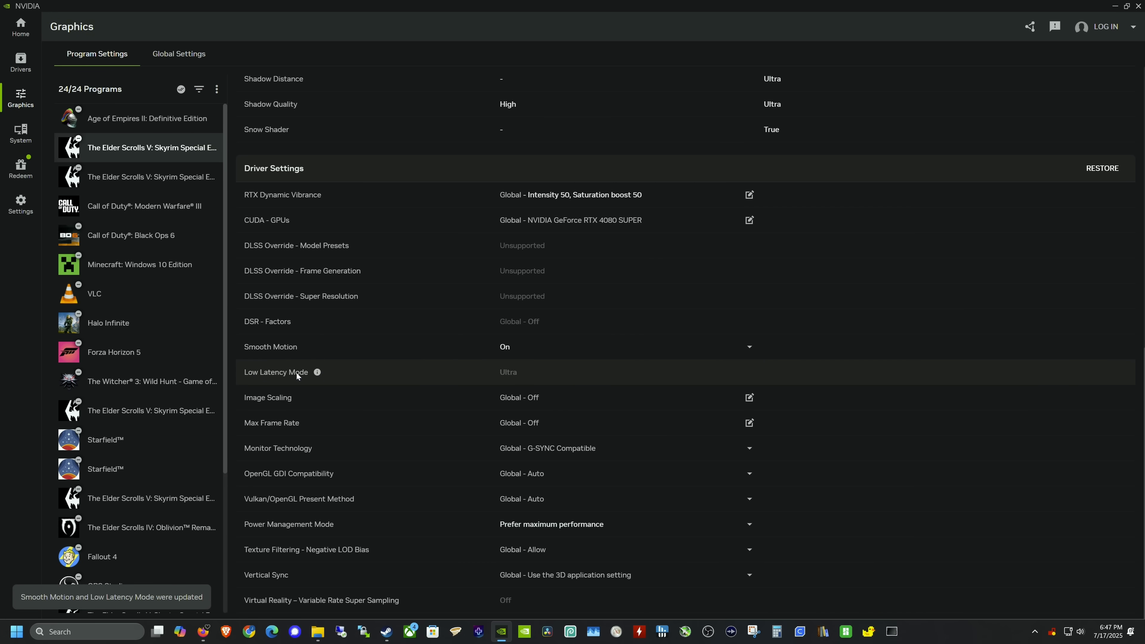
pyautogui.click(748, 347)
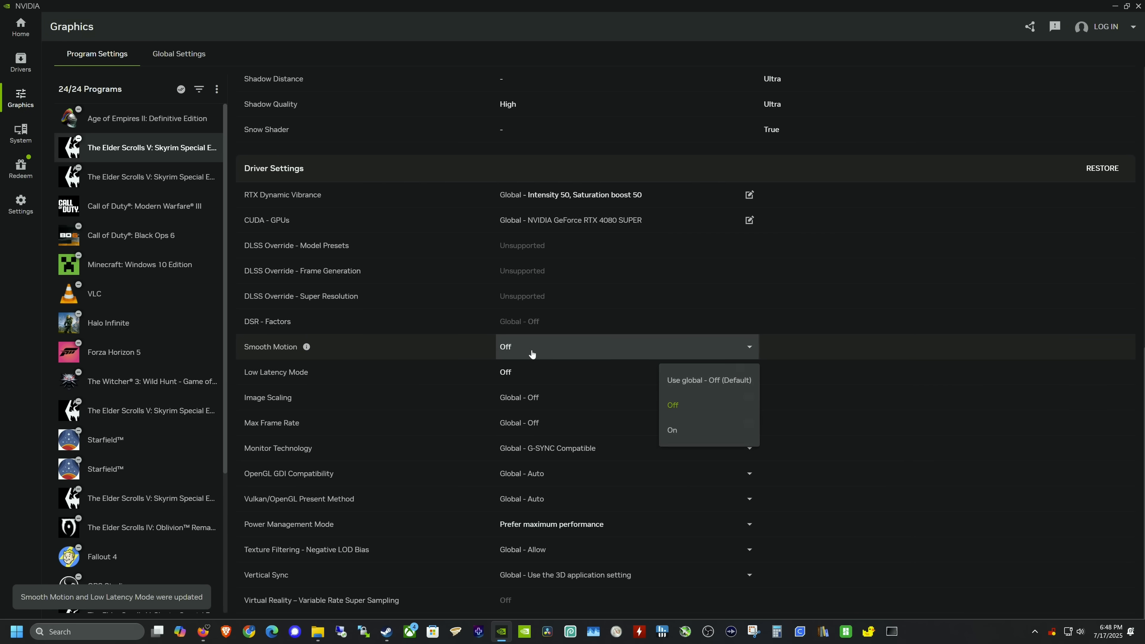
pyautogui.click(672, 430)
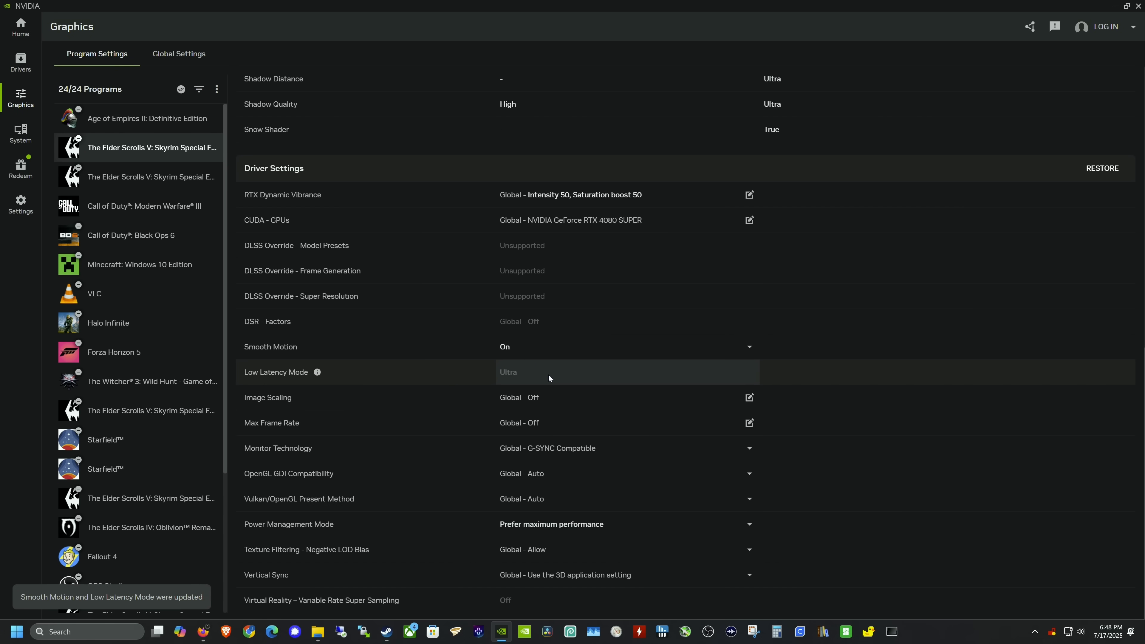
pyautogui.moveTo(595, 371)
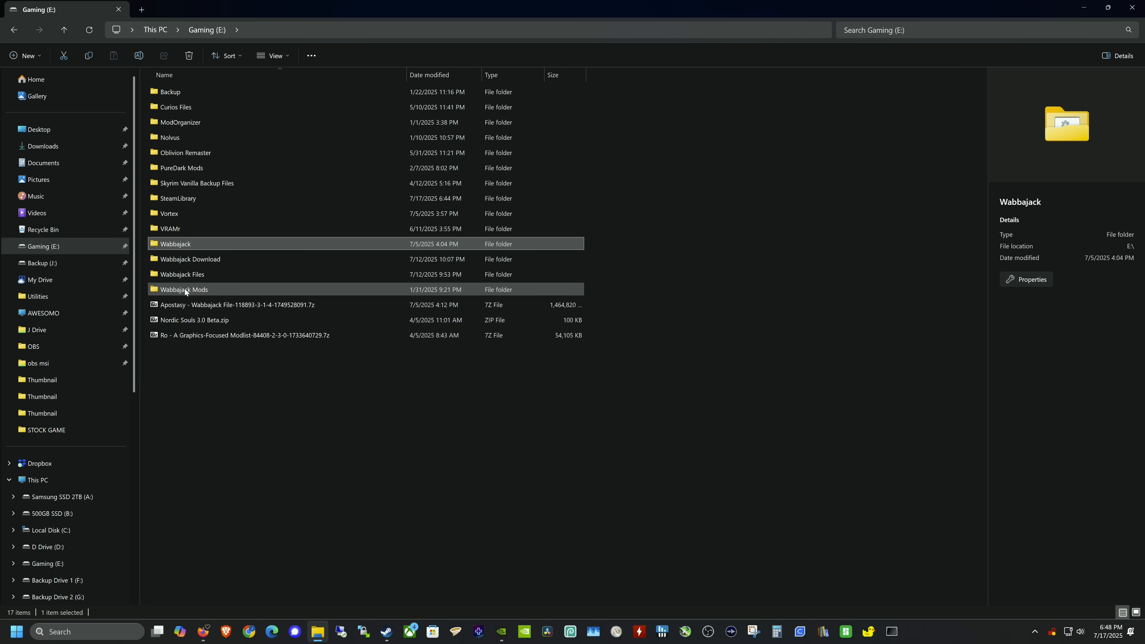
# Open the Wabbajack Mods Skyrim folder and pick the NGVO modlist folder
pyautogui.doubleClick(181, 289)
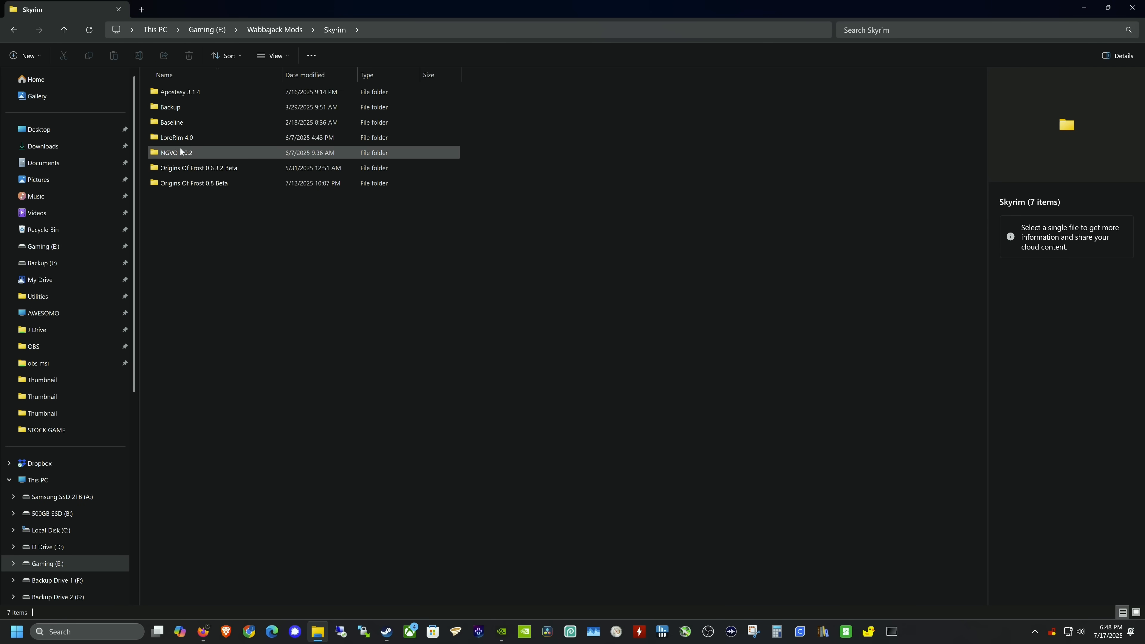
pyautogui.click(13, 30)
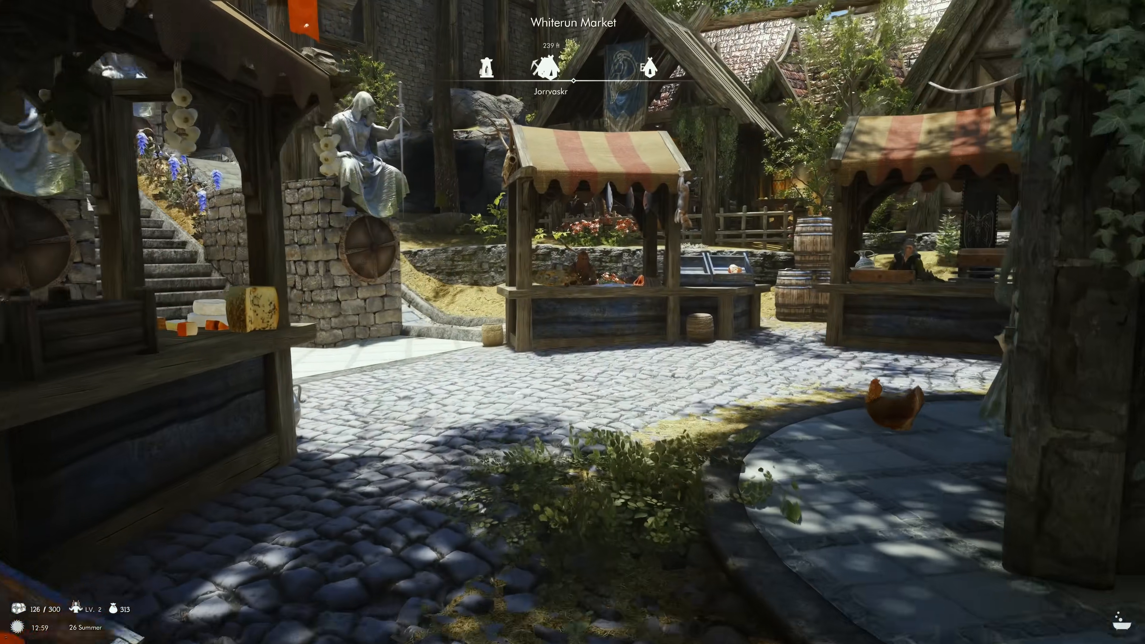
pyautogui.moveTo(572, 322)
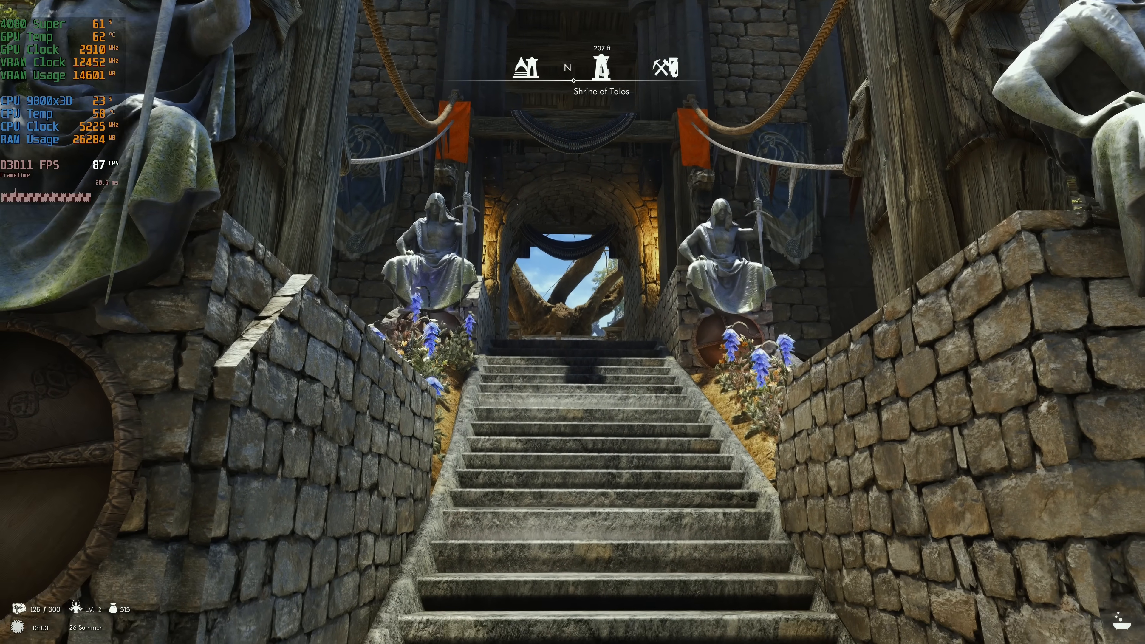
# Keep walking through Whiterun toward the Temple of Kynareth with the monitoring OSD hidden
pyautogui.press('w')
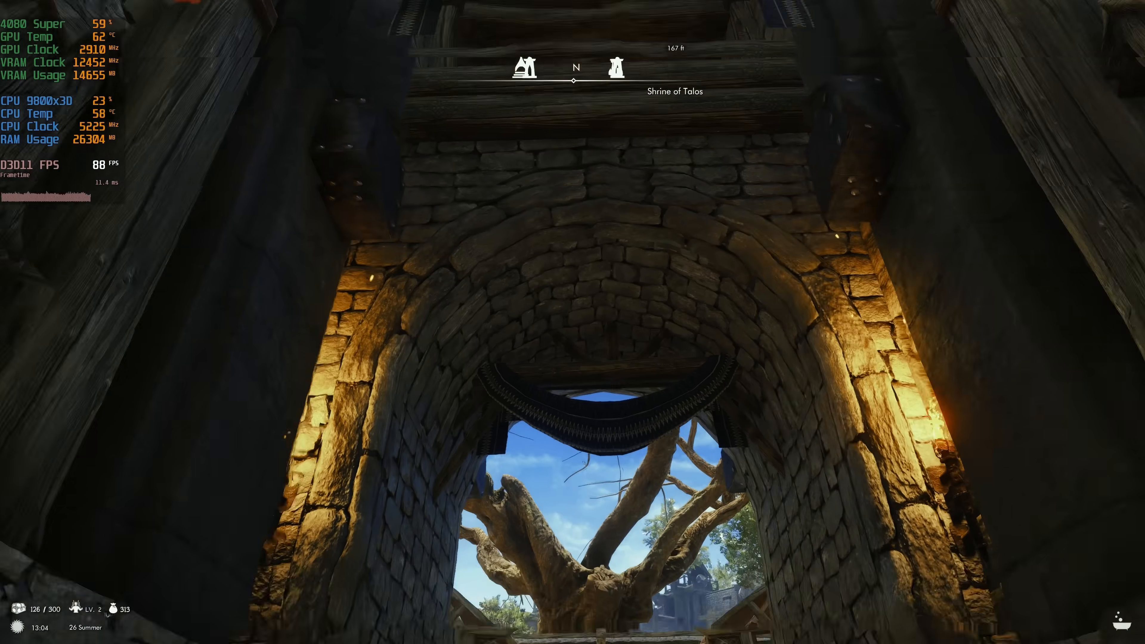
pyautogui.moveTo(573, 322)
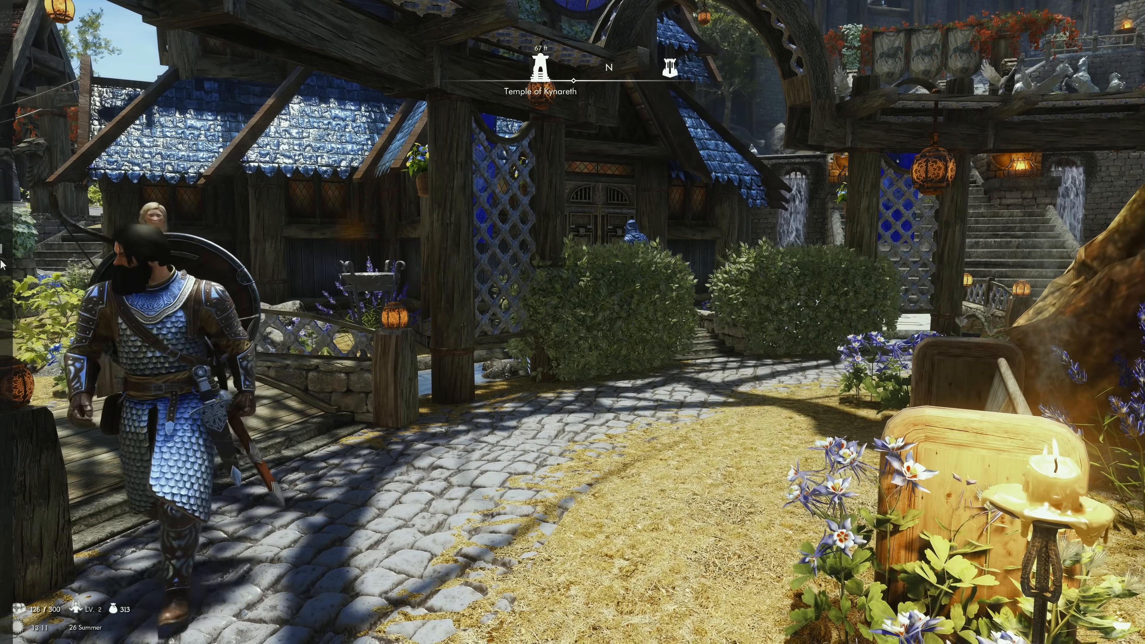
# Switch on the statistics heads-up display from the Alt+Z overlay and return to Skyrim
pyautogui.press('Alt+z')
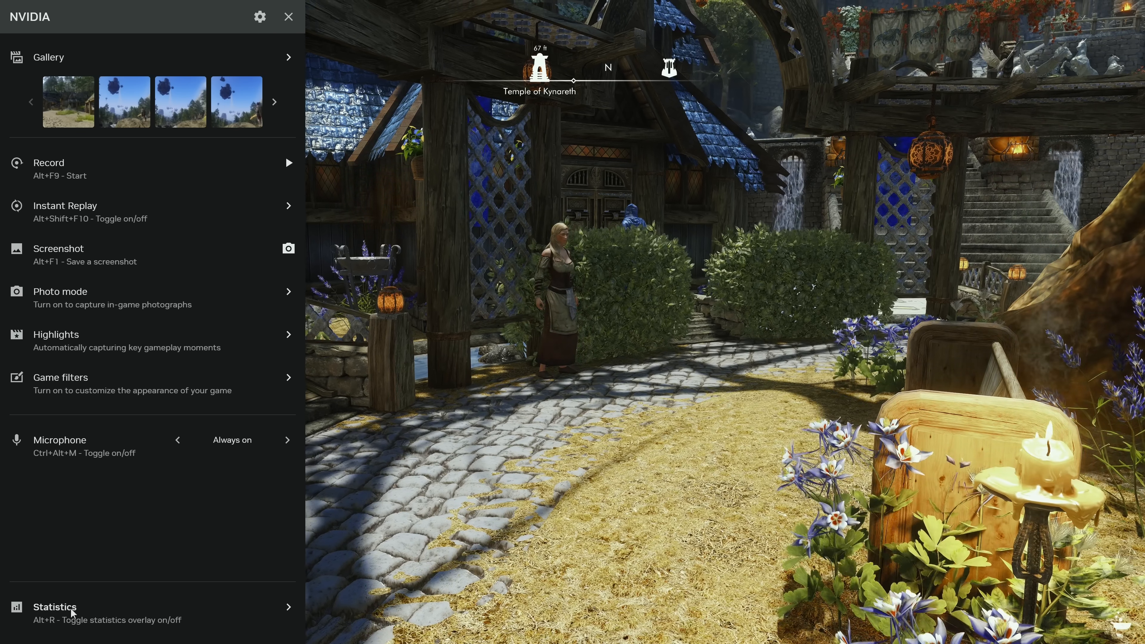
pyautogui.click(55, 607)
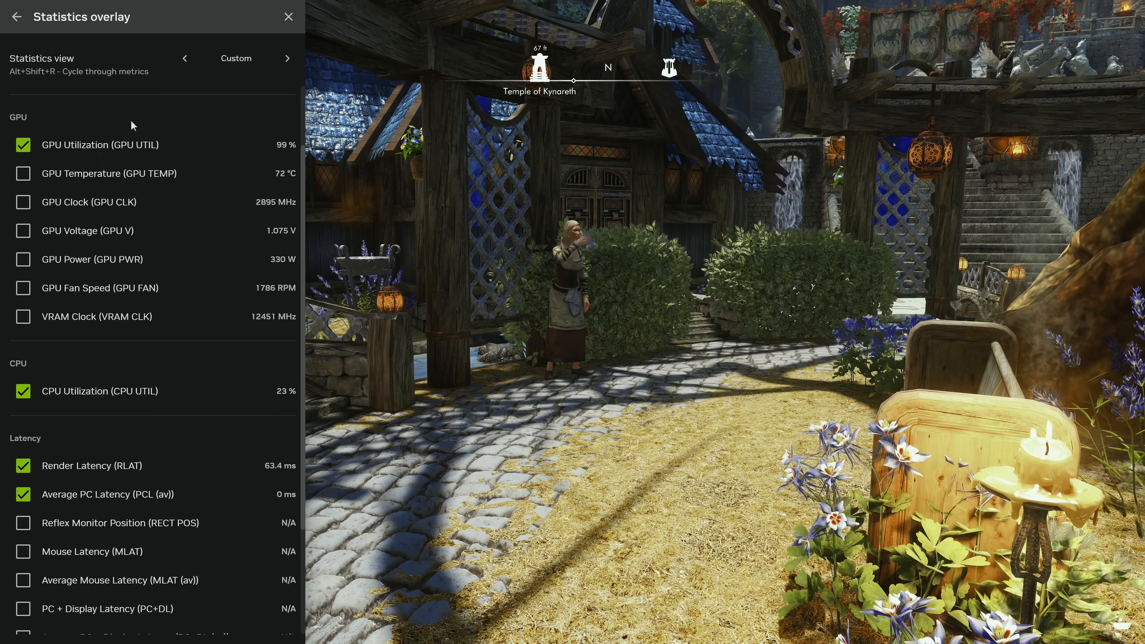
pyautogui.click(14, 17)
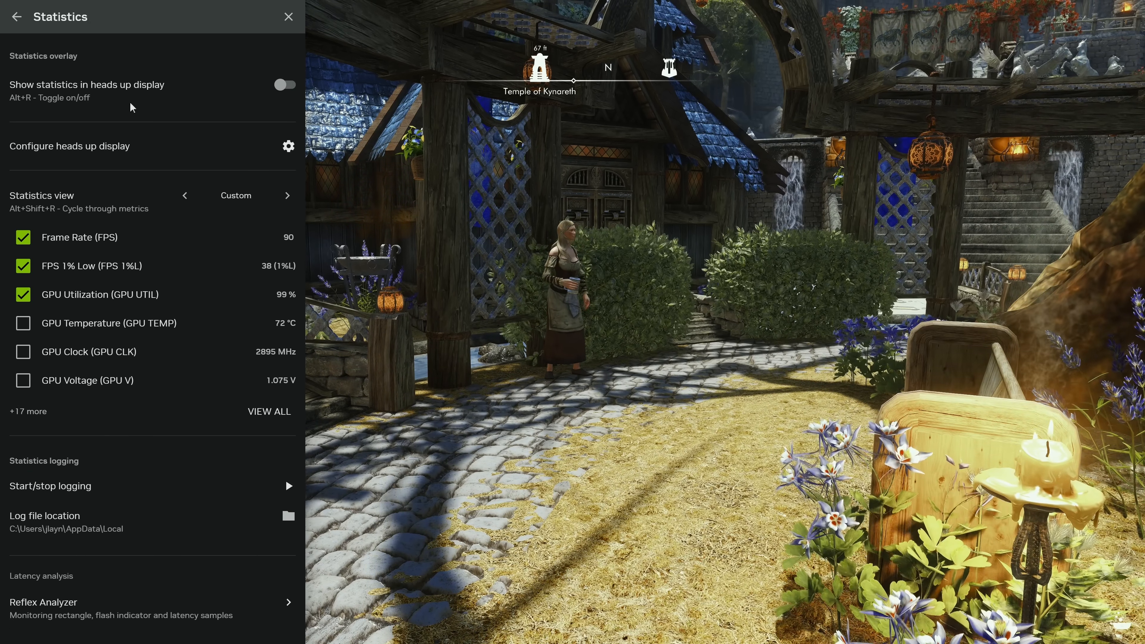
pyautogui.click(284, 85)
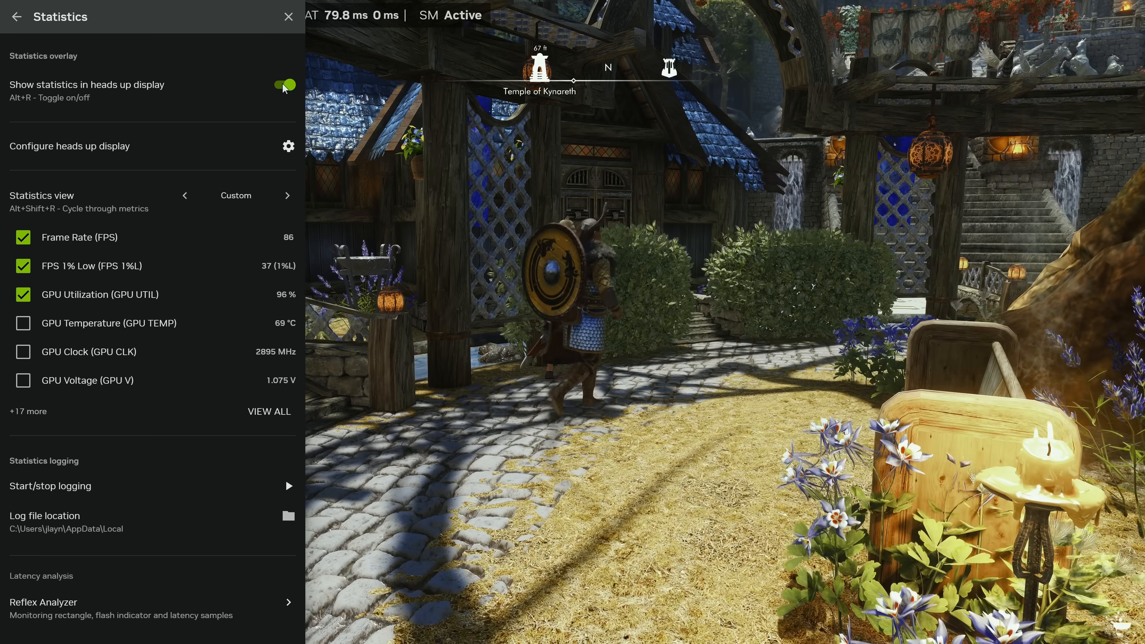
pyautogui.click(287, 16)
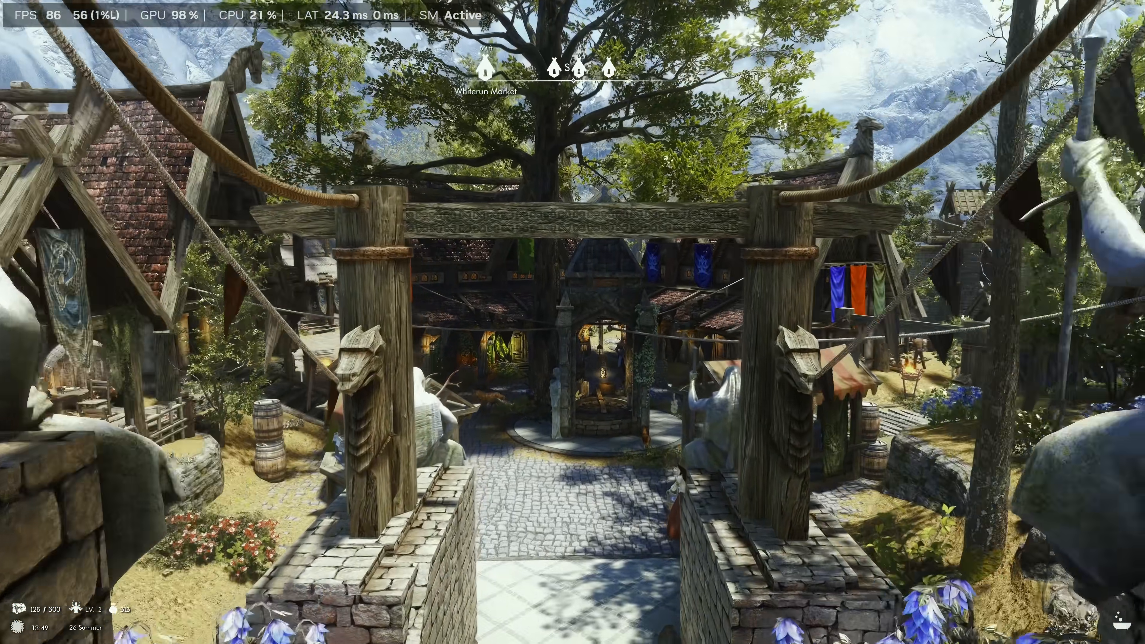
pyautogui.moveTo(573, 322)
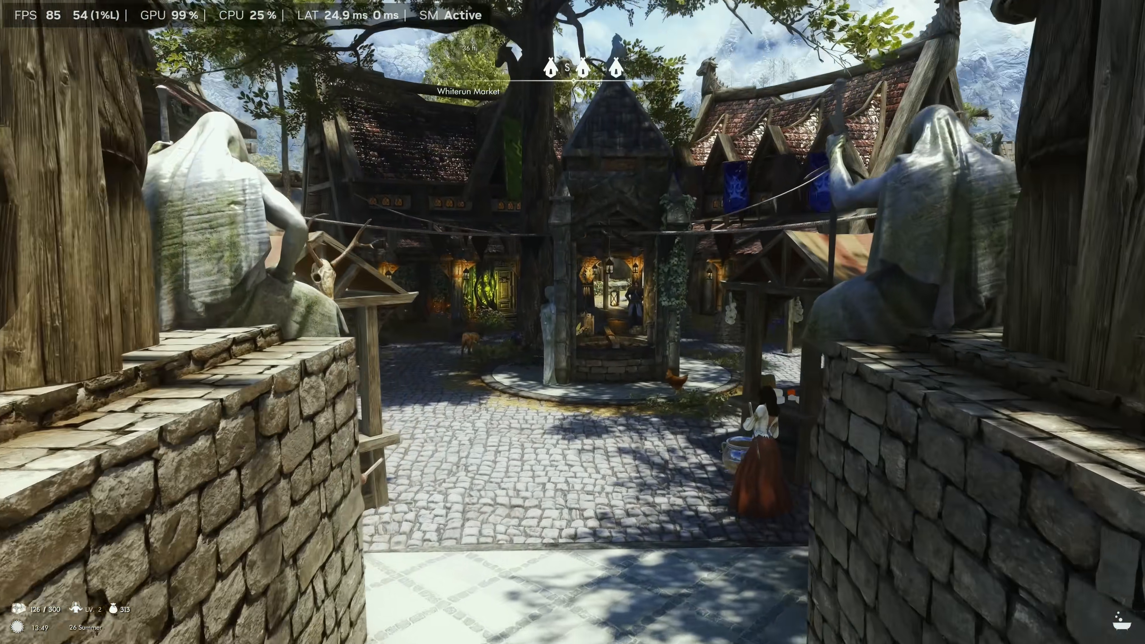
pyautogui.moveTo(573, 322)
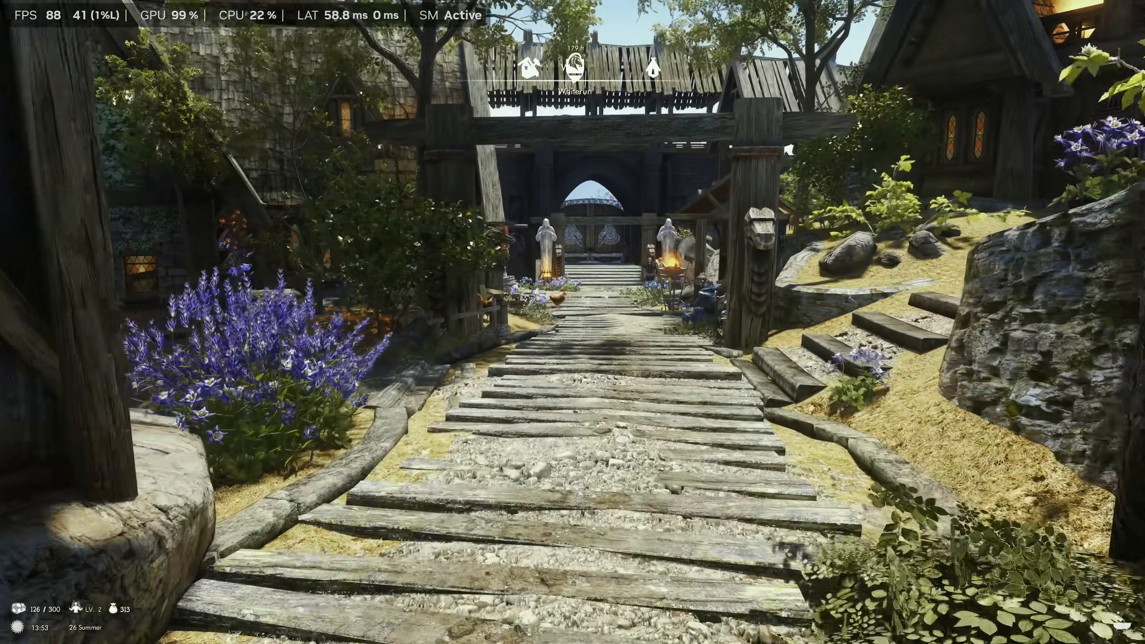
# Walk forward through Whiterun while the HUD reads about 85–88 FPS with SM Active
pyautogui.press('w')
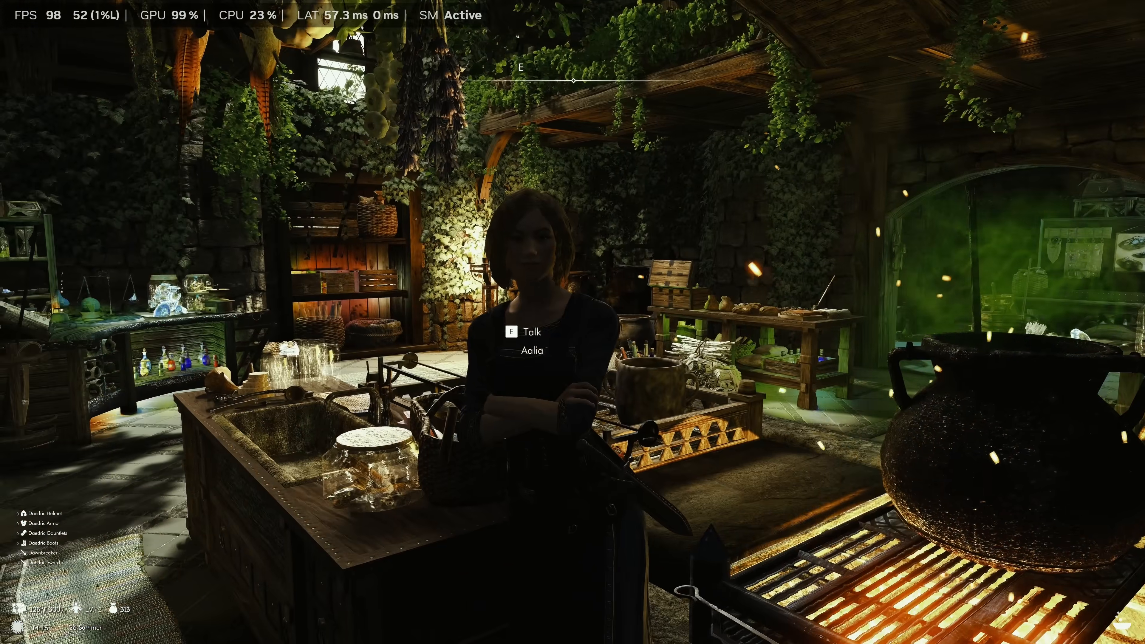
pyautogui.moveTo(572, 322)
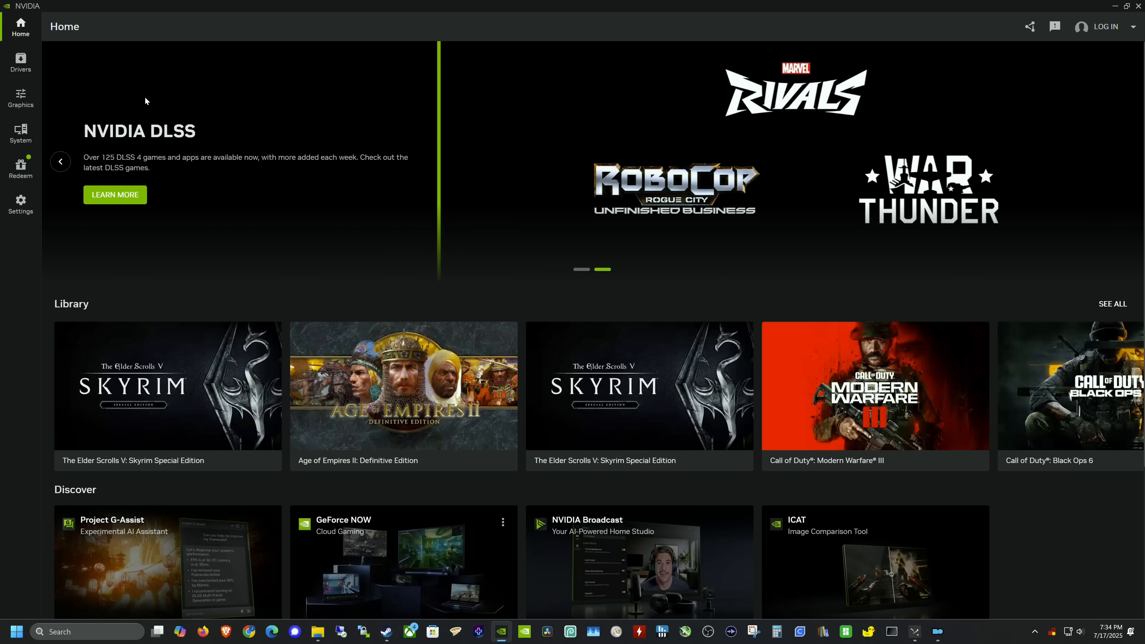
pyautogui.moveTo(19, 98)
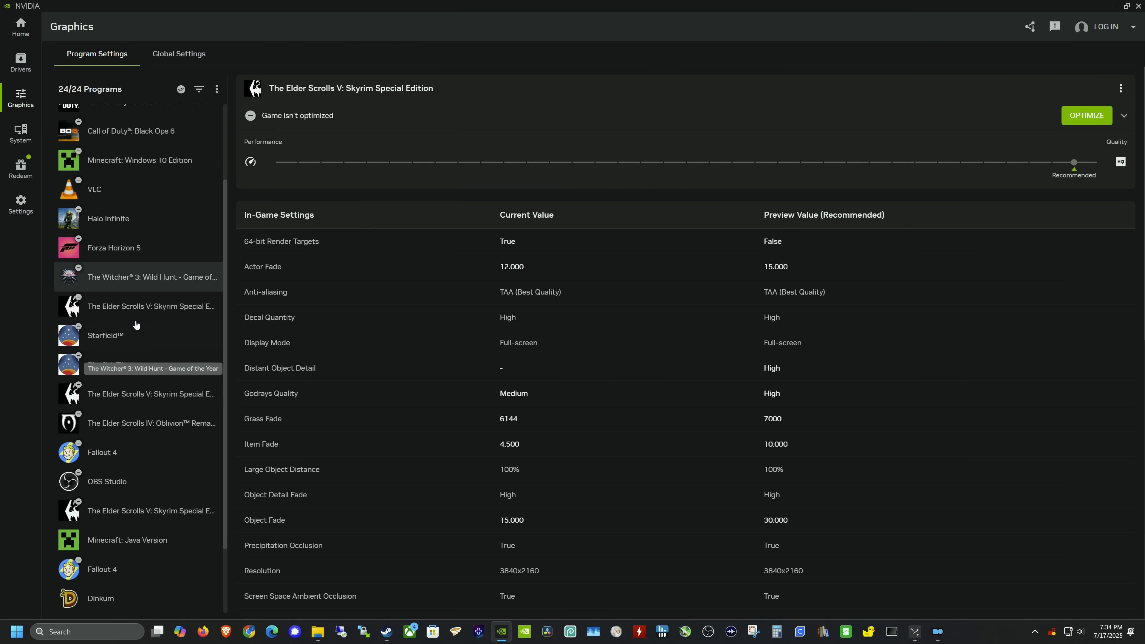
# Turn Smooth Motion on in The Witcher 3's program settings
pyautogui.click(152, 277)
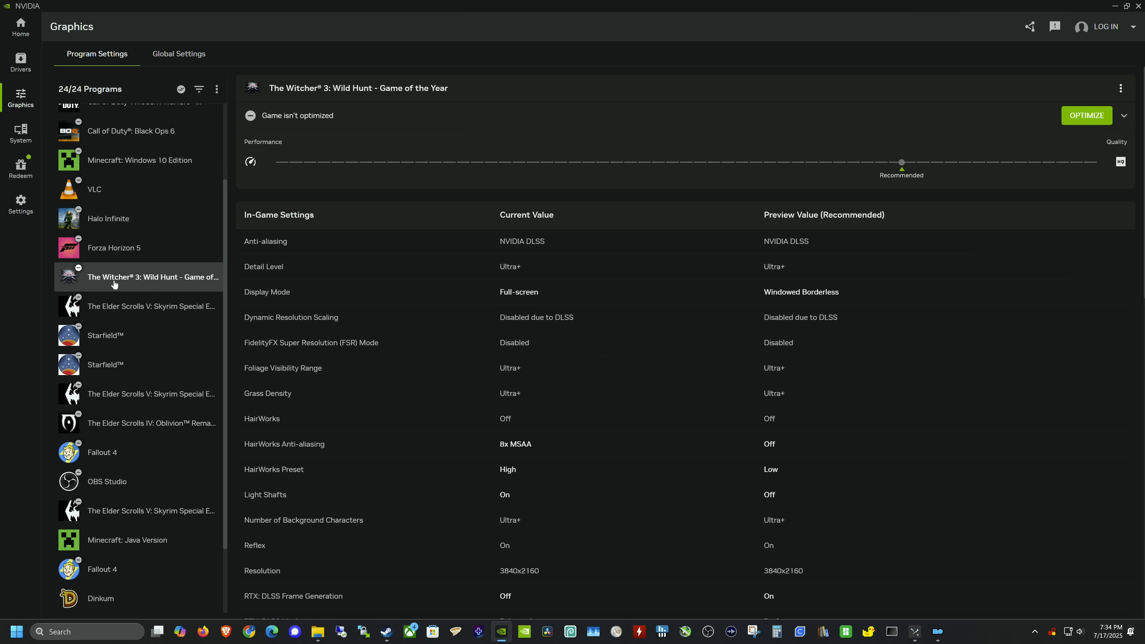
pyautogui.scroll(-3)
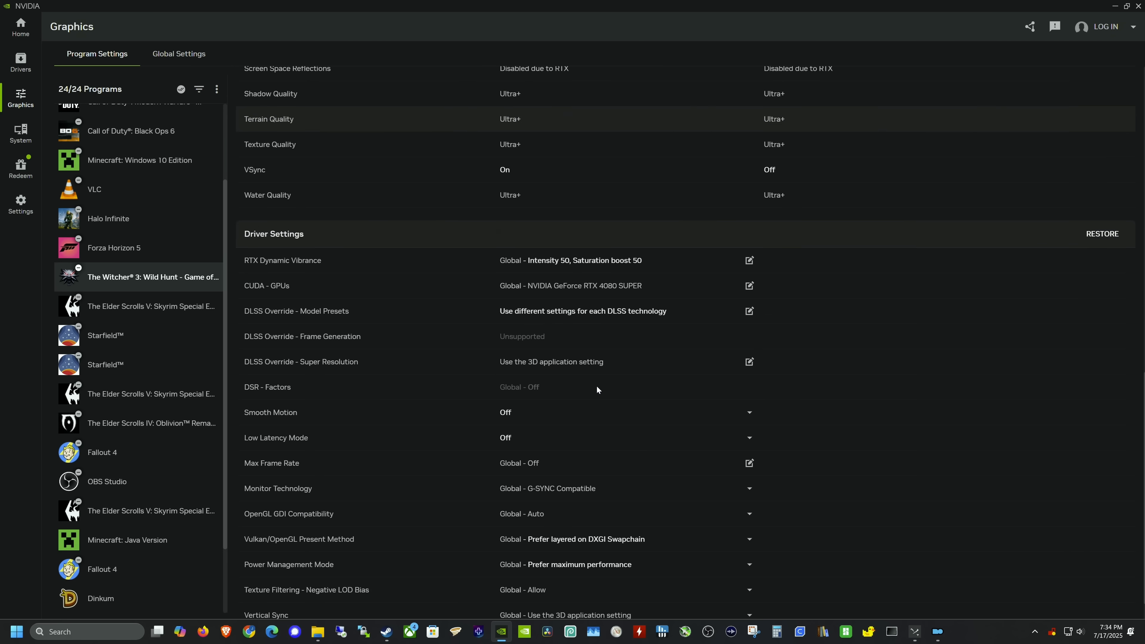
pyautogui.scroll(-3)
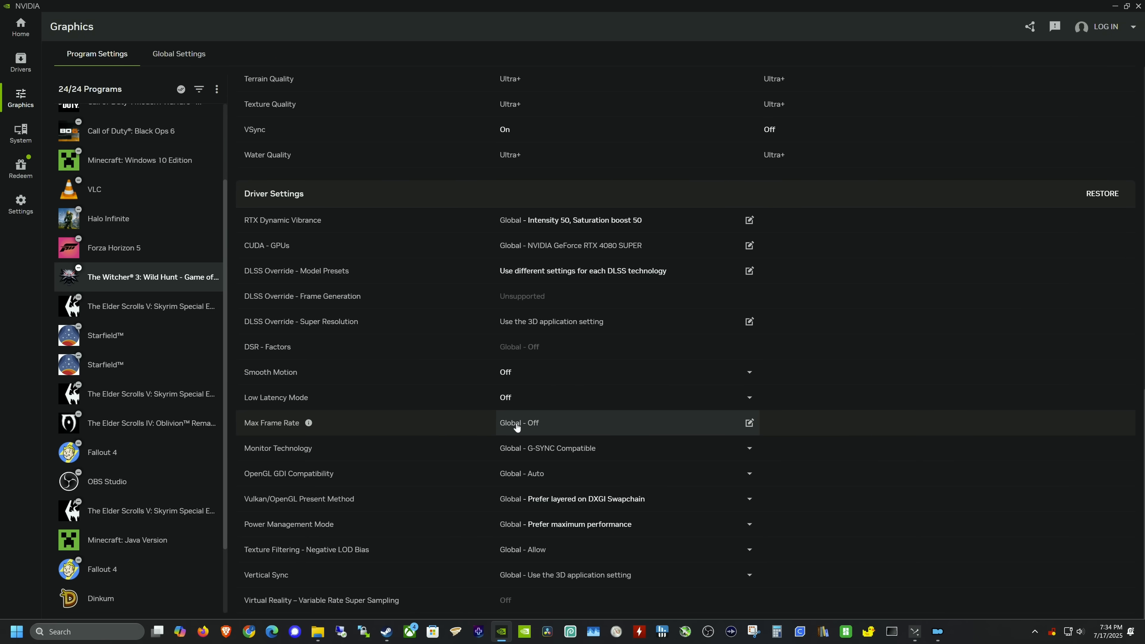
pyautogui.click(626, 371)
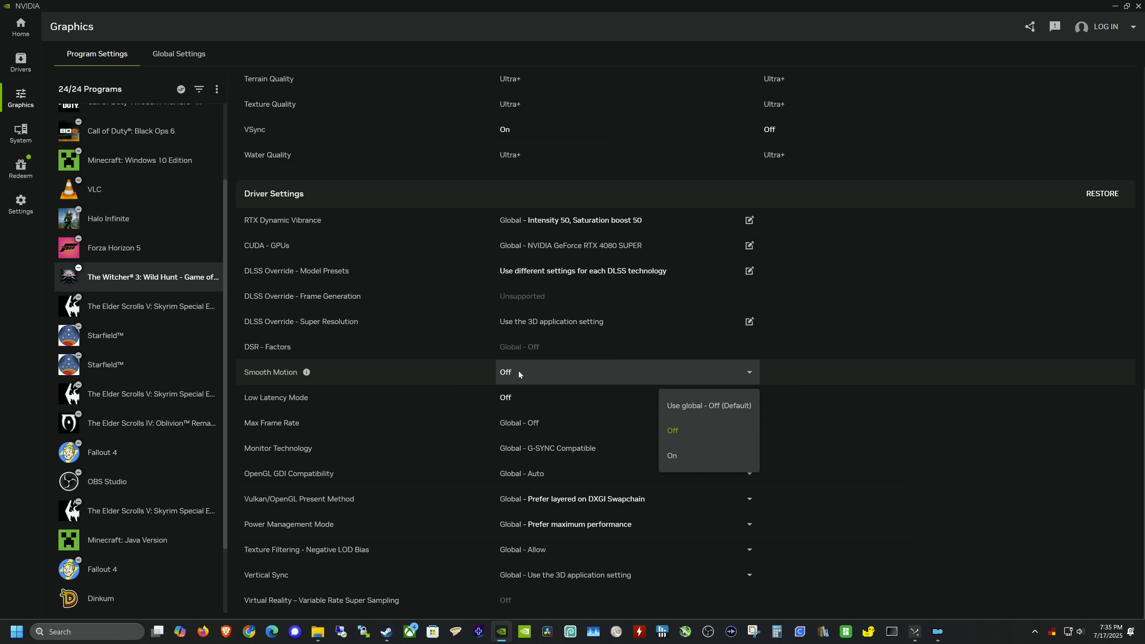
pyautogui.click(671, 455)
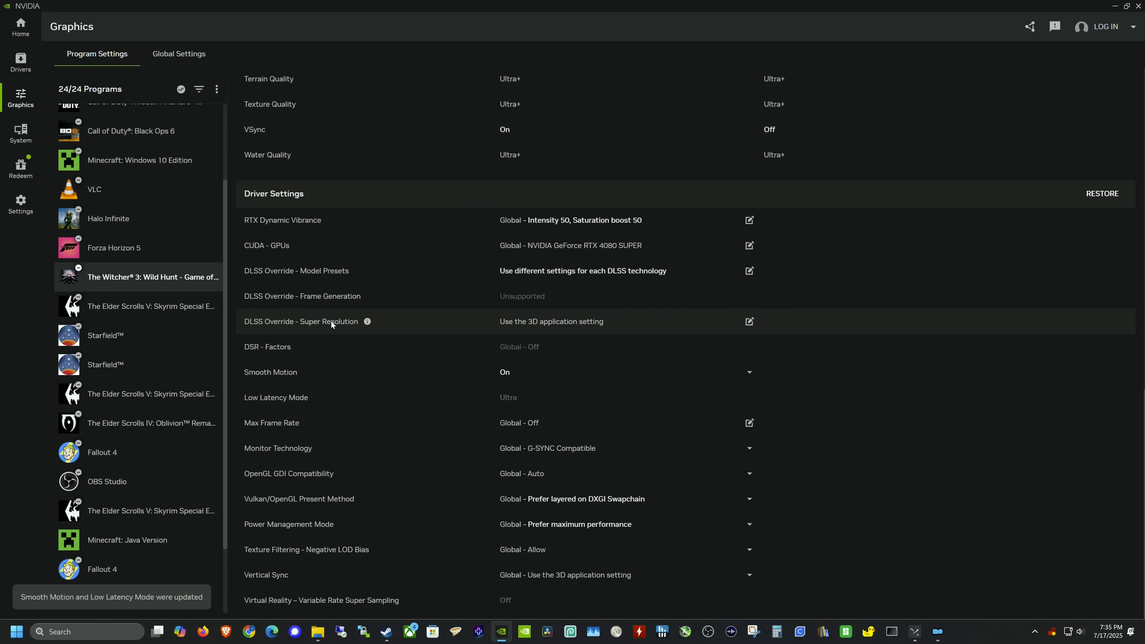
pyautogui.moveTo(366, 330)
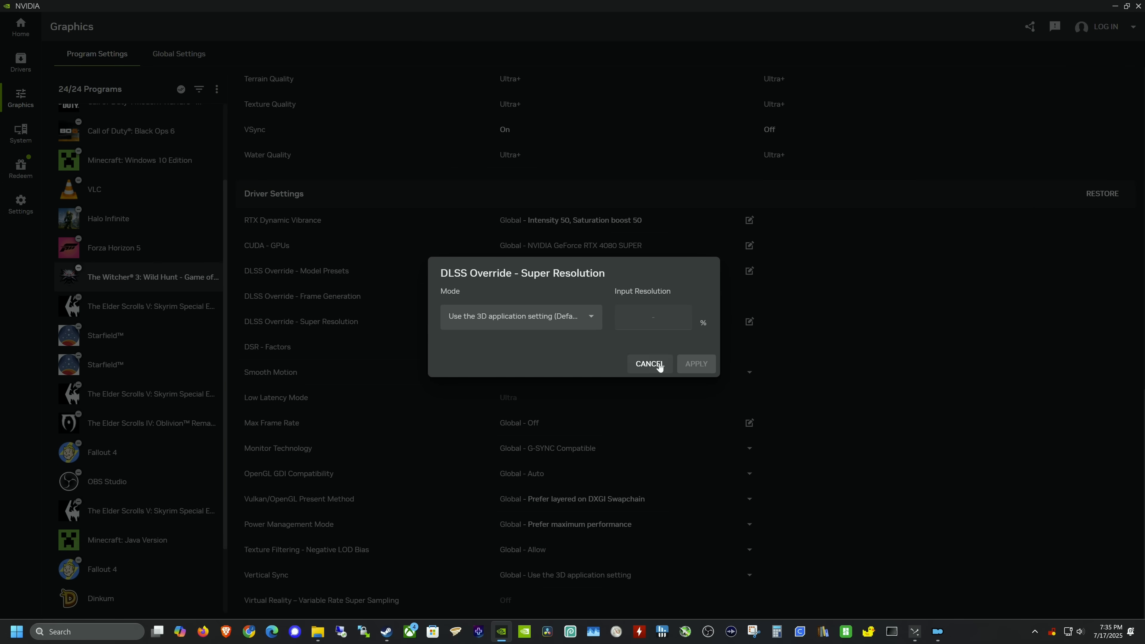
# Cancel the Super Resolution dialog and keep separate DLSS settings per technology
pyautogui.click(647, 364)
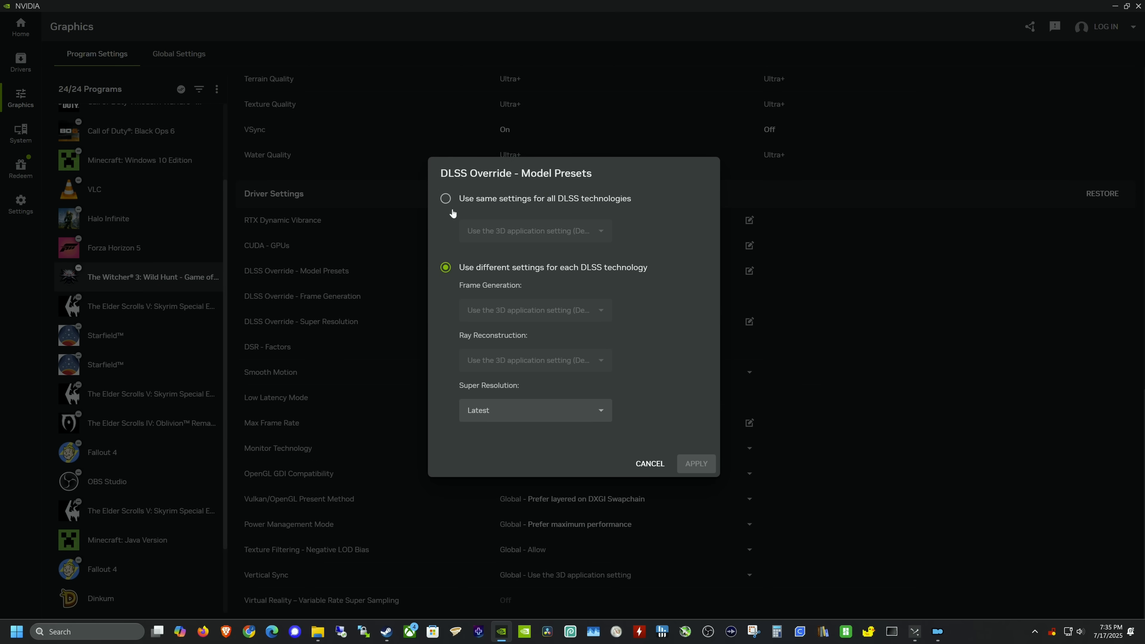
pyautogui.click(445, 198)
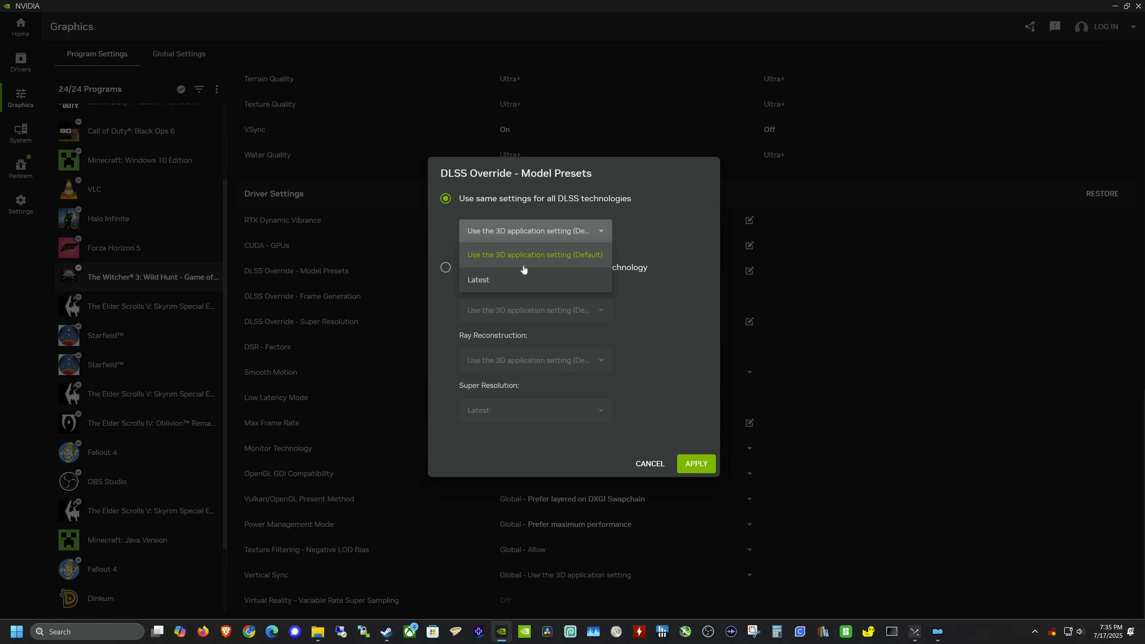
pyautogui.click(478, 280)
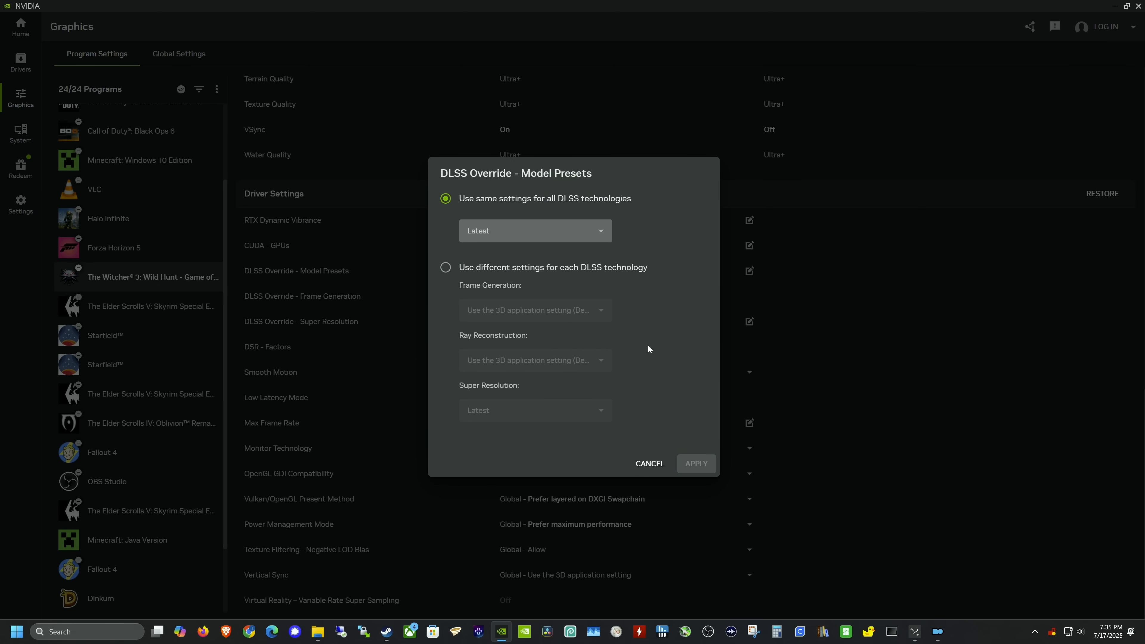
pyautogui.moveTo(683, 337)
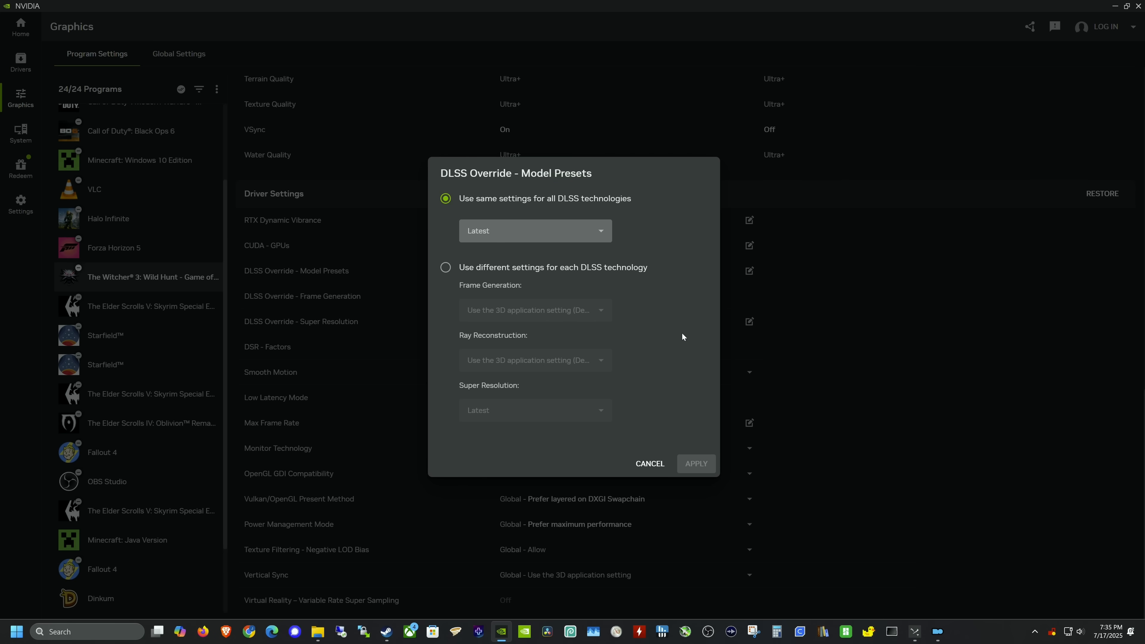
pyautogui.click(446, 267)
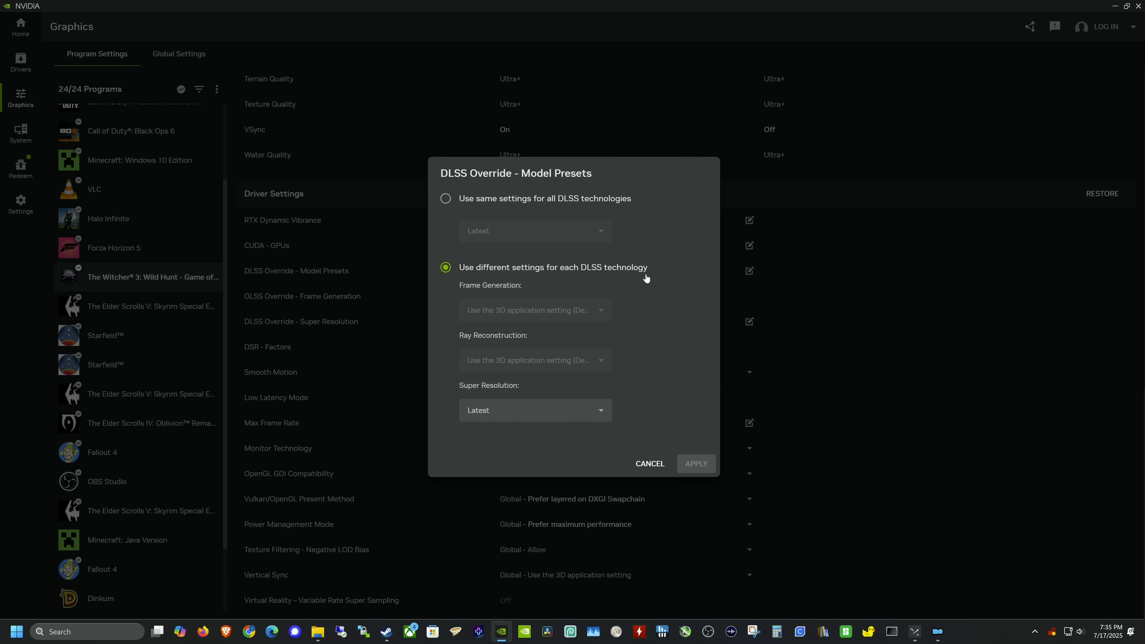
pyautogui.moveTo(519, 399)
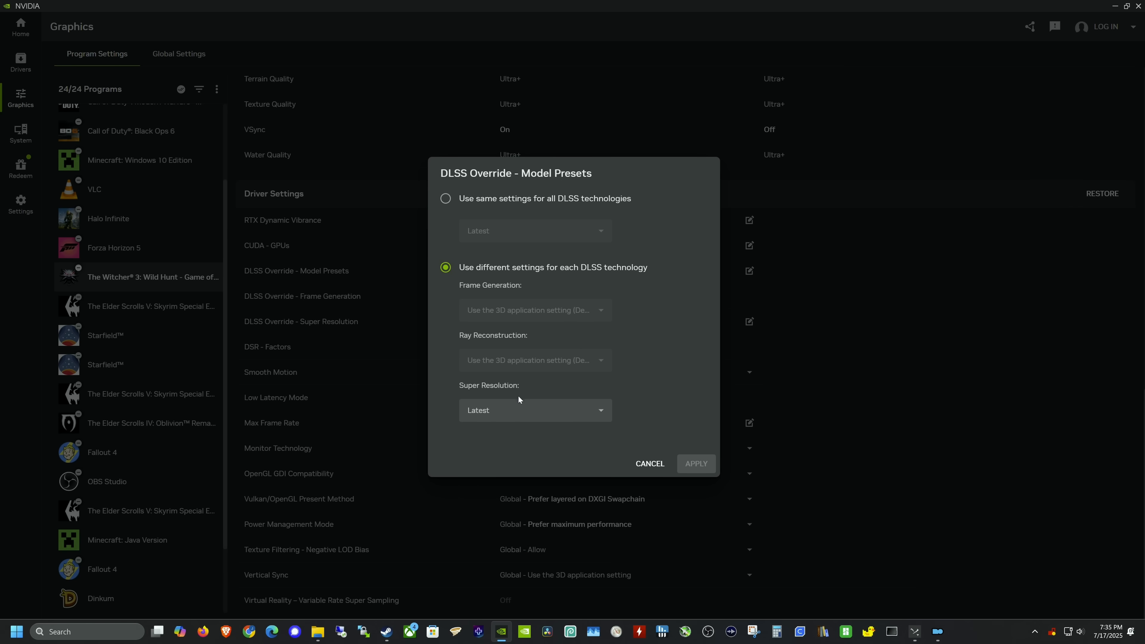
# Set the Super Resolution model override to Preset K and apply it
pyautogui.click(536, 410)
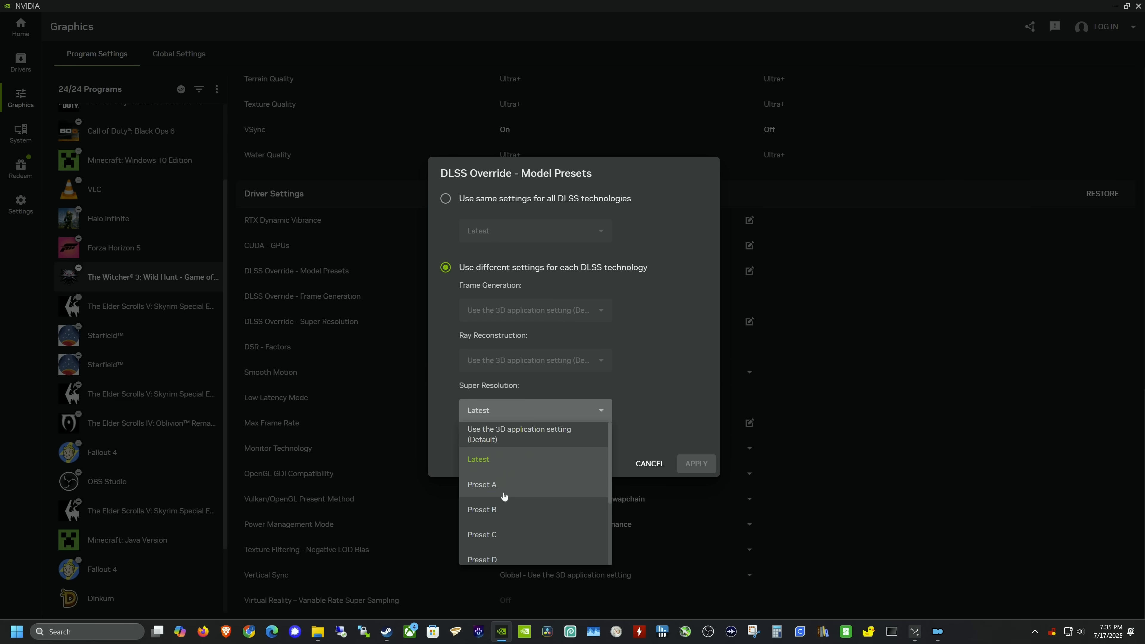
pyautogui.scroll(-3)
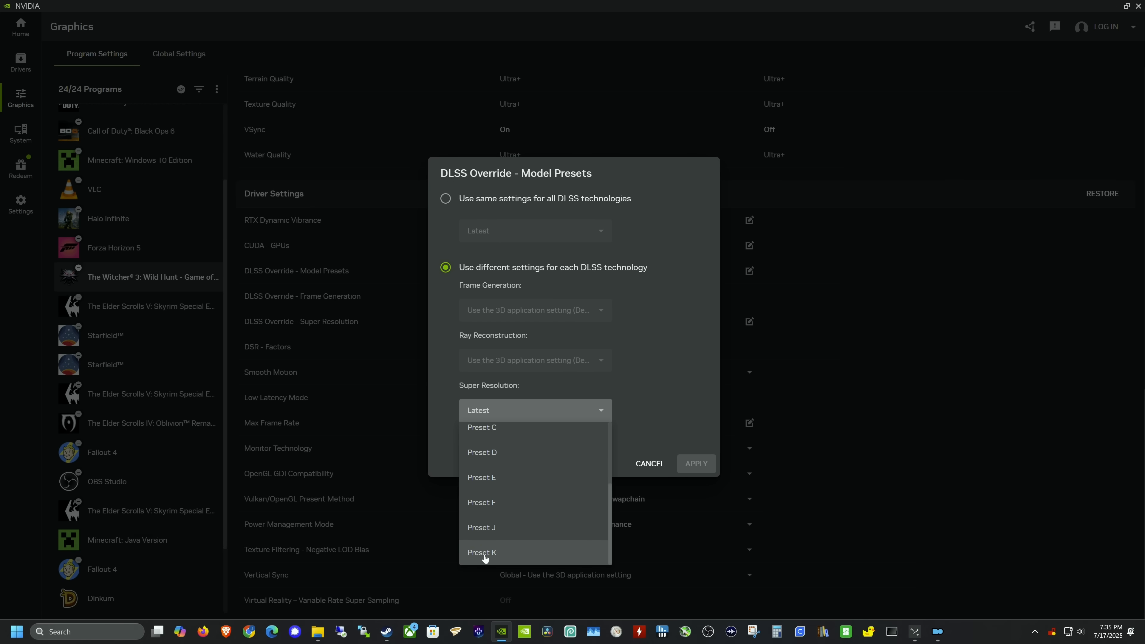
pyautogui.click(481, 552)
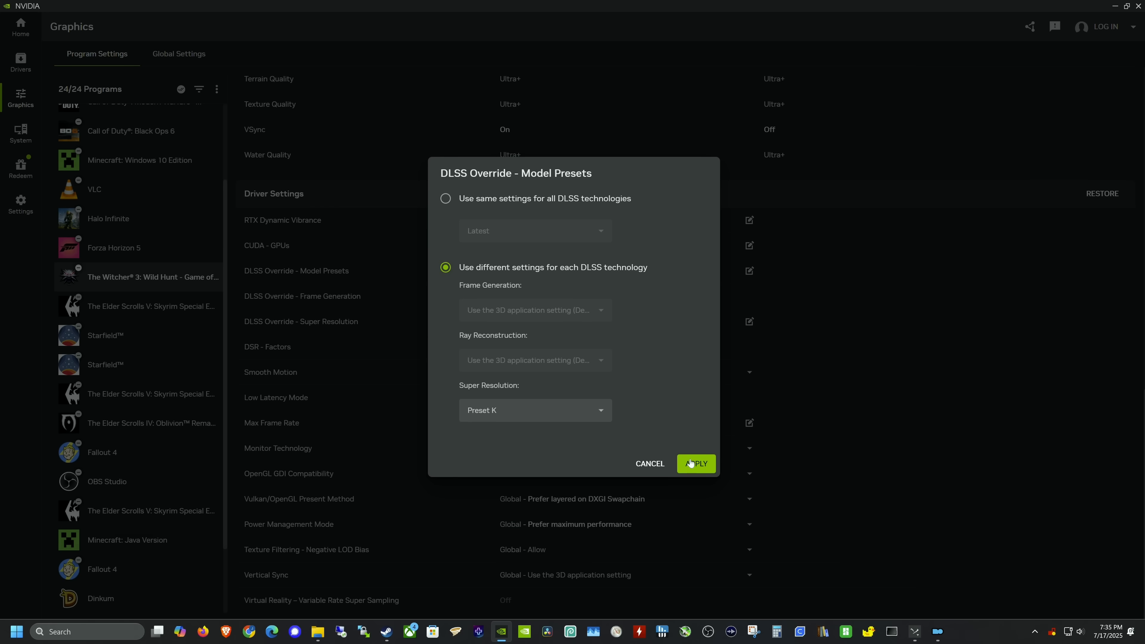
pyautogui.click(694, 464)
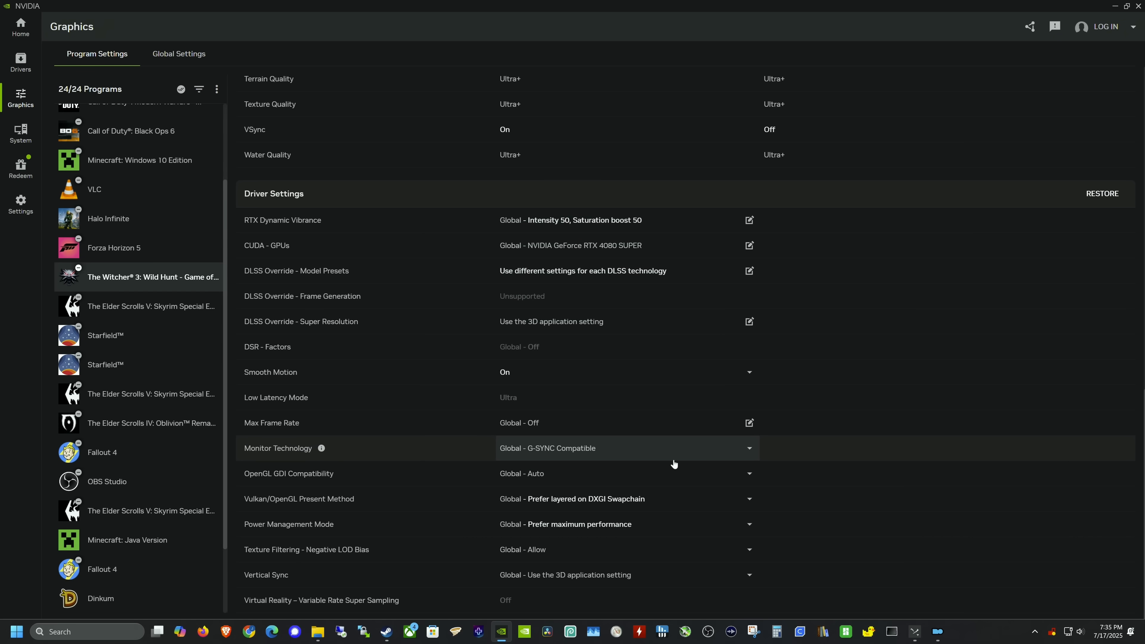
pyautogui.moveTo(674, 463)
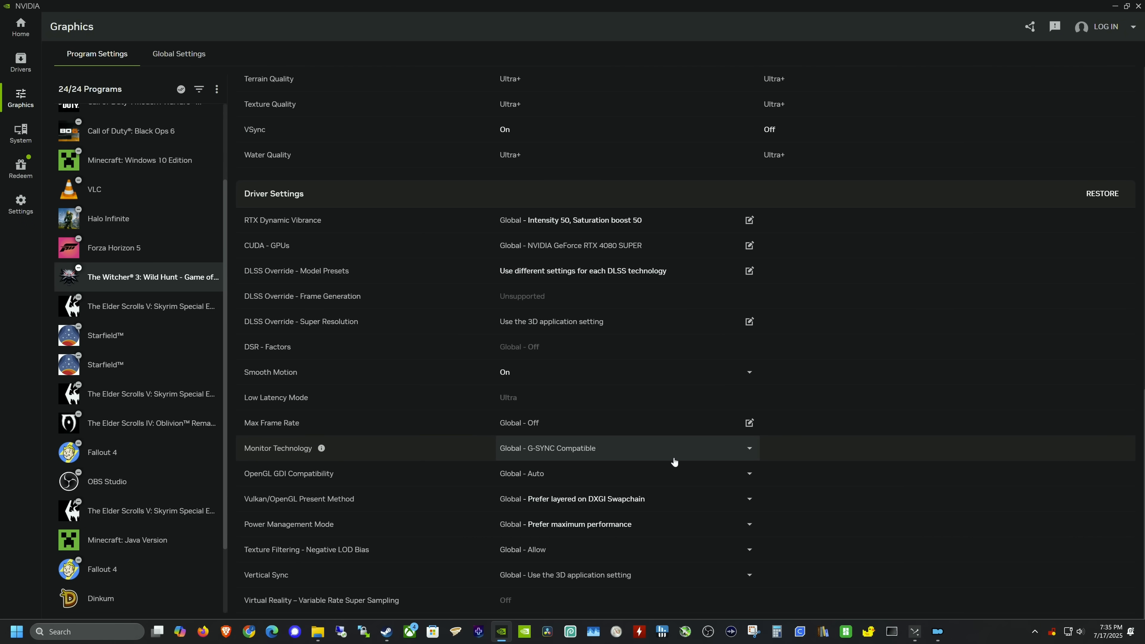
pyautogui.moveTo(645, 465)
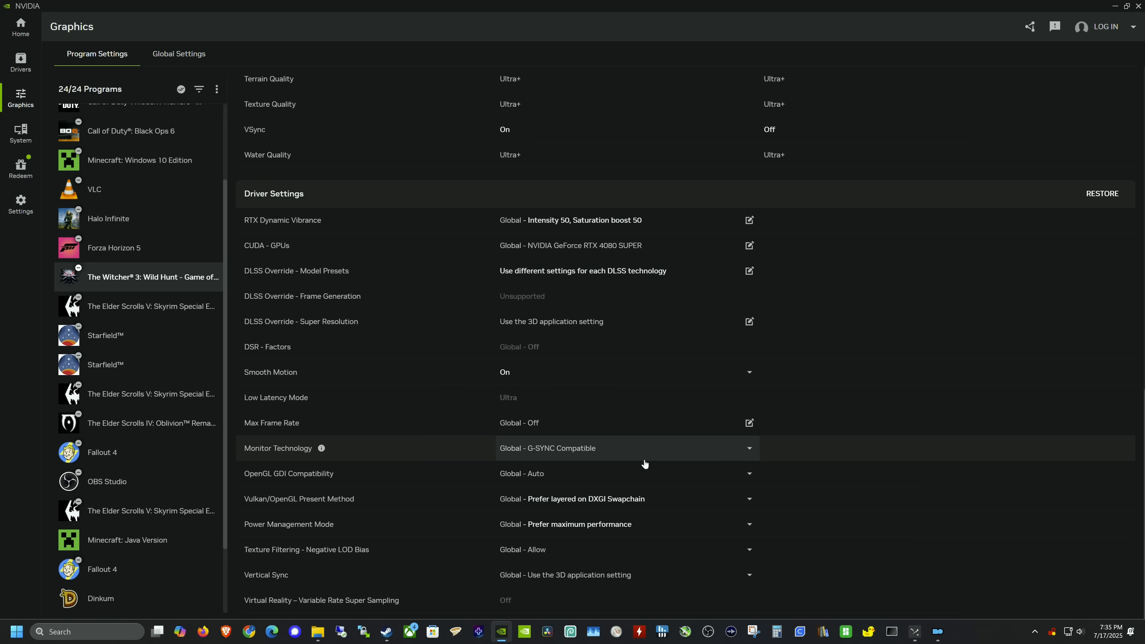
pyautogui.moveTo(576, 465)
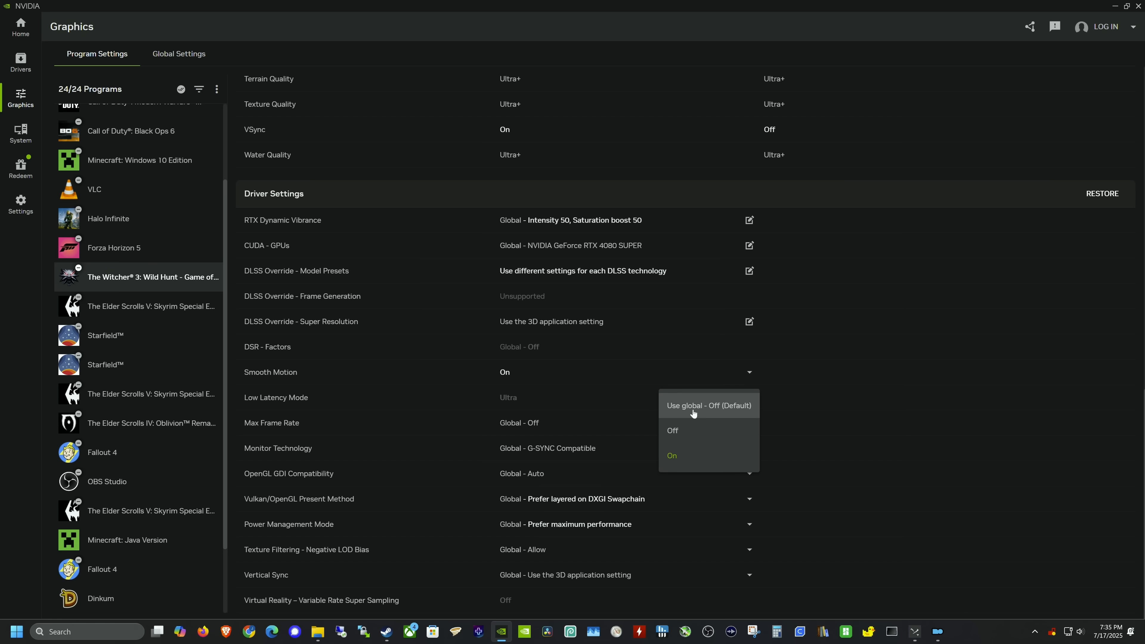
pyautogui.moveTo(684, 431)
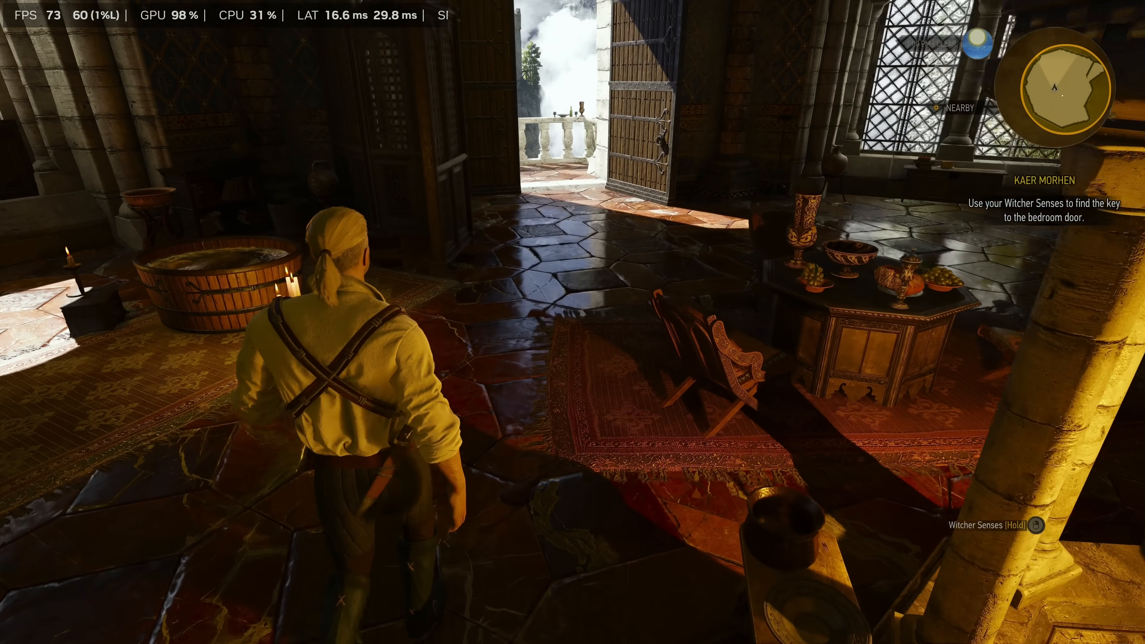
# Leave The Witcher 3 after checking about 73 FPS in Kaer Morhen
pyautogui.press('Escape')
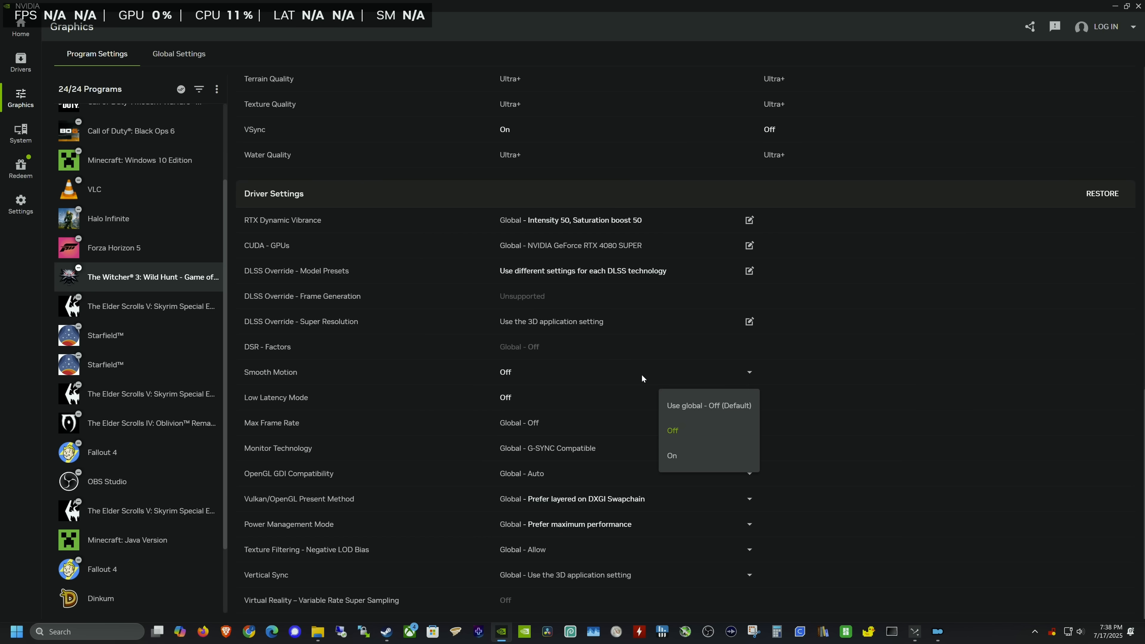
# Set Smooth Motion back to On for The Witcher 3
pyautogui.click(671, 455)
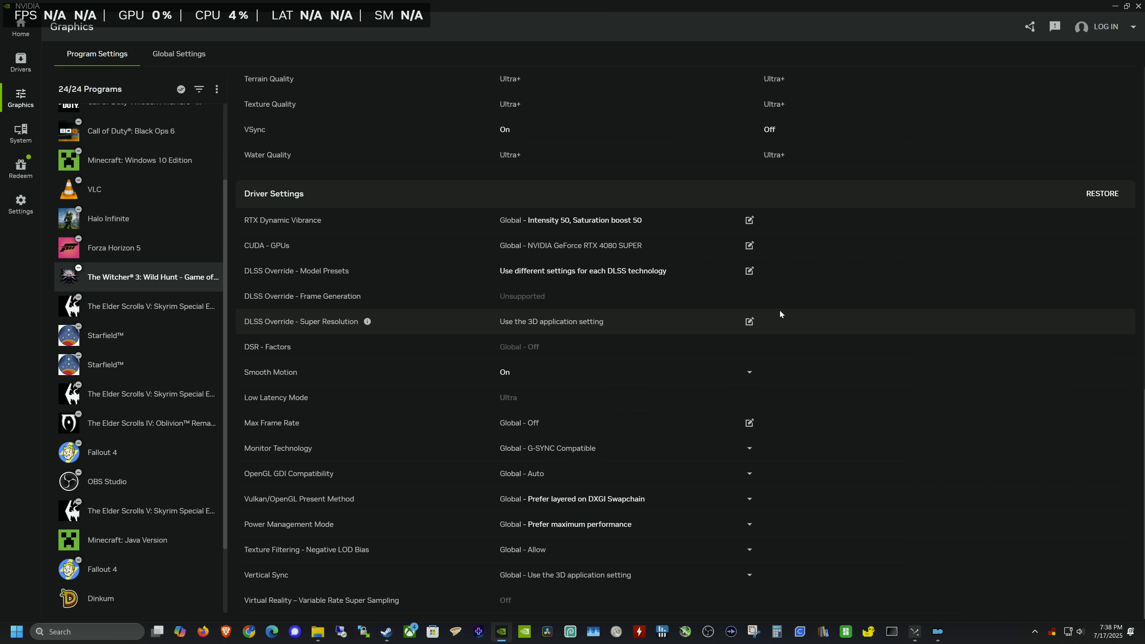
pyautogui.moveTo(492, 465)
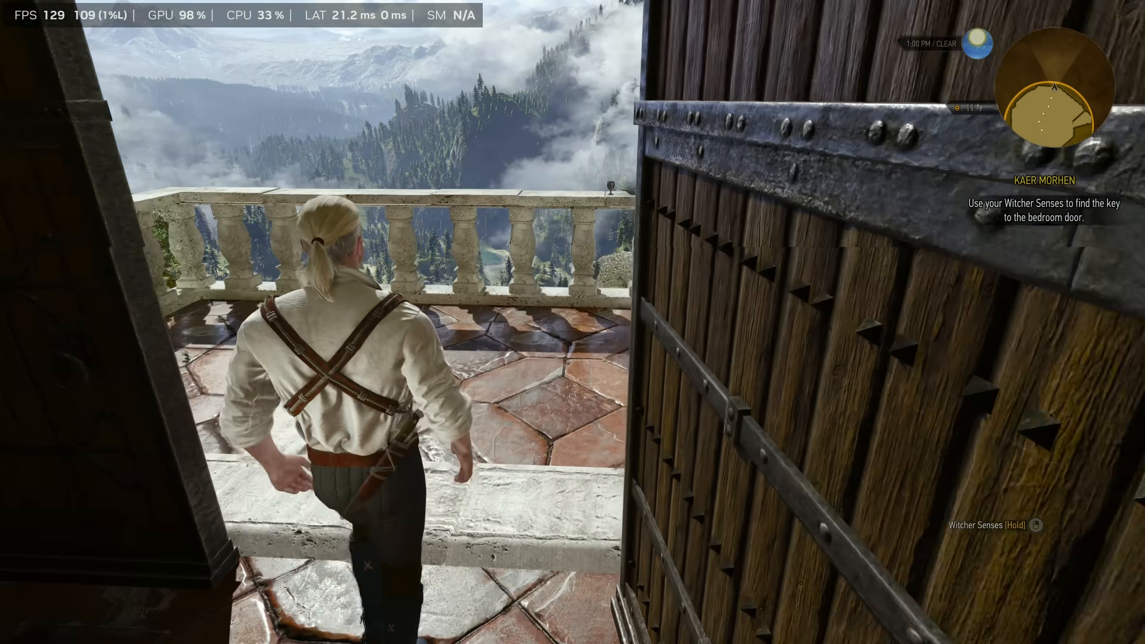
pyautogui.moveTo(572, 322)
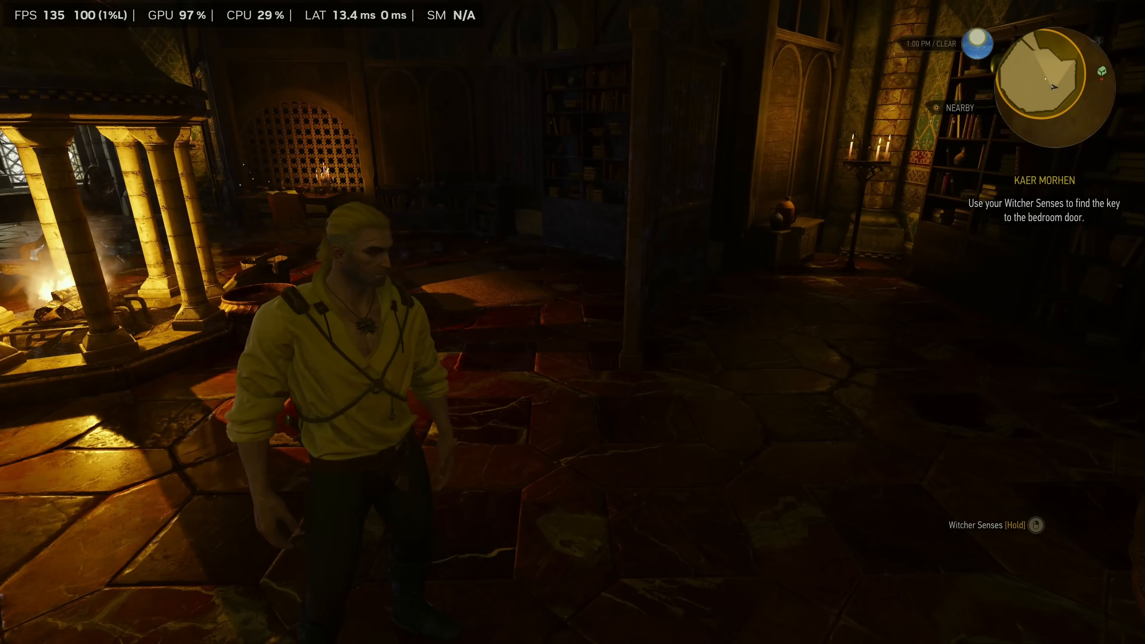
pyautogui.moveTo(573, 322)
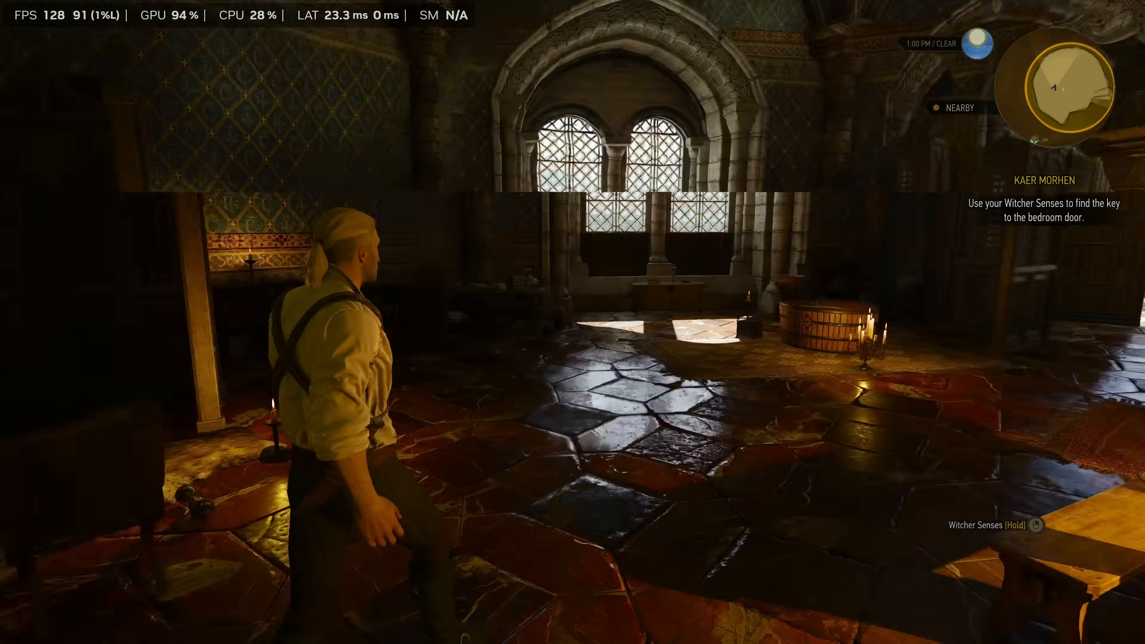